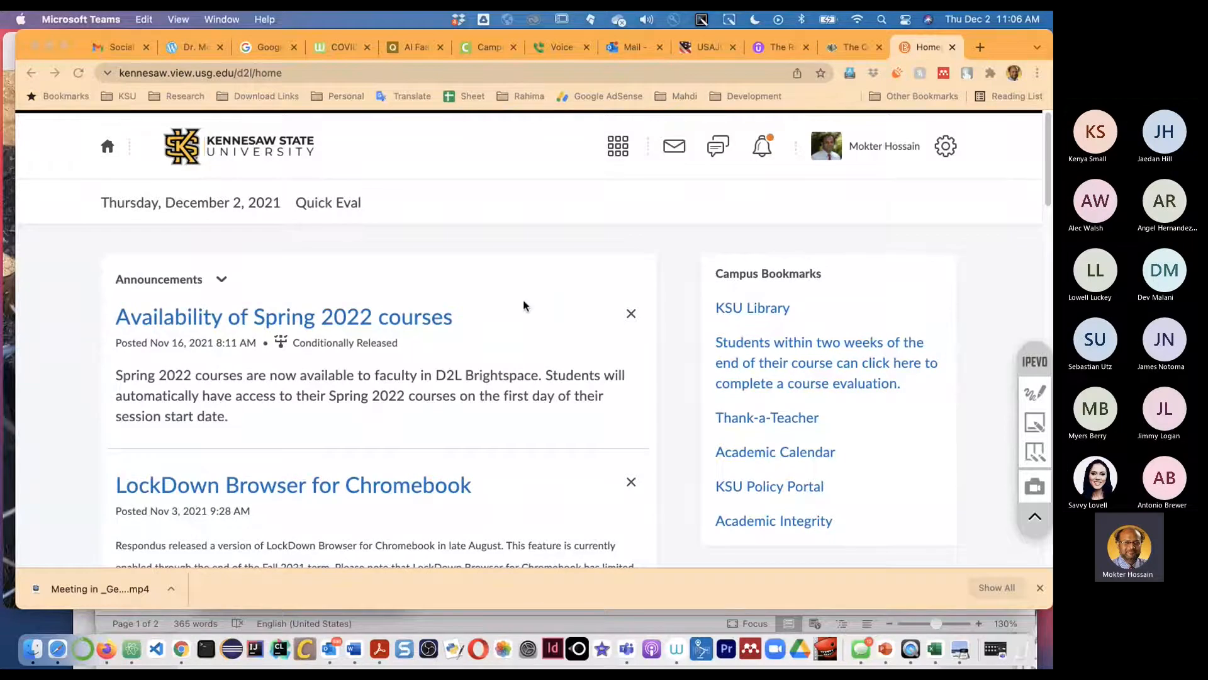
pyautogui.moveTo(728, 64)
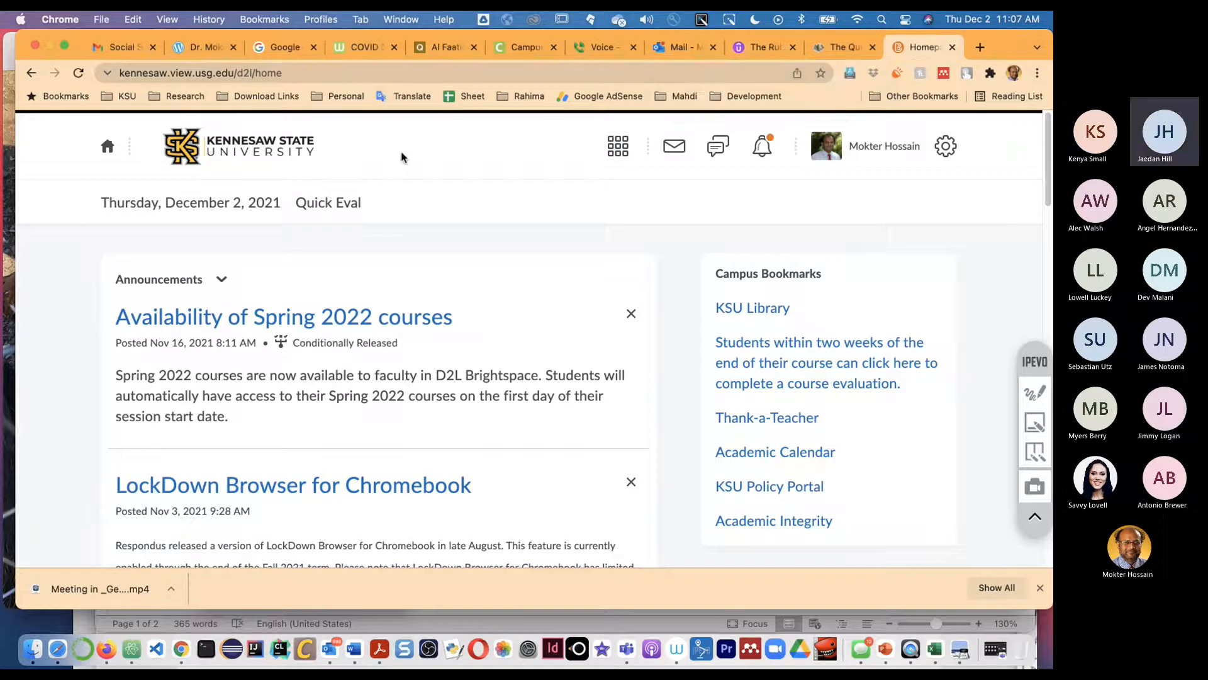
pyautogui.moveTo(541, 473)
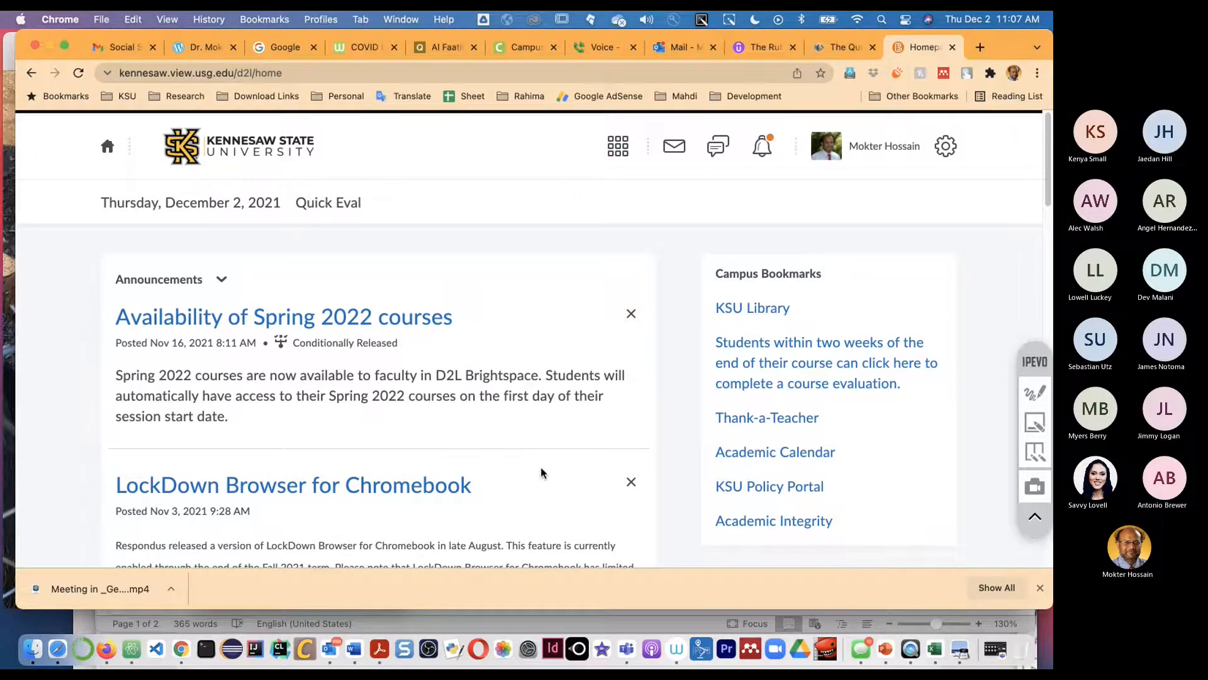
# - Open the Data Structures Section W02 course from the course selector grid
pyautogui.scroll(-3)
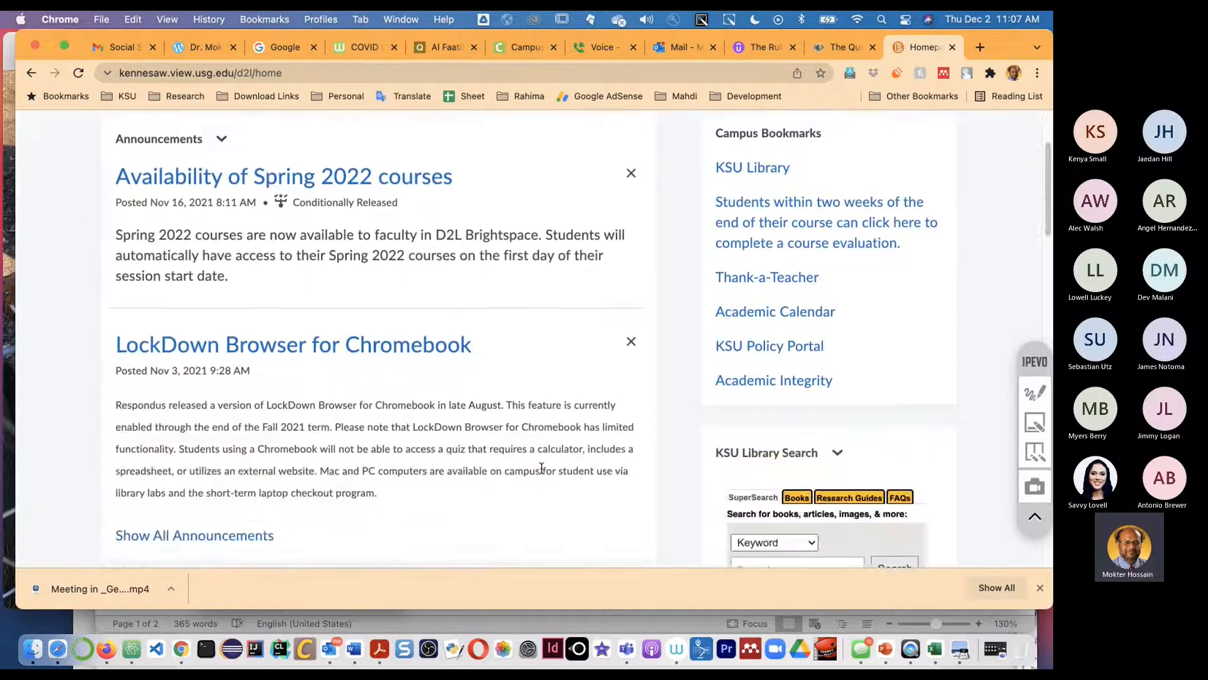
pyautogui.scroll(3)
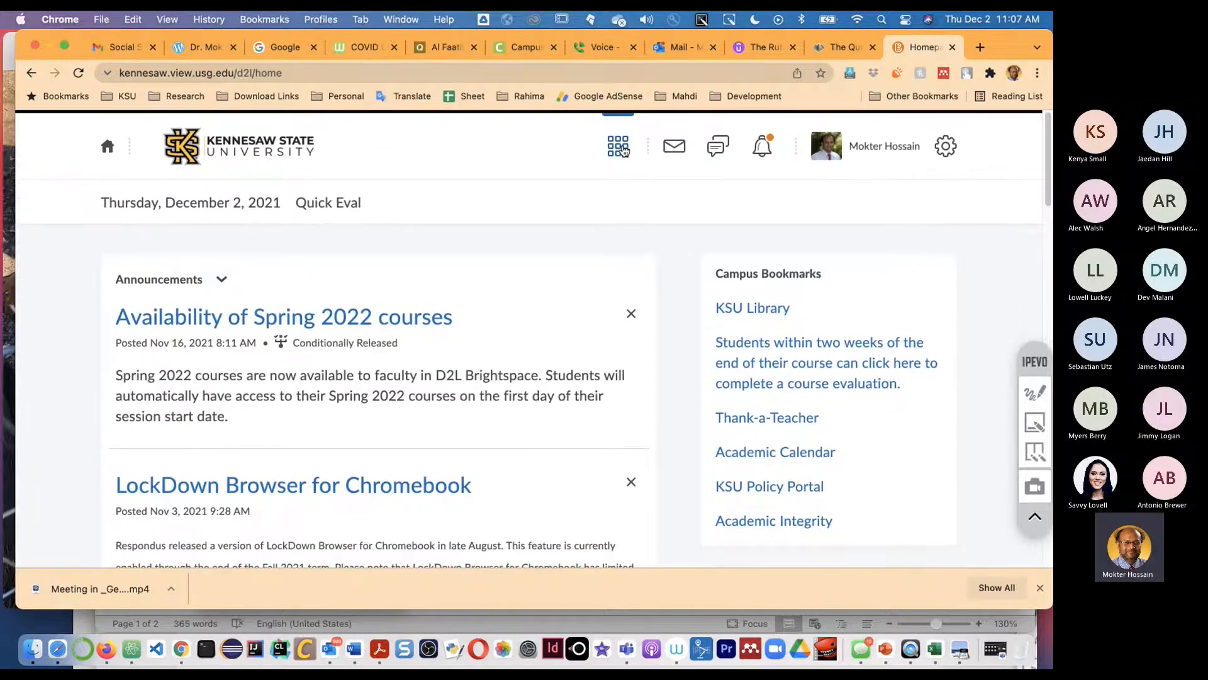
pyautogui.click(617, 145)
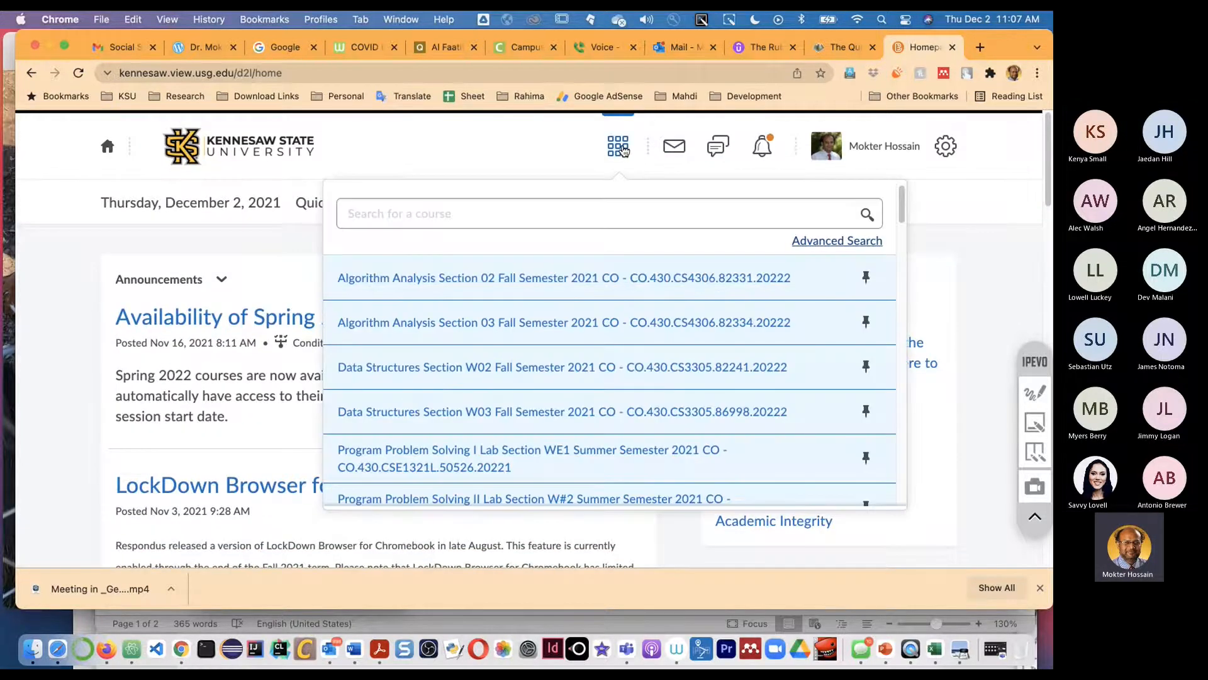
pyautogui.moveTo(538, 158)
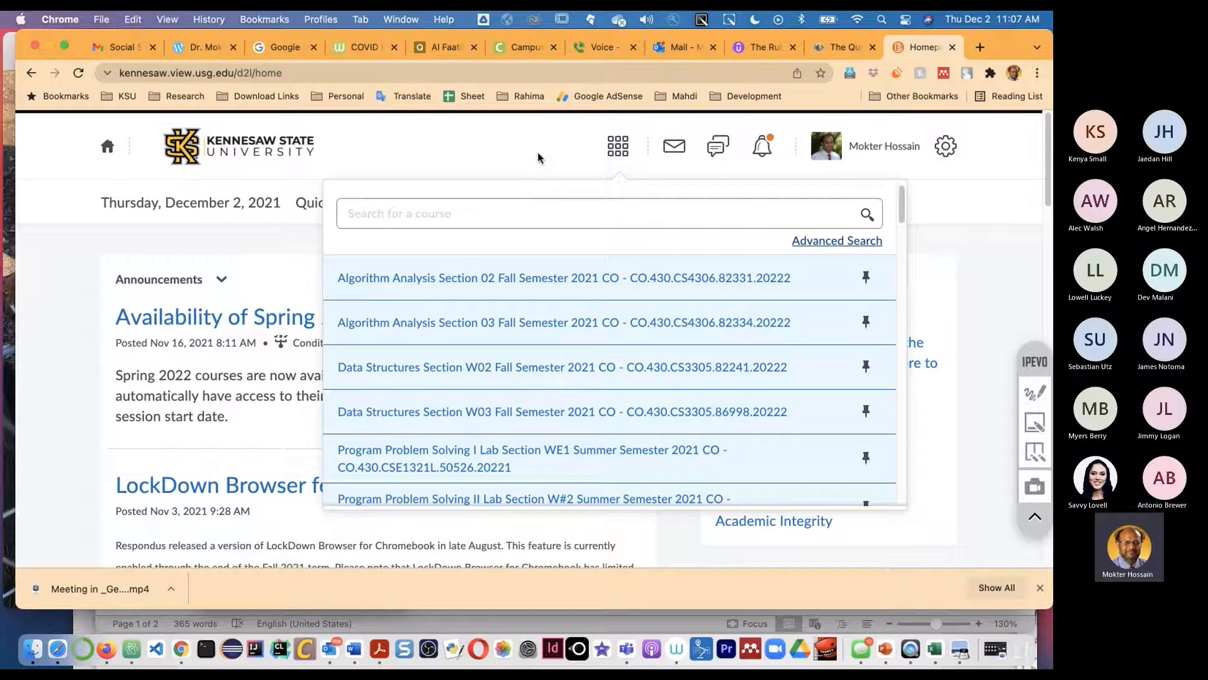
pyautogui.moveTo(498, 379)
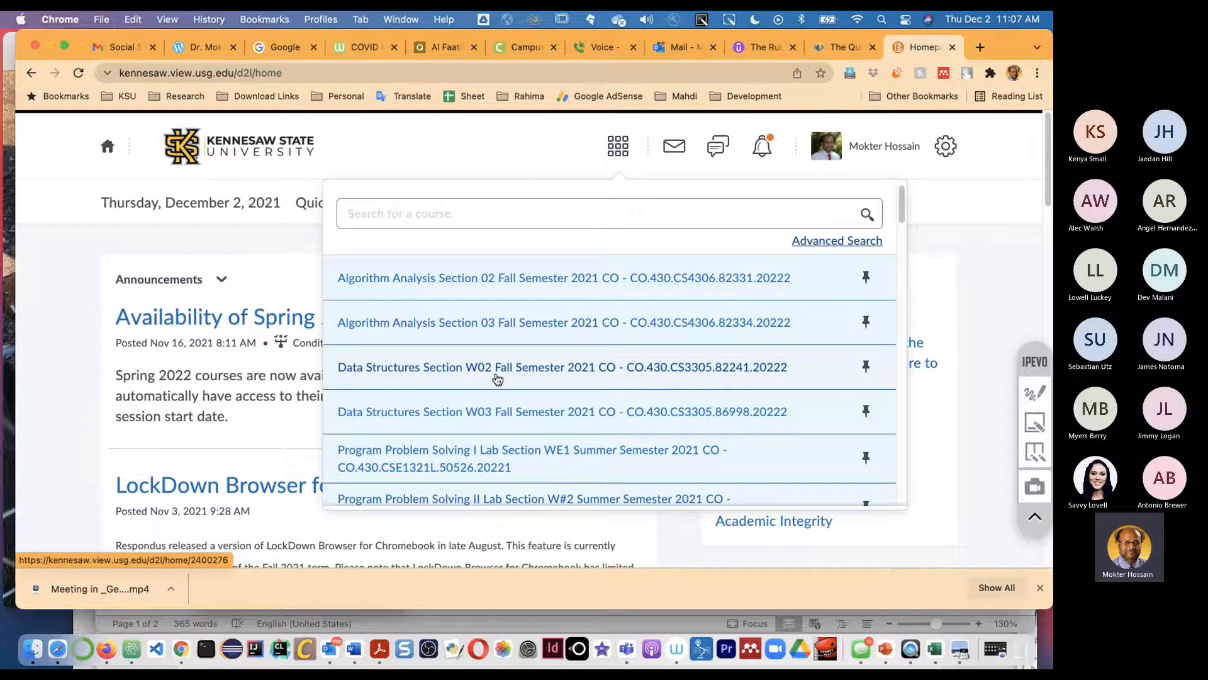
pyautogui.moveTo(463, 367)
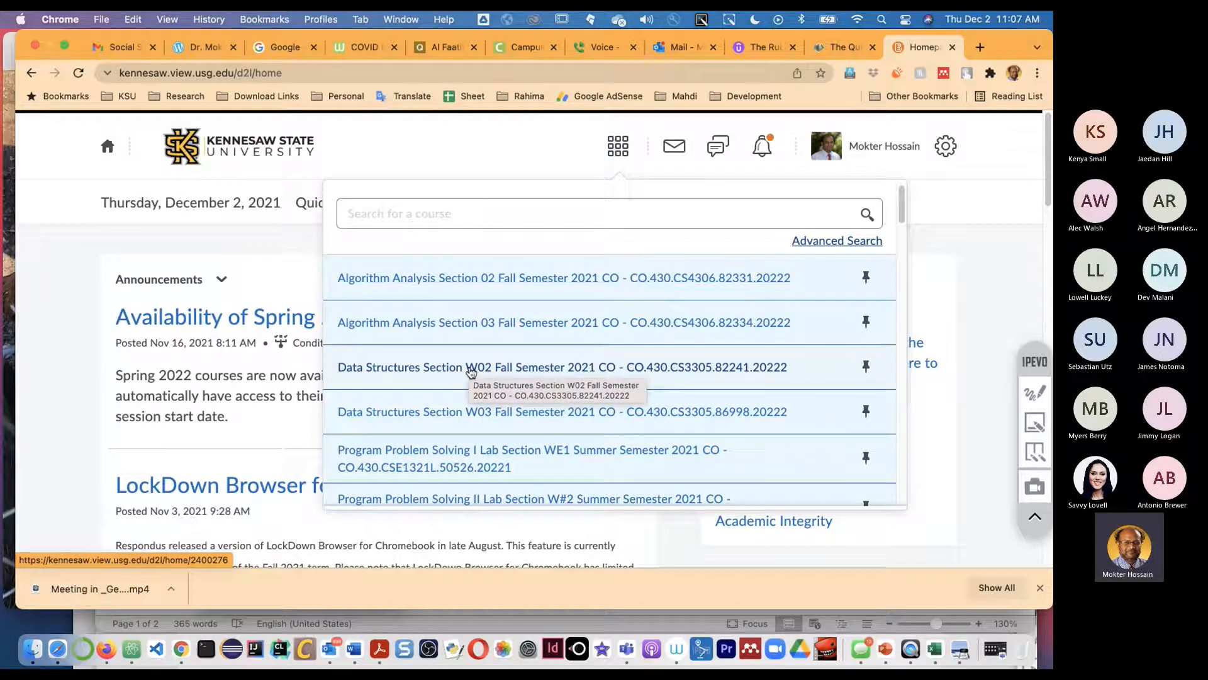
pyautogui.click(474, 366)
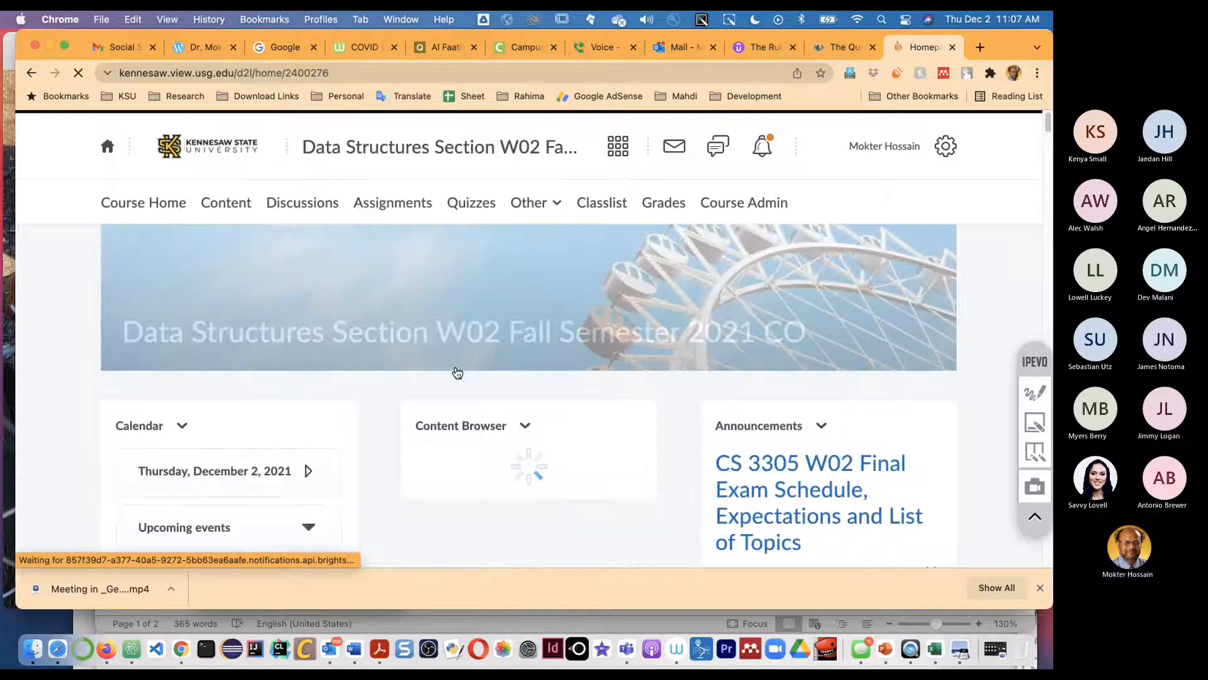
# - Browse the W02 homepage and announcement, then switch to the W03 section
pyautogui.scroll(-3)
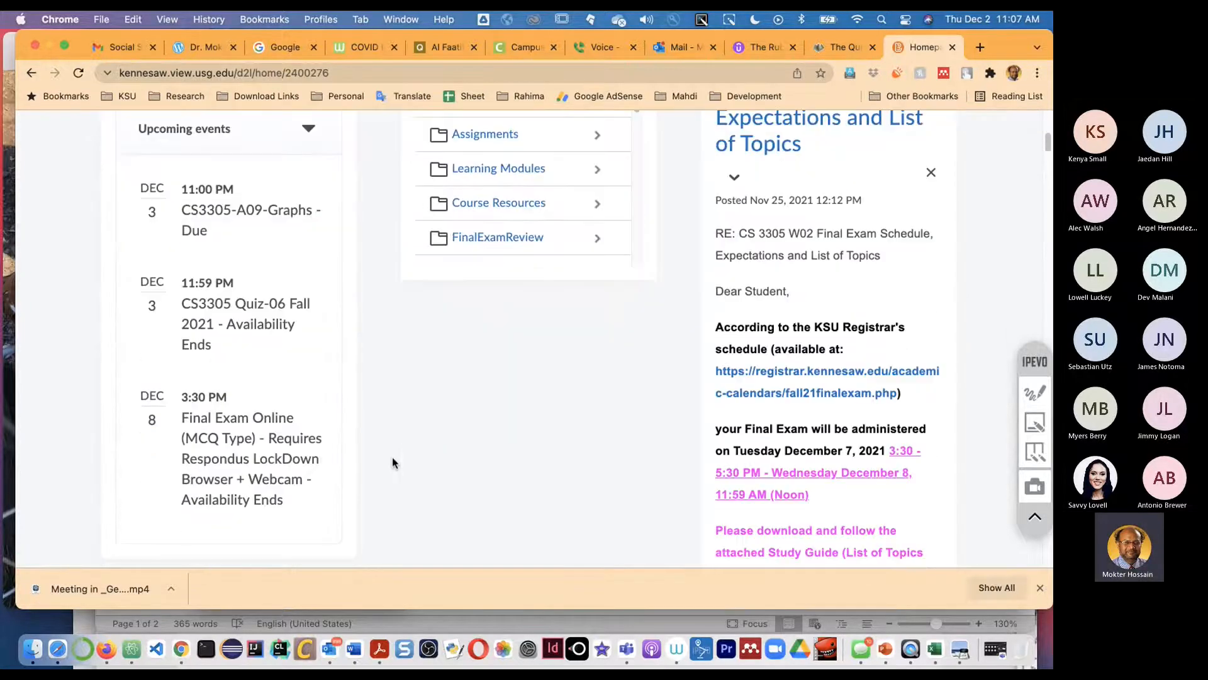
pyautogui.scroll(-3)
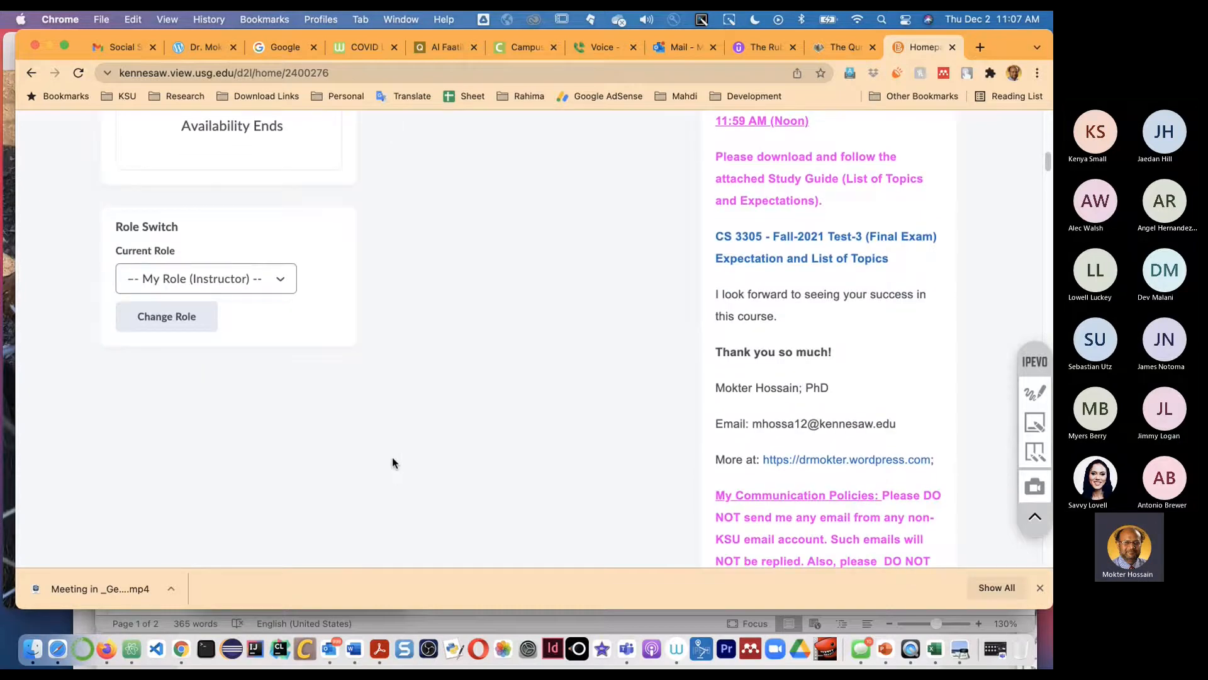
pyautogui.scroll(3)
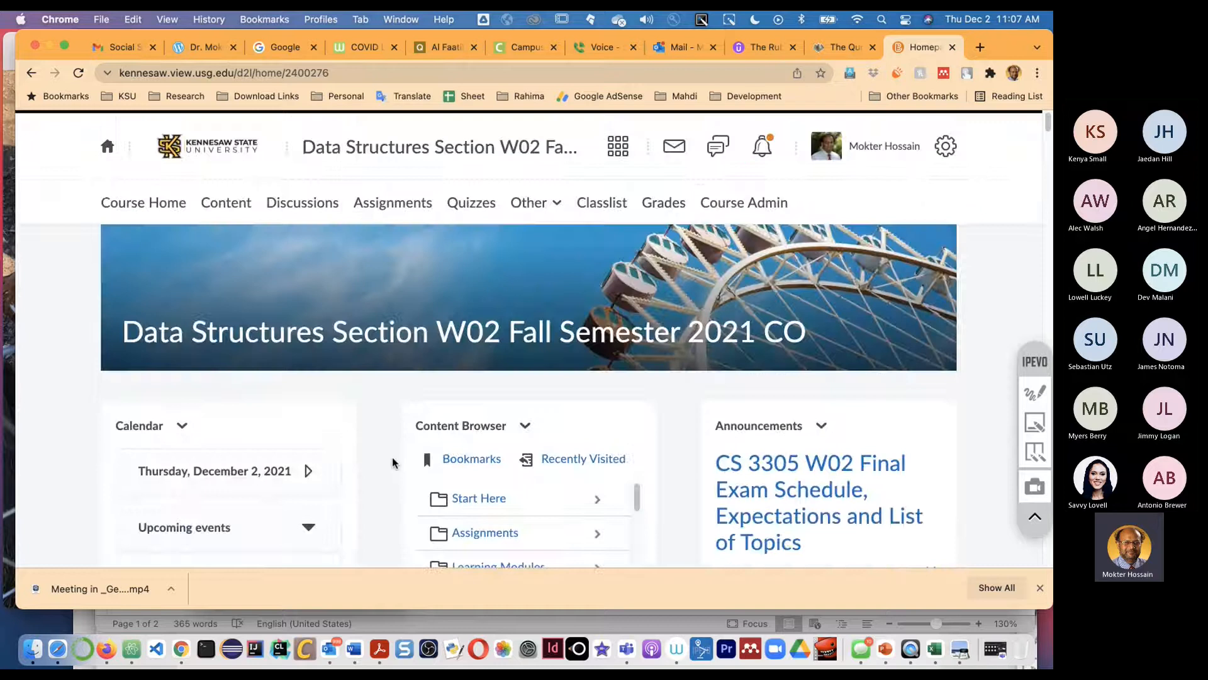
pyautogui.moveTo(383, 432)
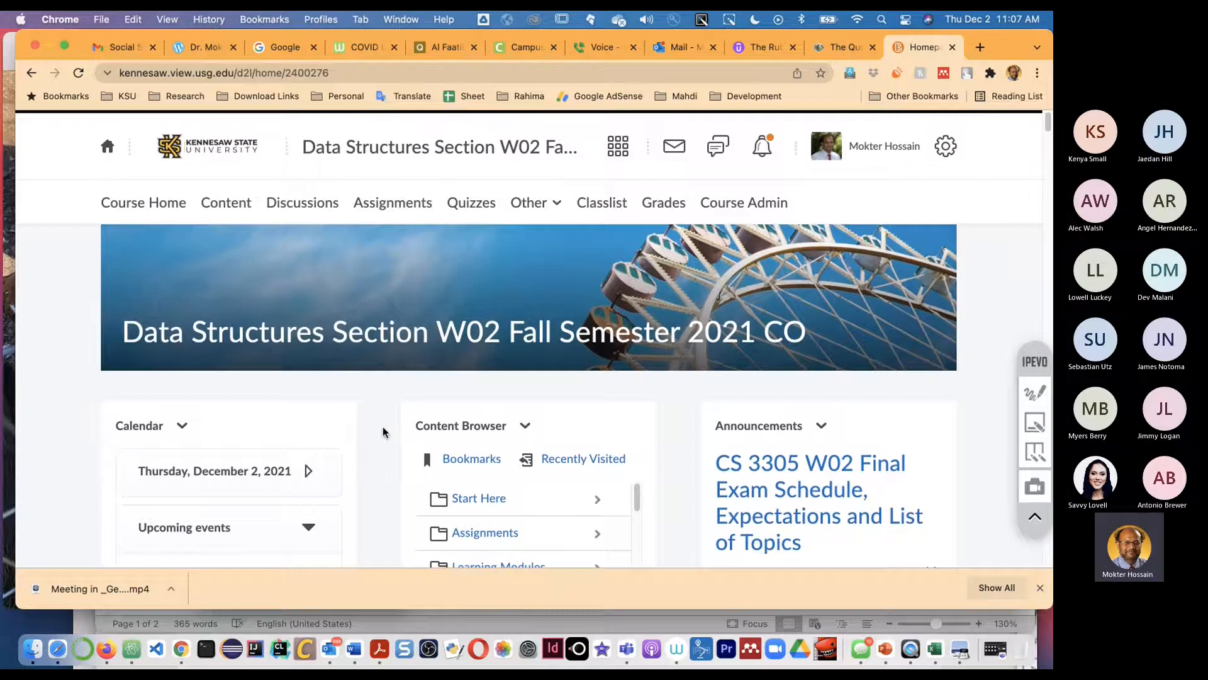
pyautogui.moveTo(591, 138)
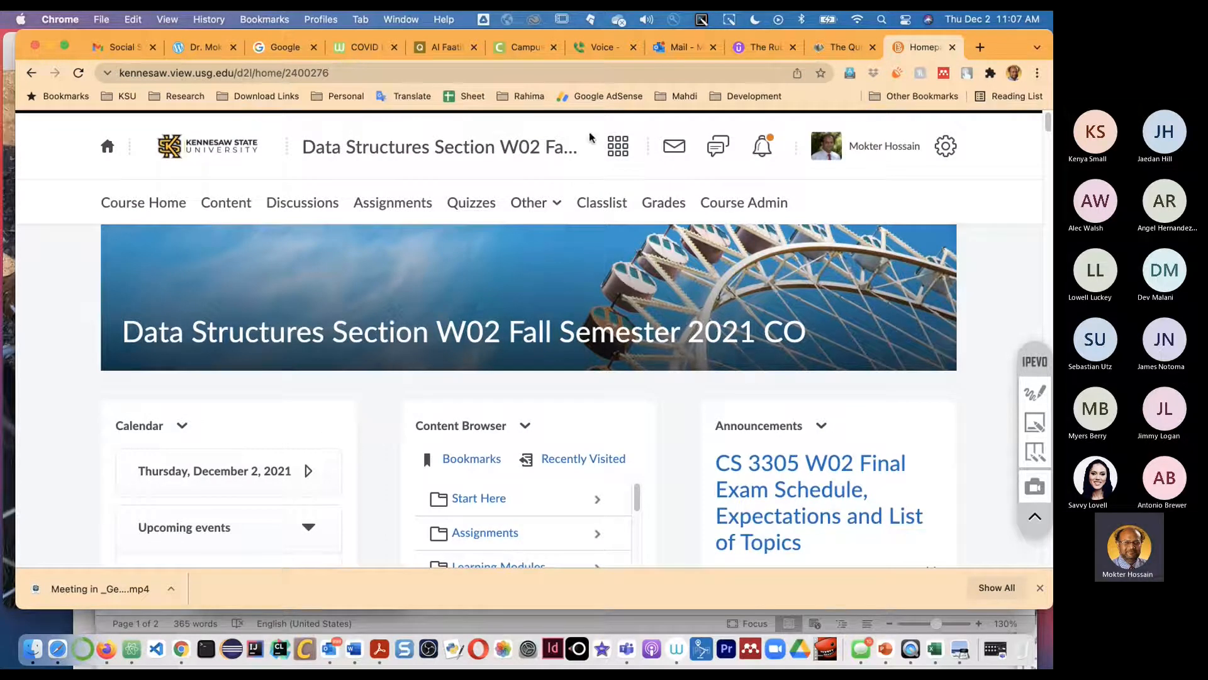
pyautogui.click(618, 145)
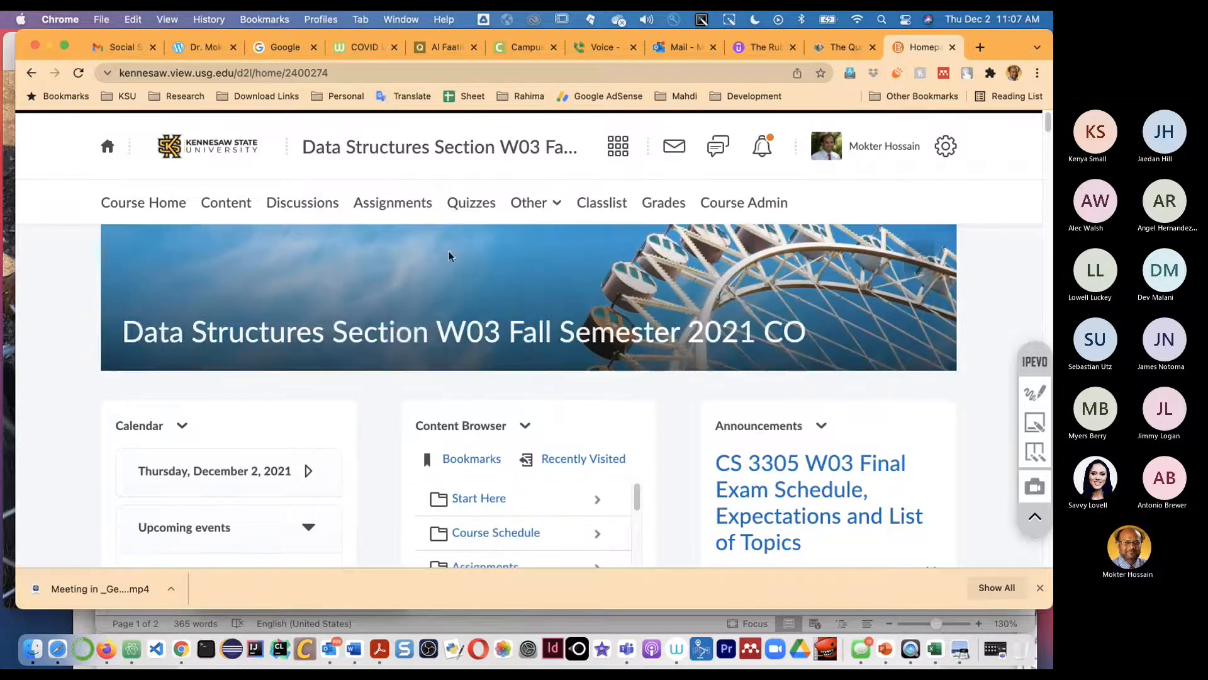
# - Open the W03 Quizzes page and scroll through current, future and past quizzes
pyautogui.click(471, 203)
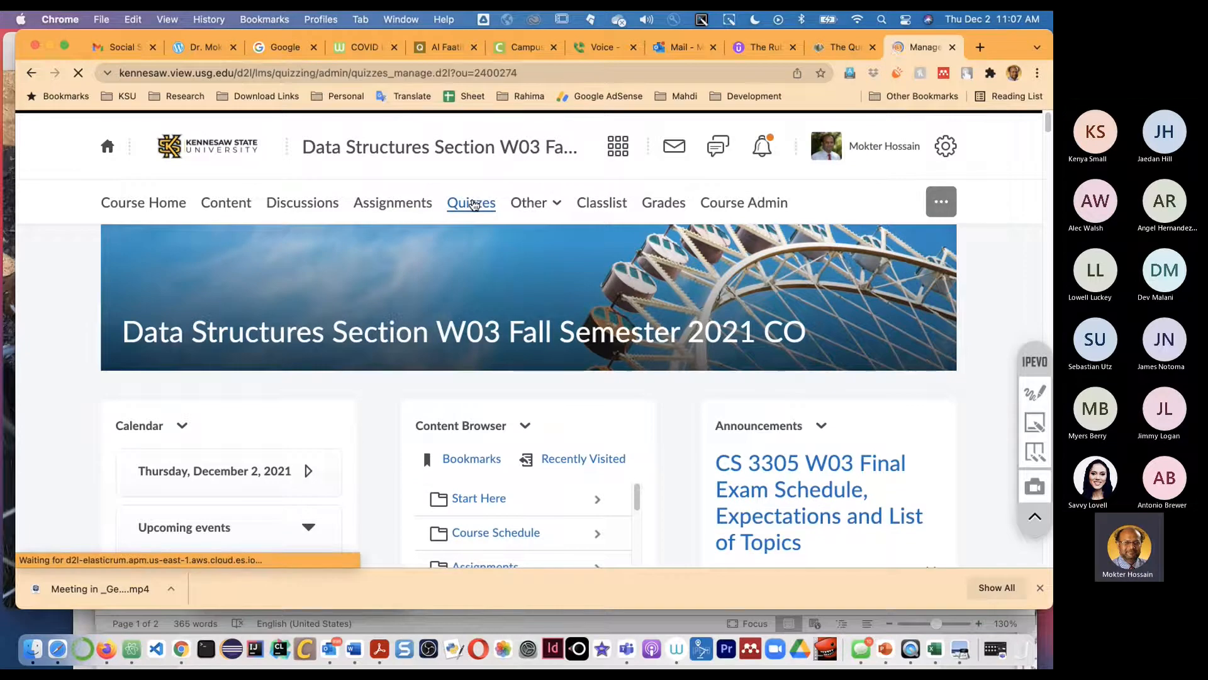
pyautogui.click(470, 202)
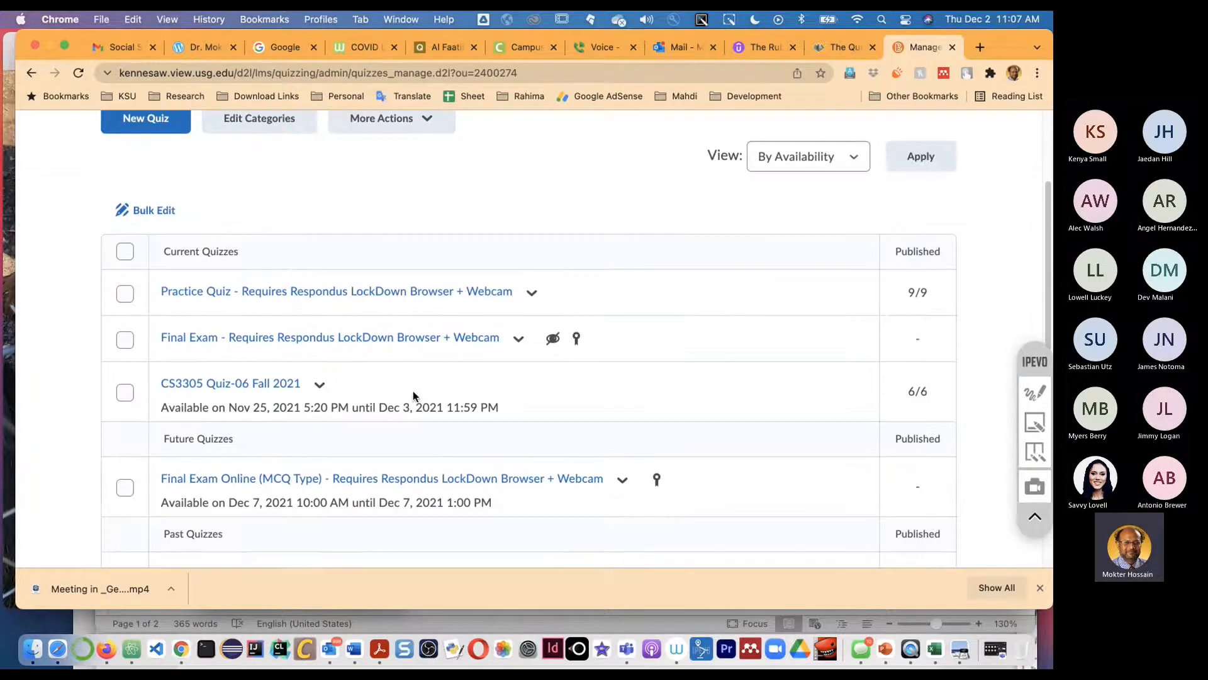
pyautogui.scroll(-3)
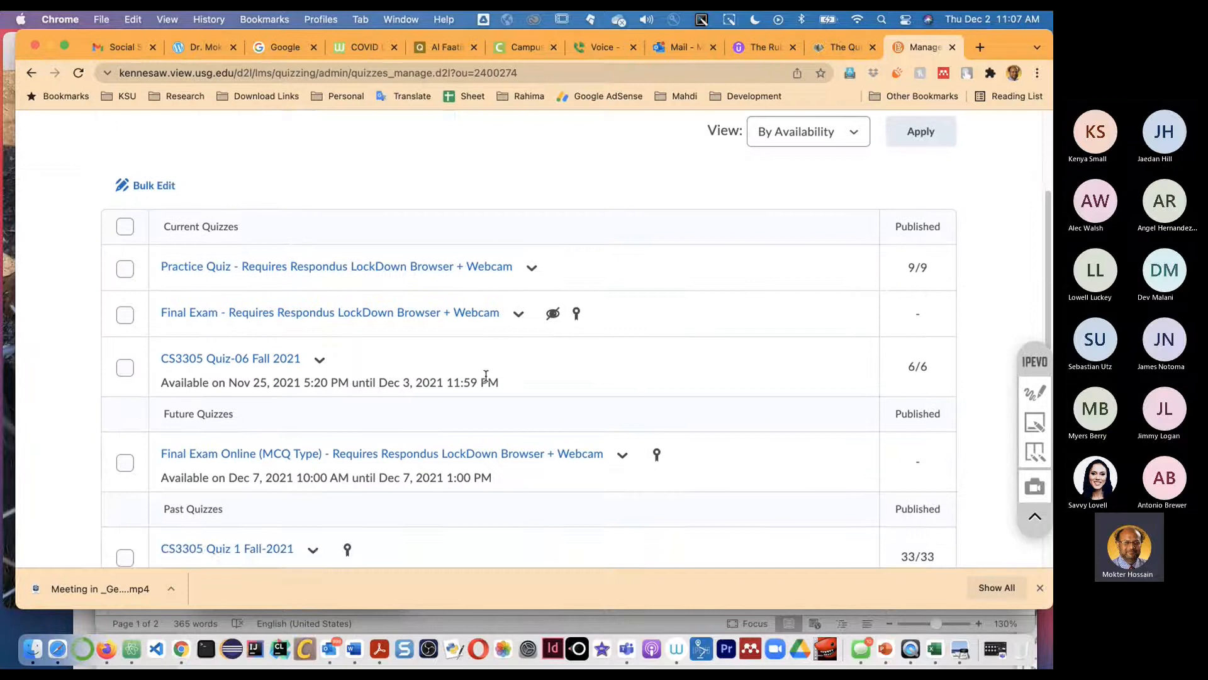
pyautogui.scroll(-3)
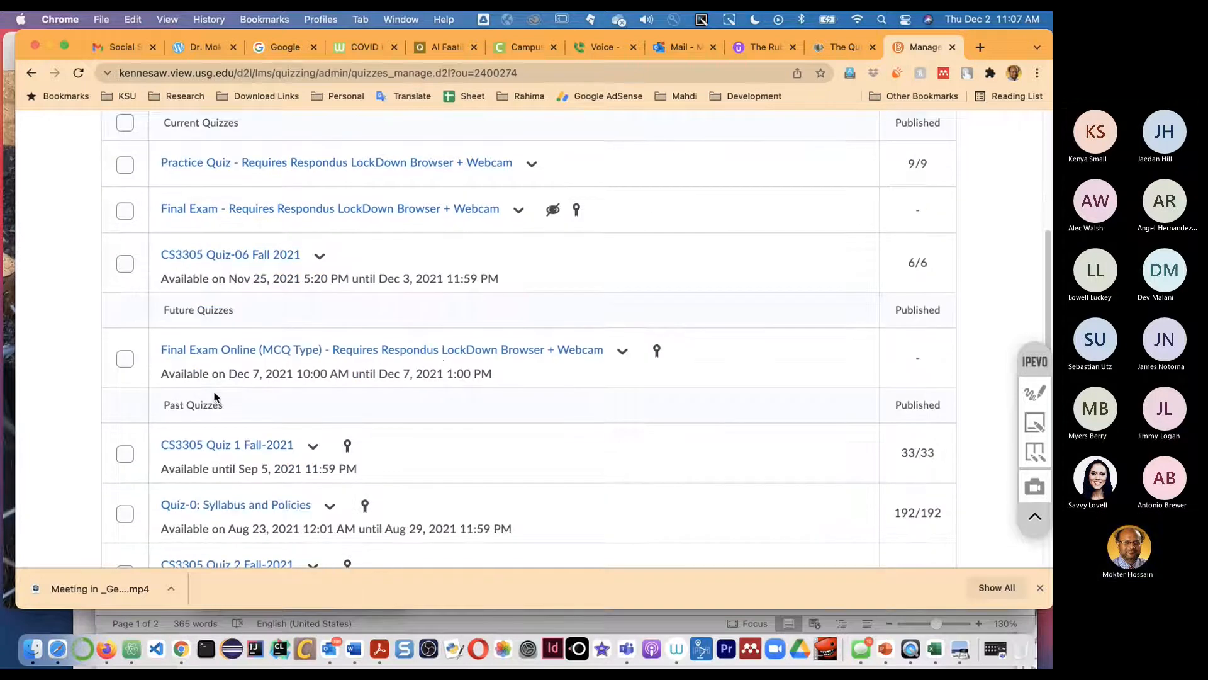
pyautogui.moveTo(631, 399)
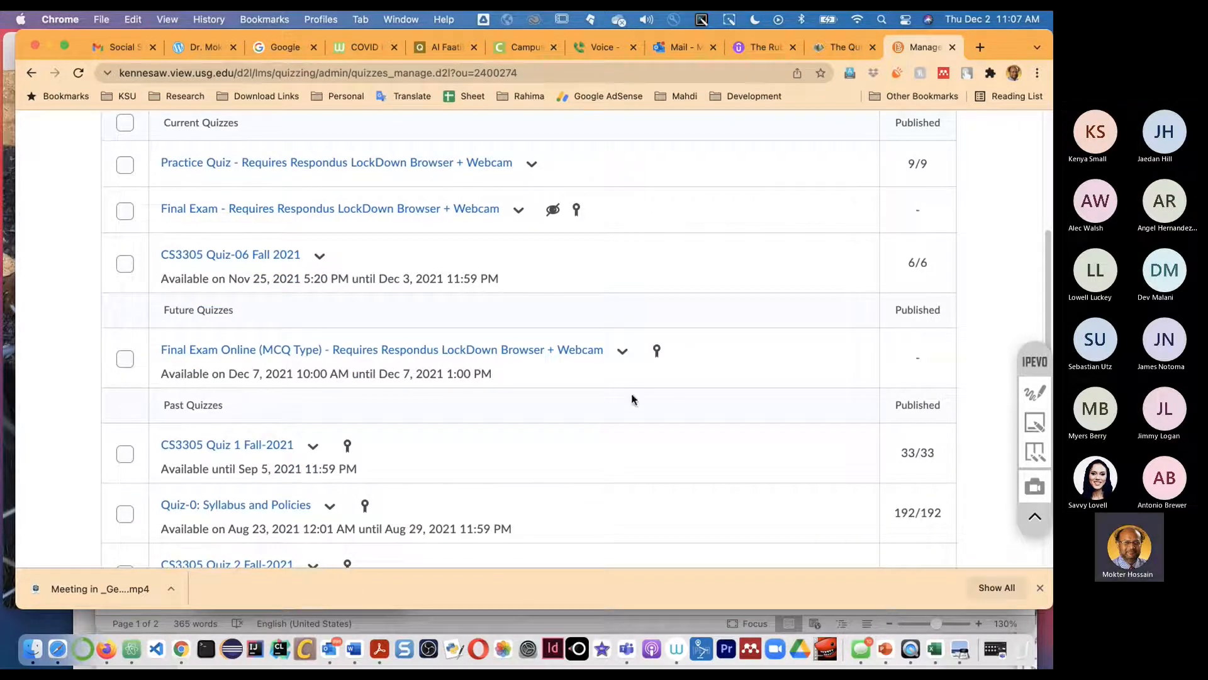
# - Rename the quiz to 'Final Exam Online (MCQ and Short Answer Type)' and save
pyautogui.click(622, 351)
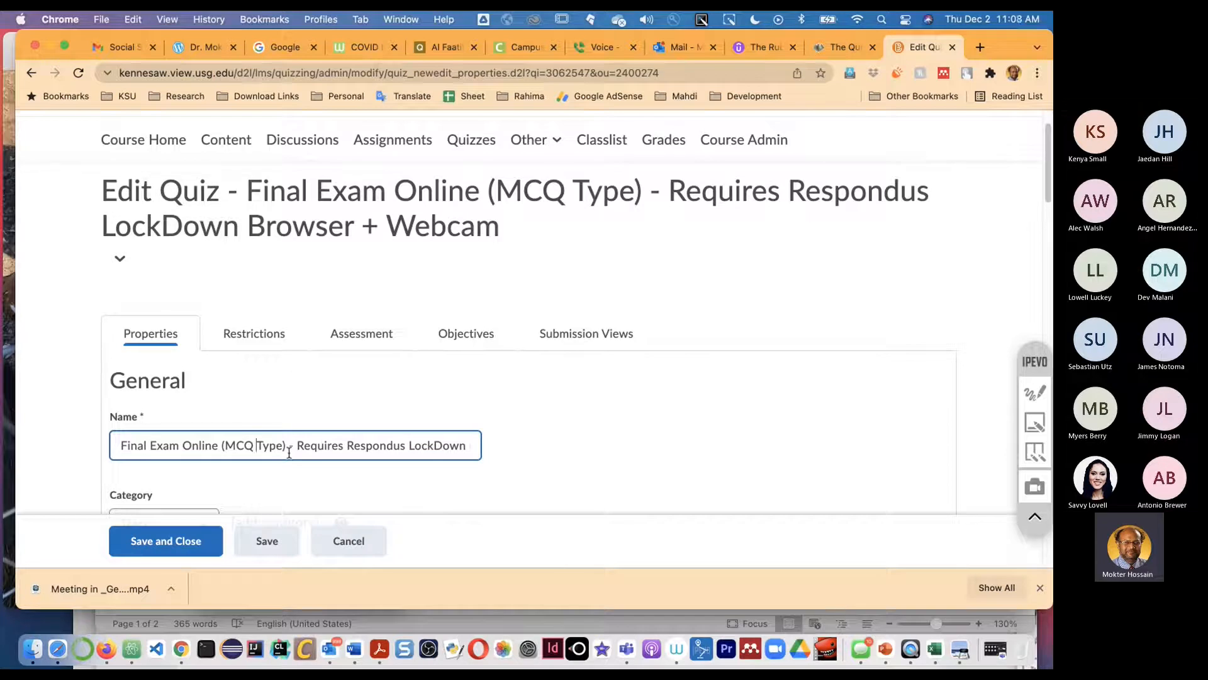
pyautogui.write('and S')
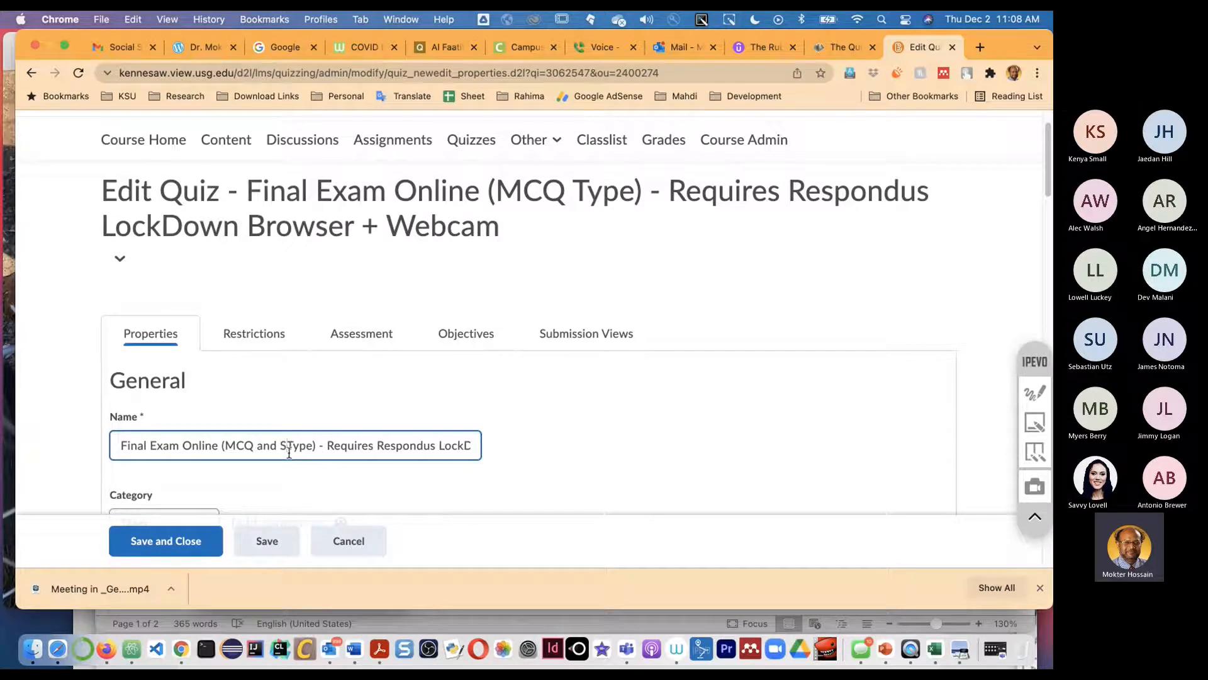
pyautogui.write('Short A')
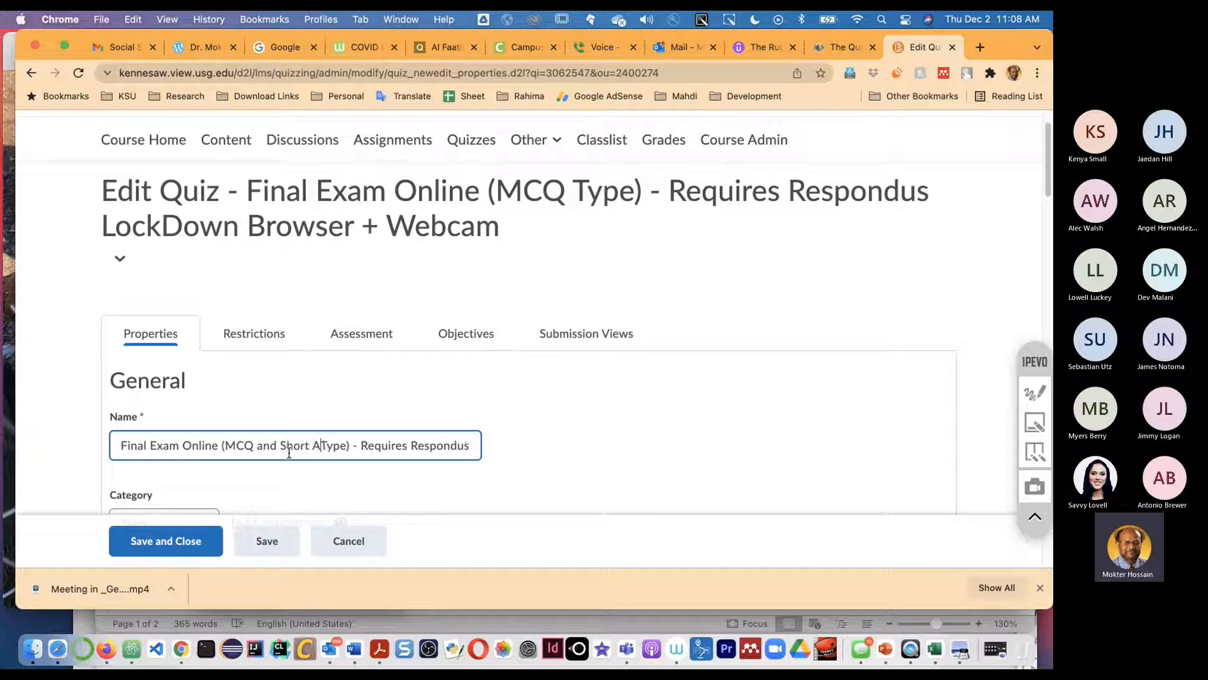
pyautogui.write('nswer')
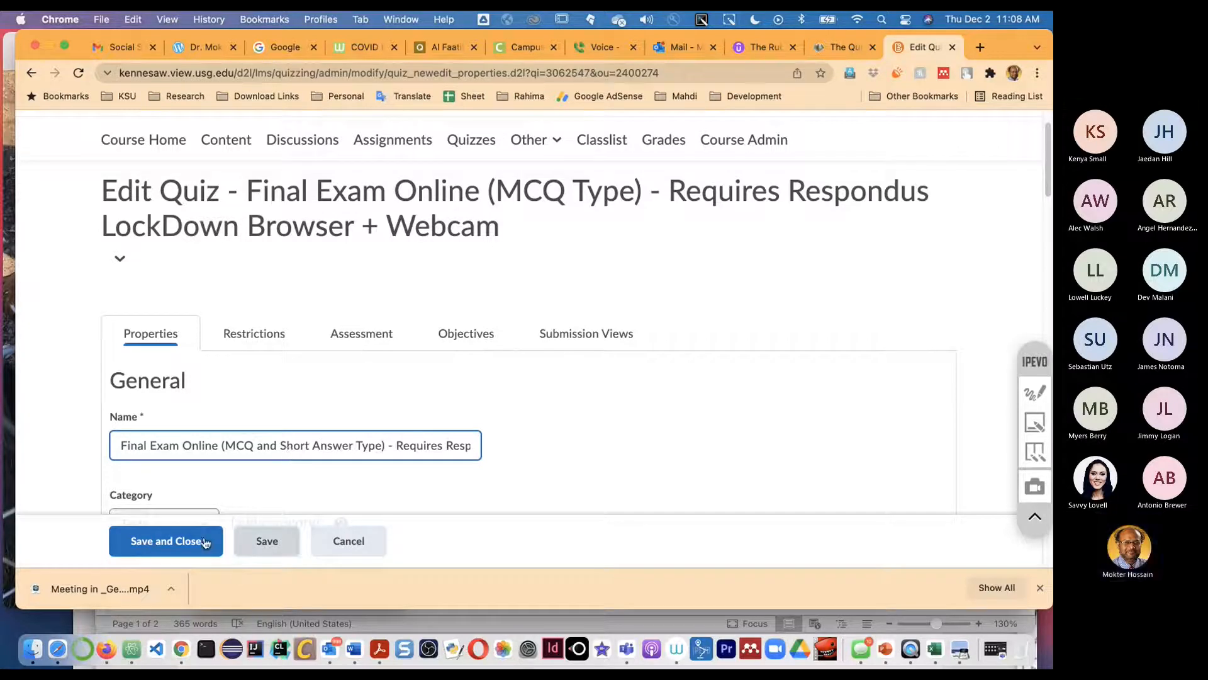
pyautogui.click(165, 540)
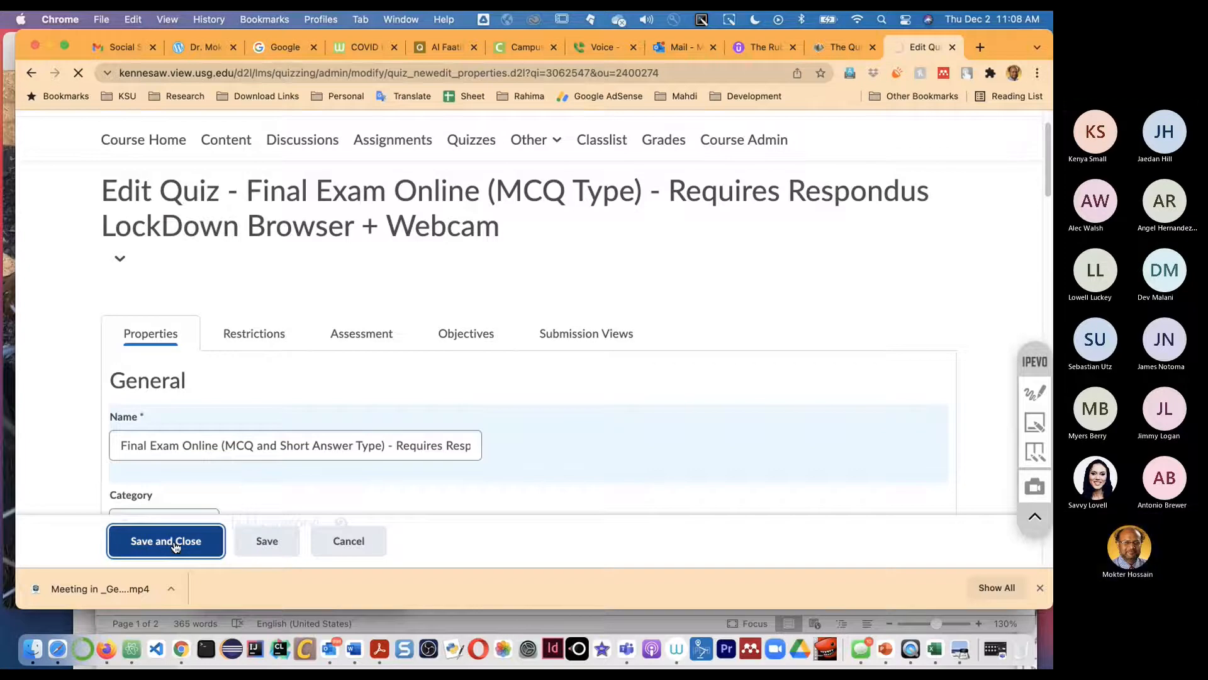
pyautogui.click(165, 539)
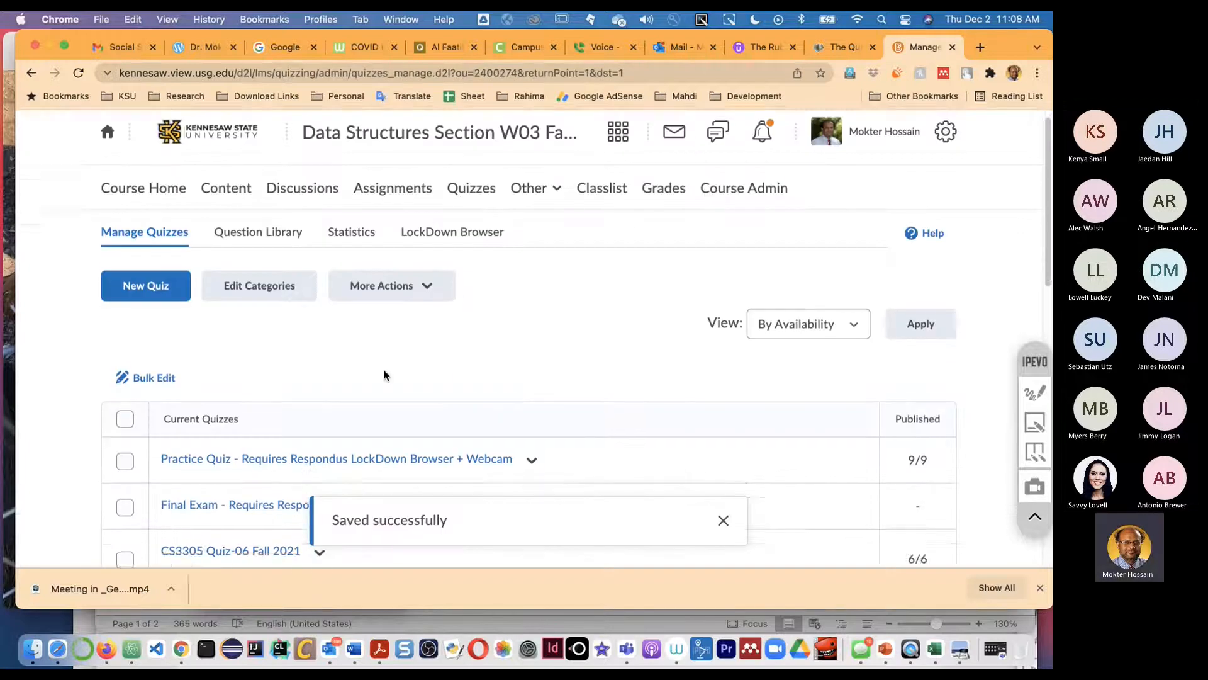
# - Scroll the Manage Quizzes list and double-click in the page three times
pyautogui.scroll(-3)
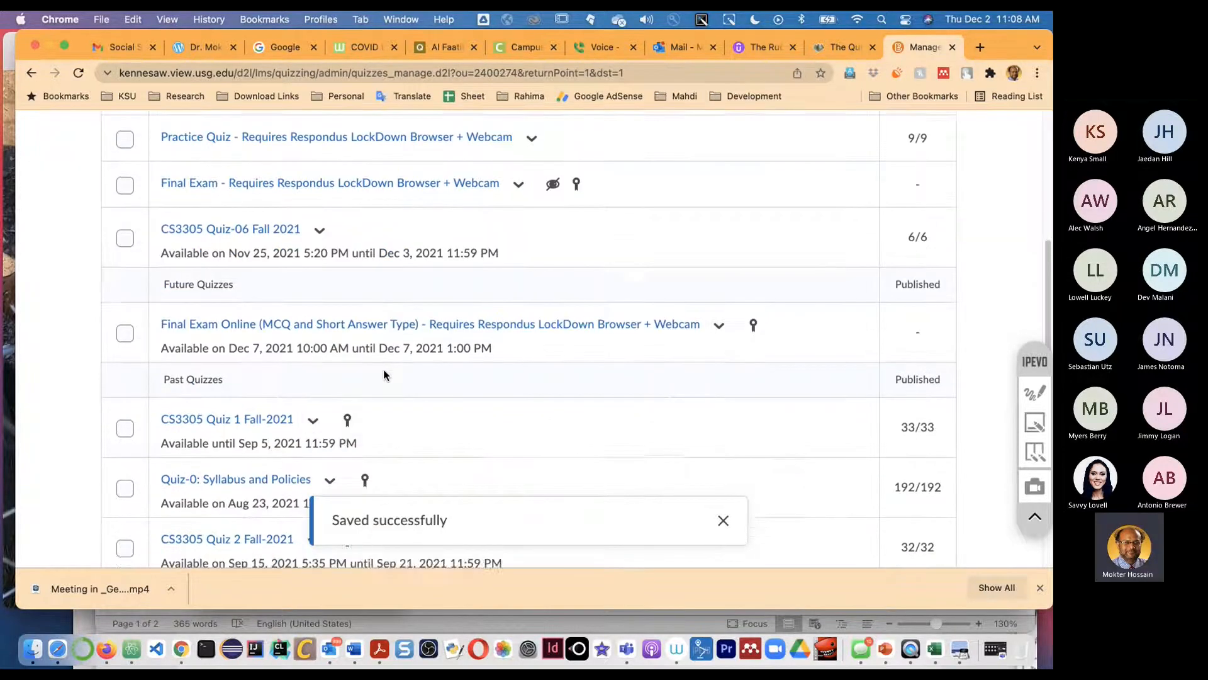
pyautogui.scroll(-3)
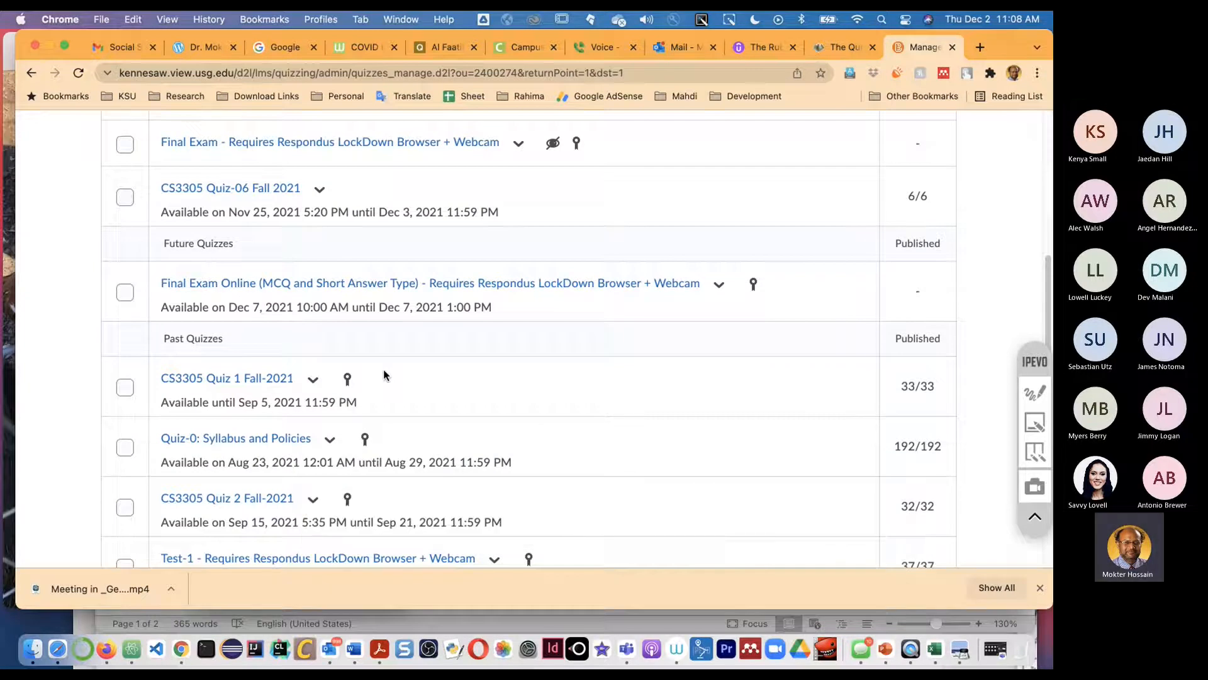
pyautogui.scroll(3)
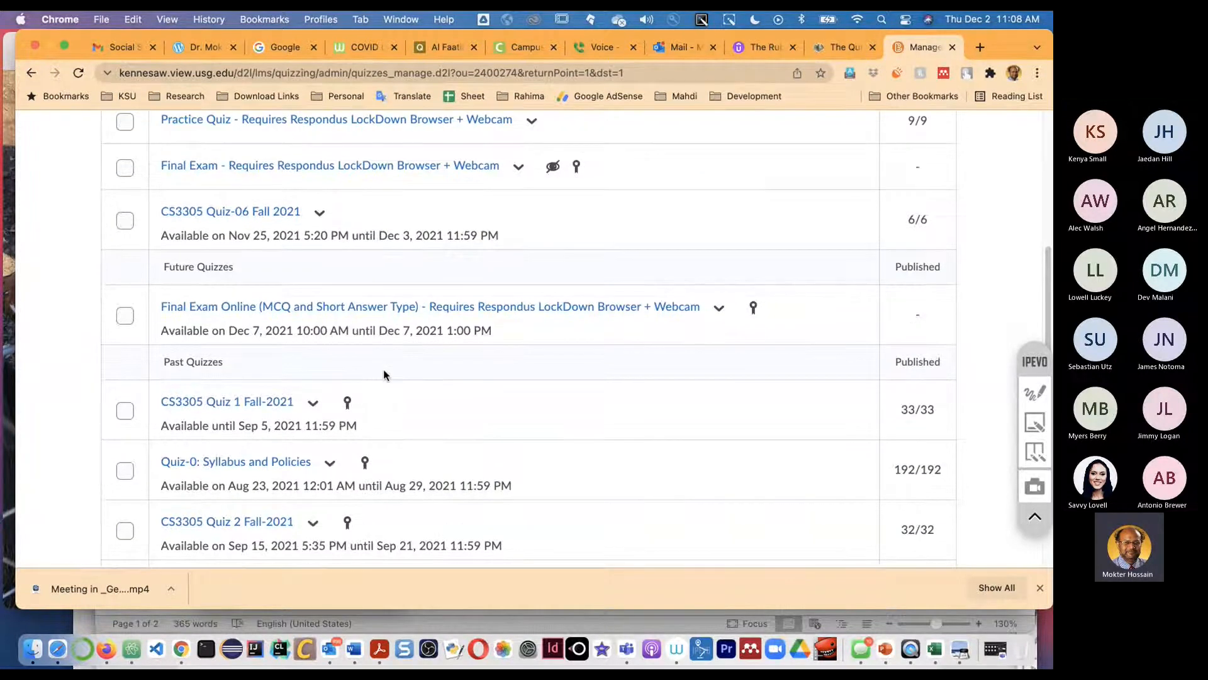
pyautogui.scroll(-3)
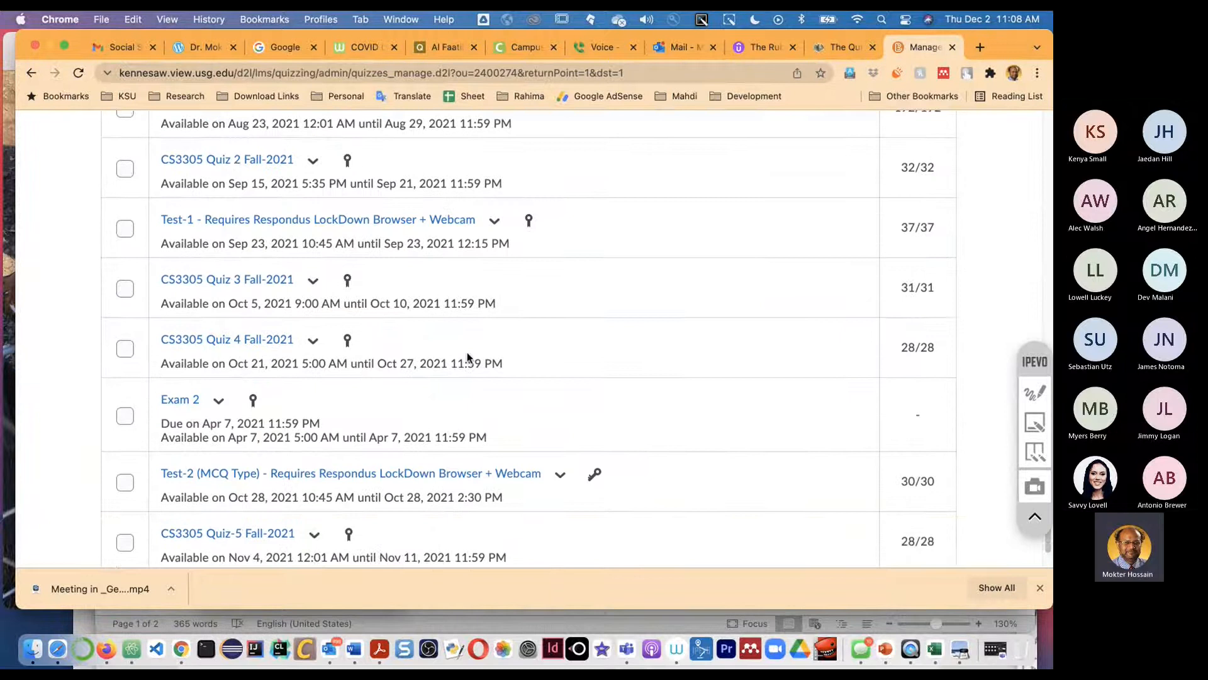
pyautogui.scroll(3)
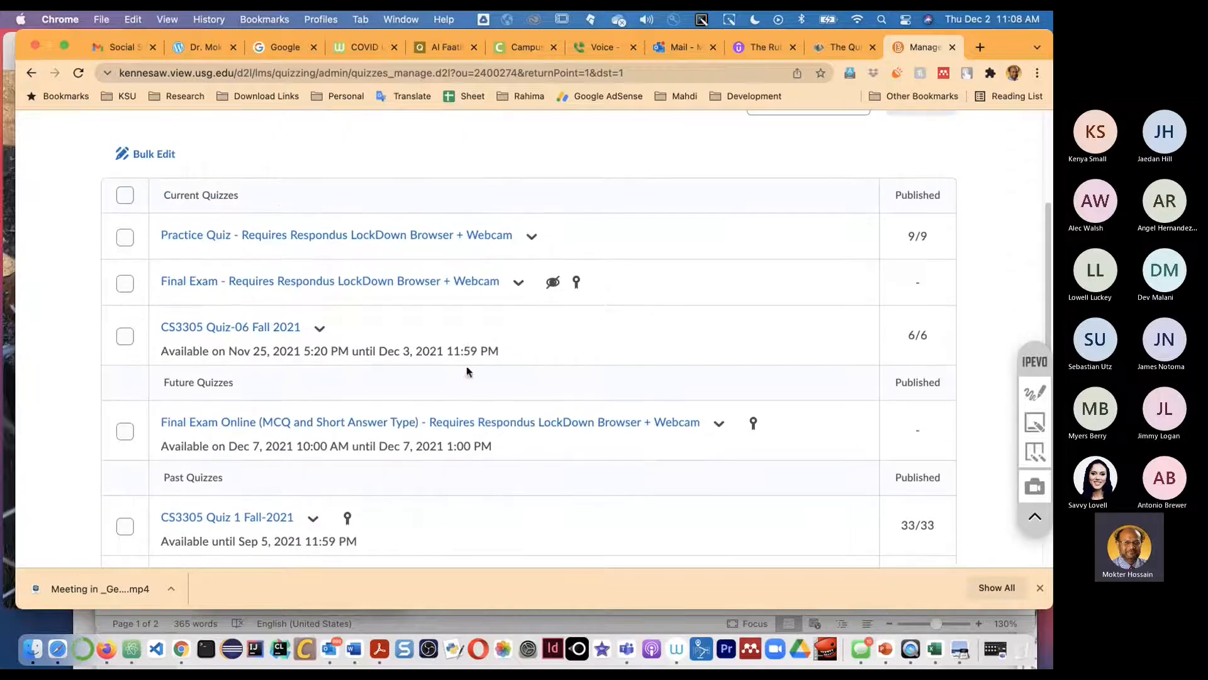
pyautogui.moveTo(543, 374)
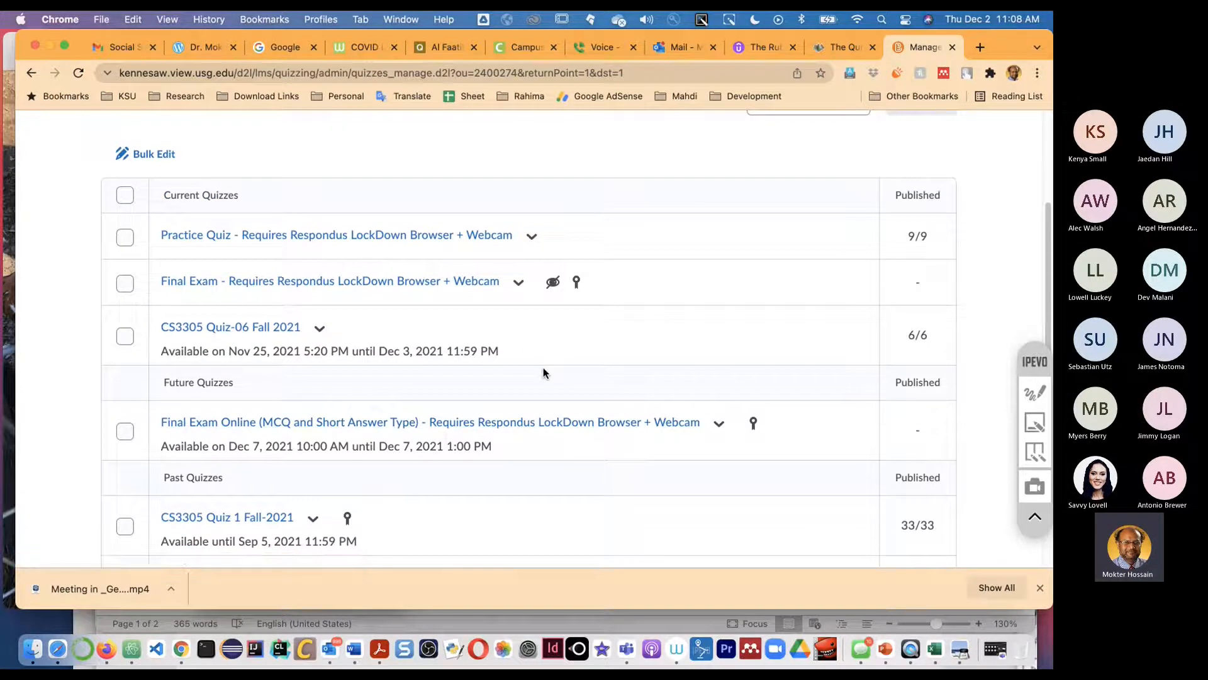
pyautogui.moveTo(332, 449)
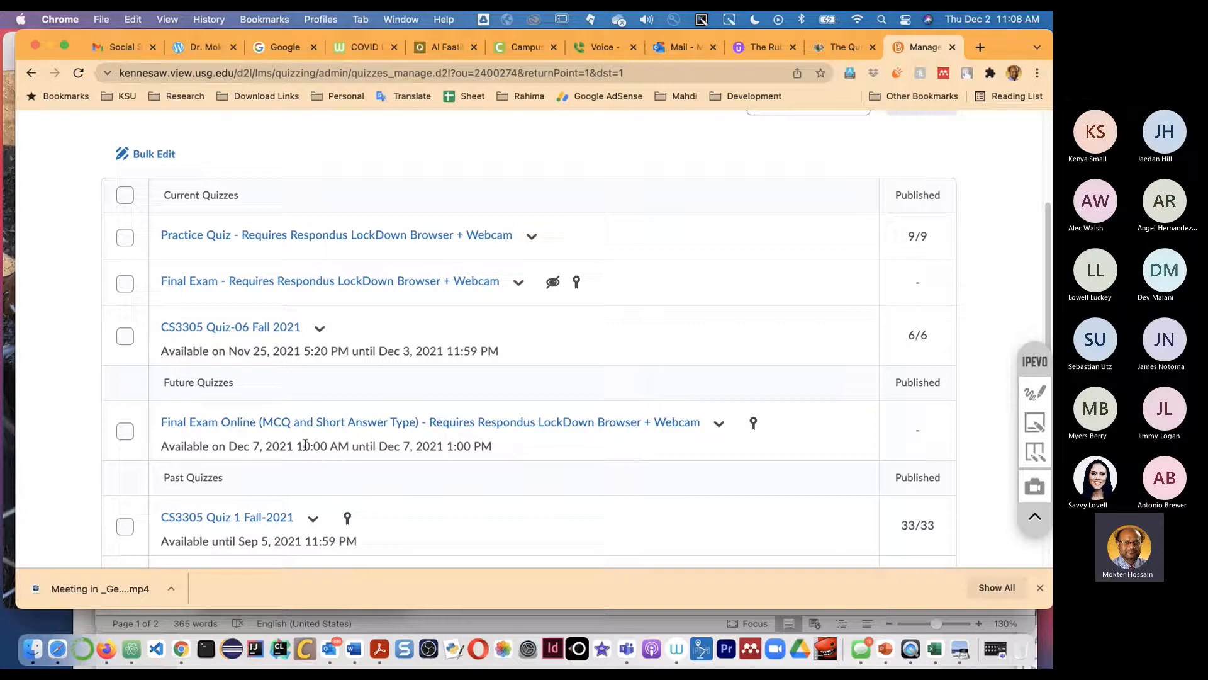
pyautogui.doubleClick(312, 445)
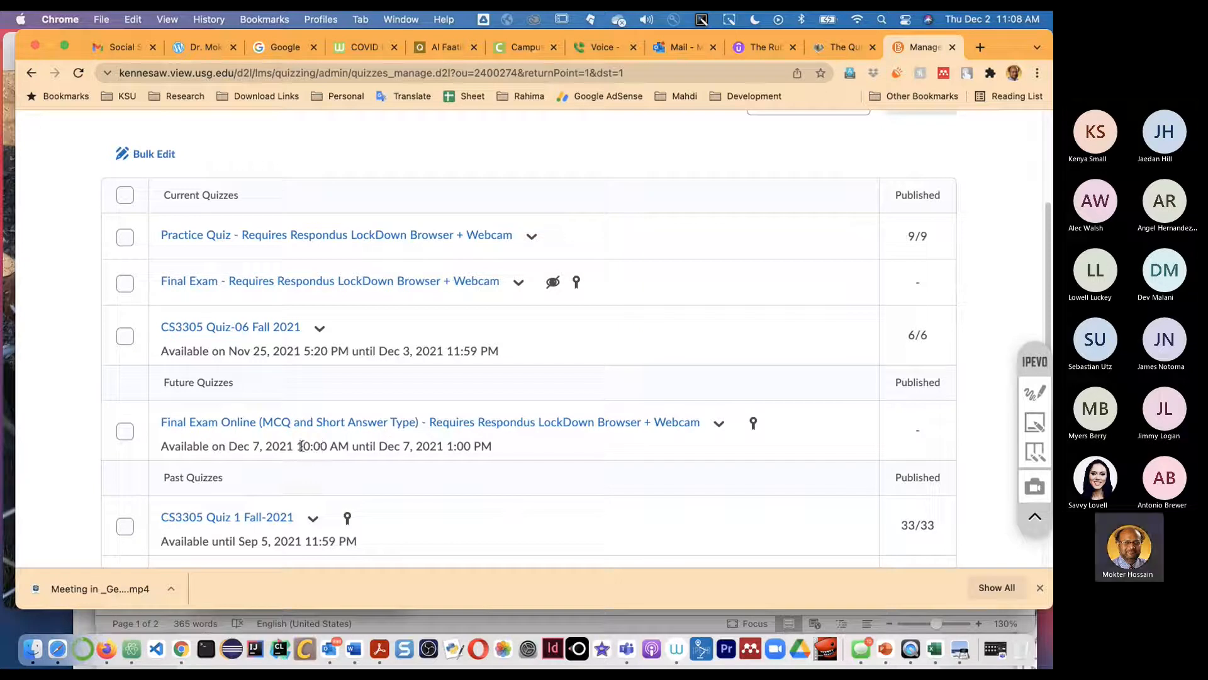
pyautogui.doubleClick(313, 445)
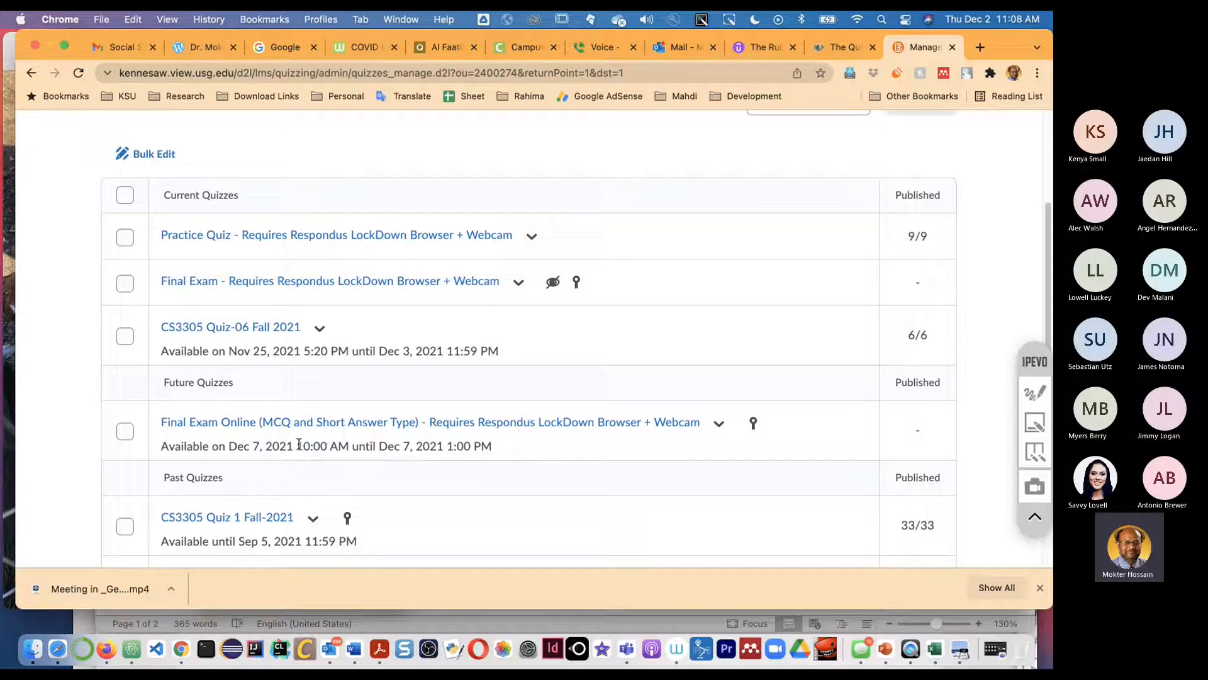
pyautogui.doubleClick(313, 446)
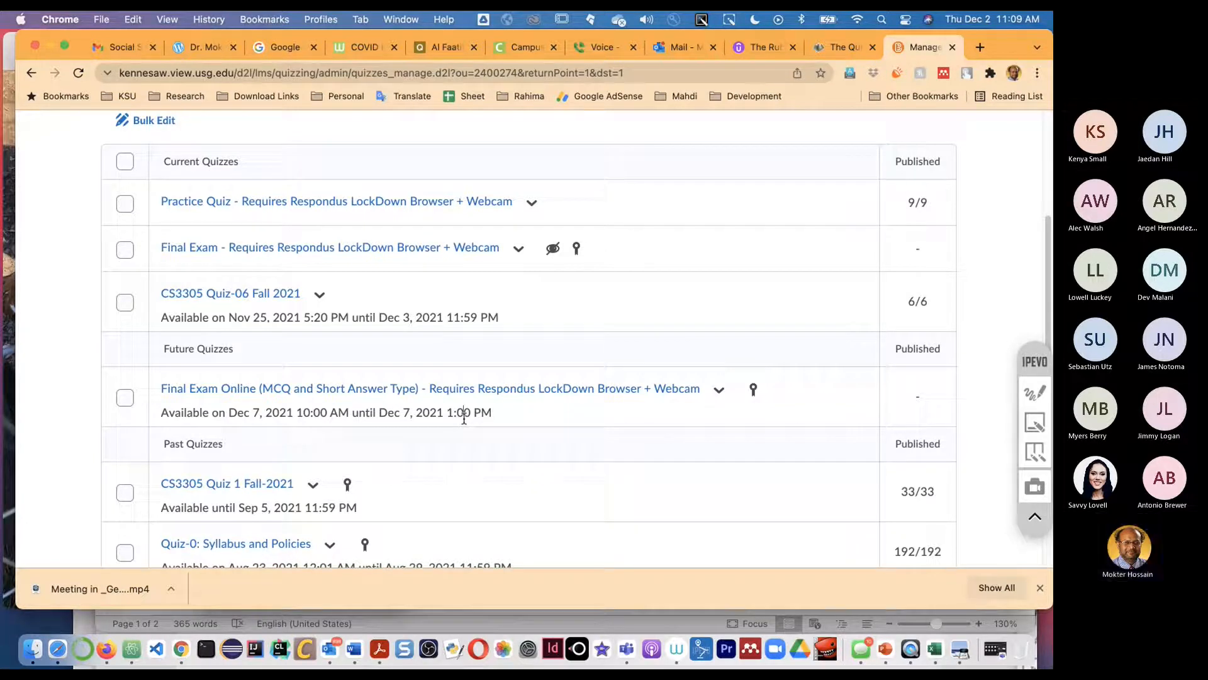
pyautogui.moveTo(920, 515)
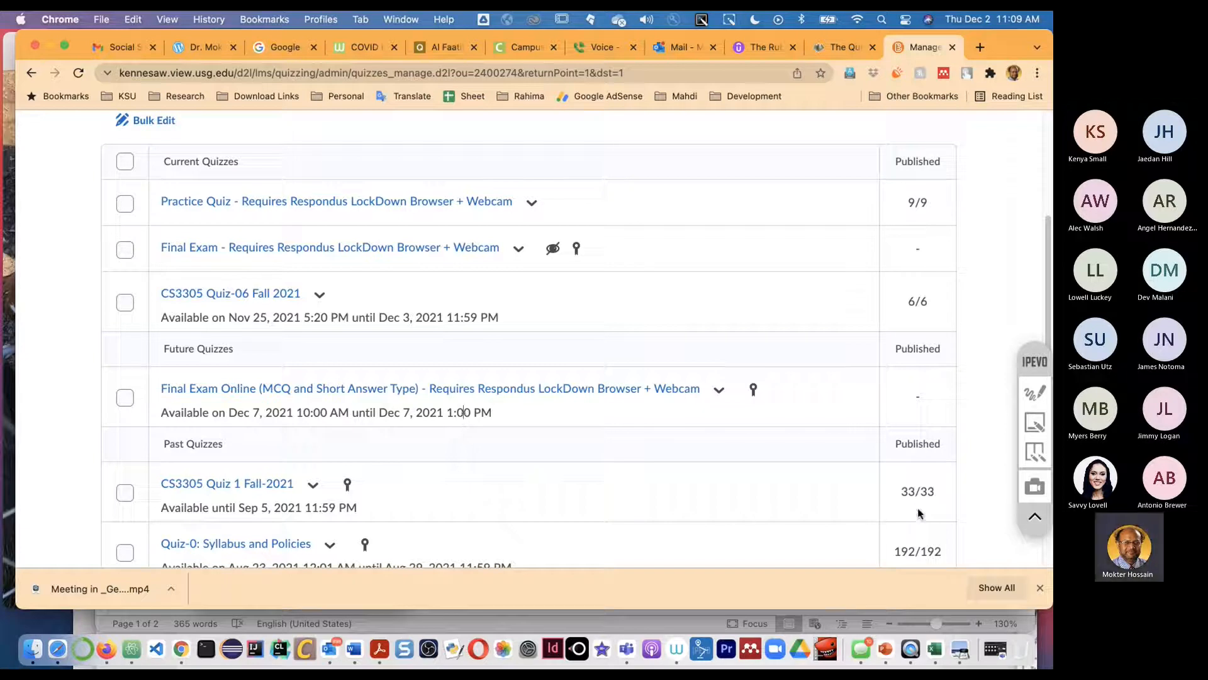
pyautogui.moveTo(1040, 587)
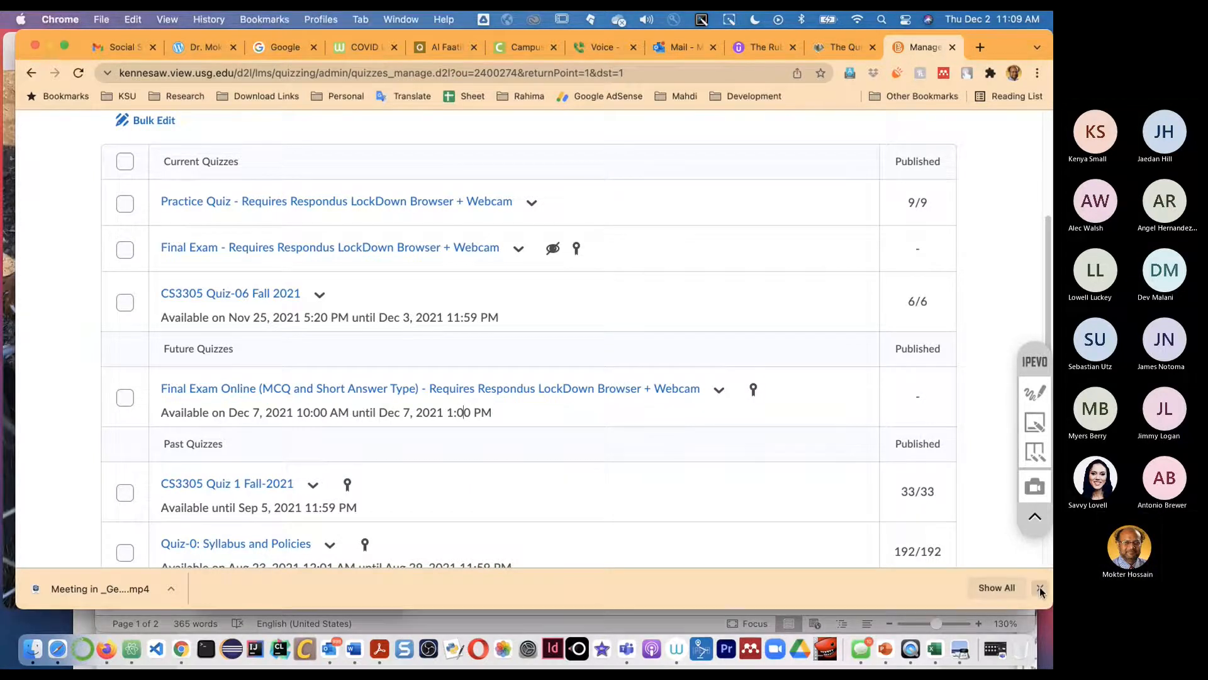
# - Review the quiz list showing the renamed final exam available Dec 7, 10 AM–1 PM
pyautogui.scroll(3)
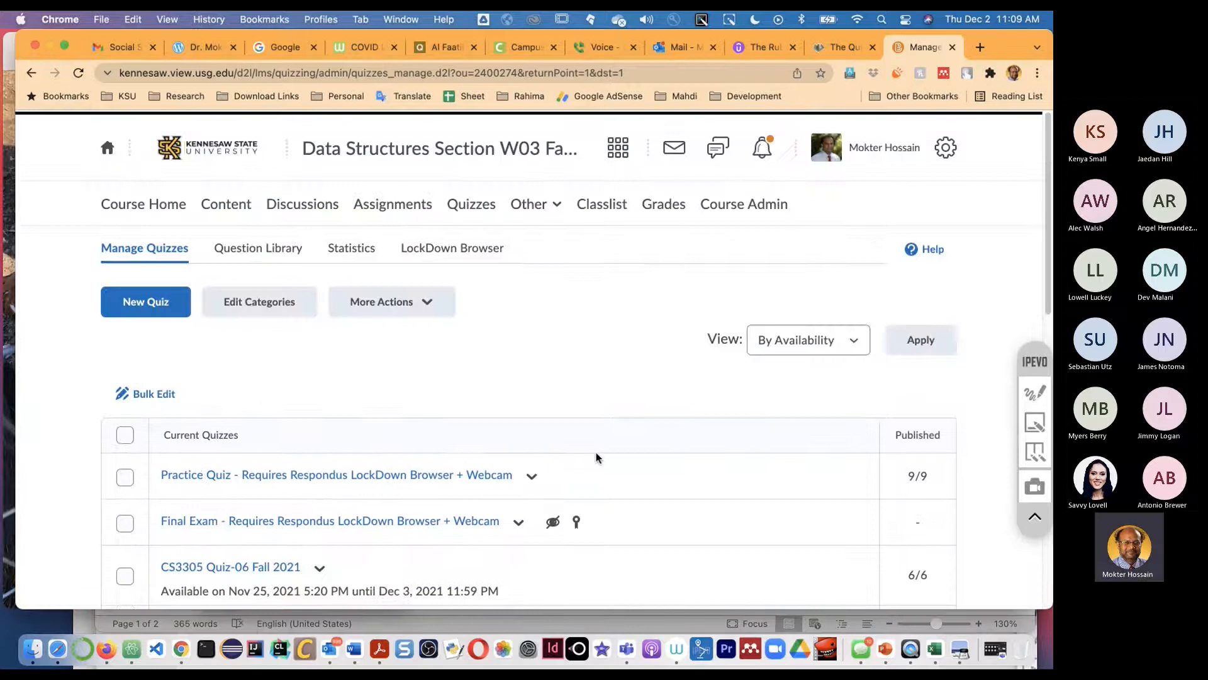
pyautogui.scroll(-3)
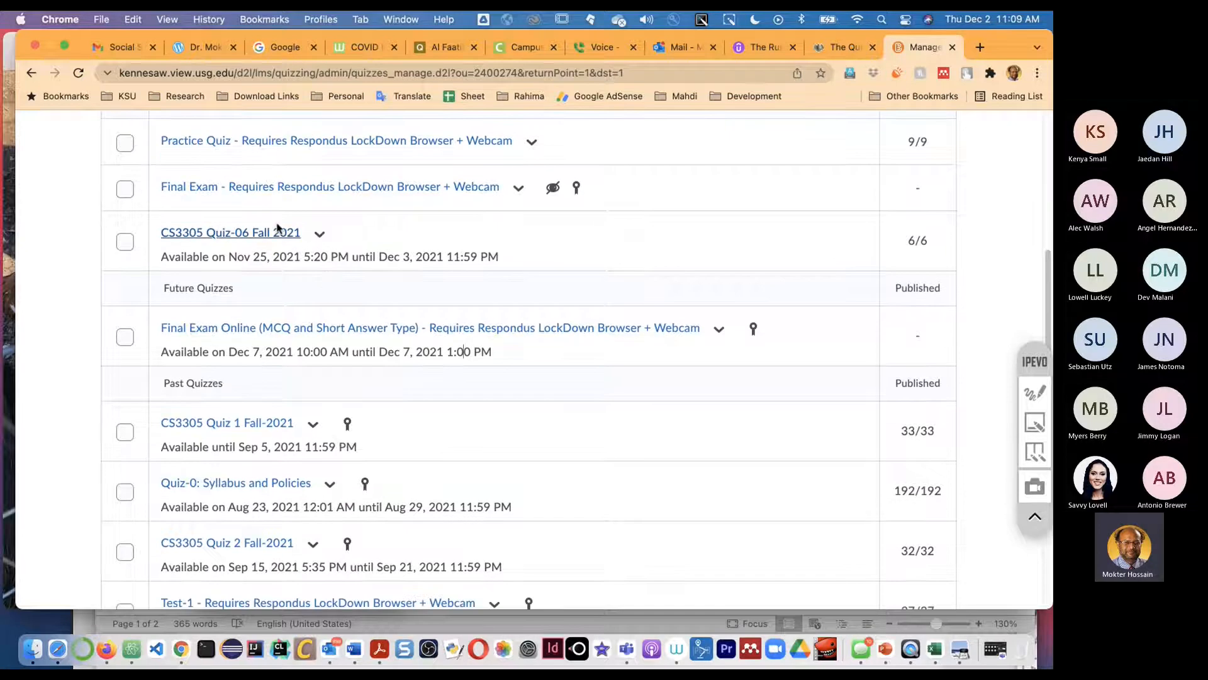
pyautogui.moveTo(452, 234)
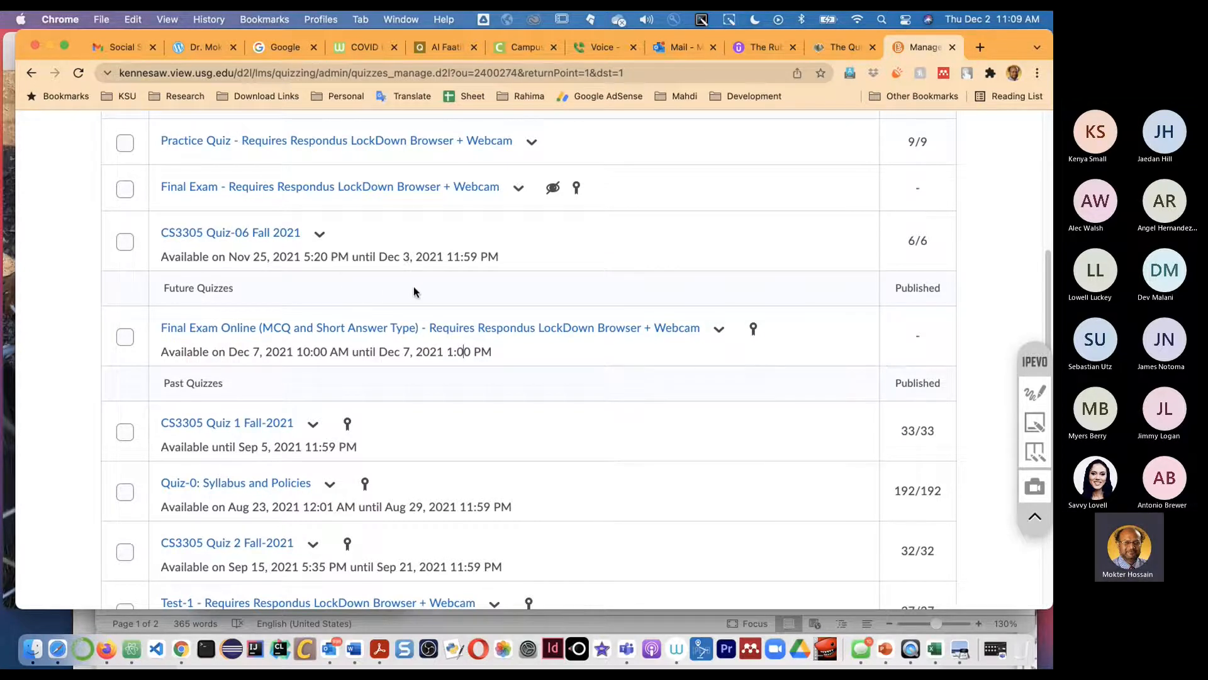
pyautogui.scroll(-3)
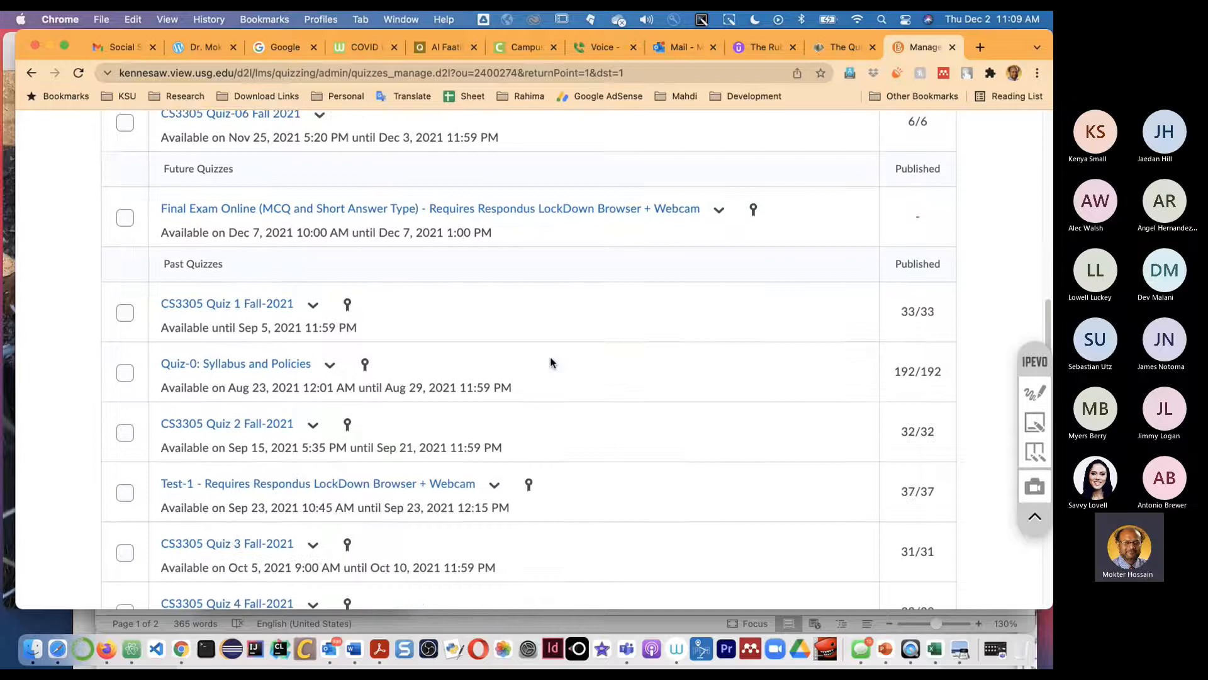
pyautogui.scroll(3)
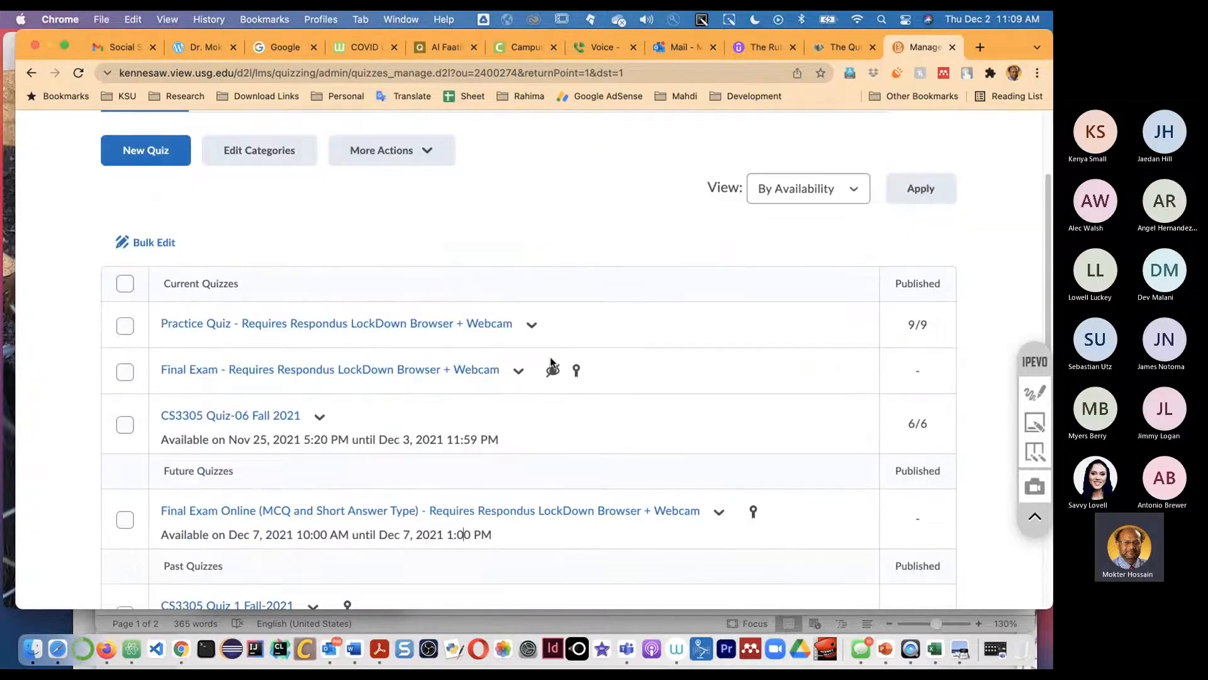
pyautogui.scroll(-3)
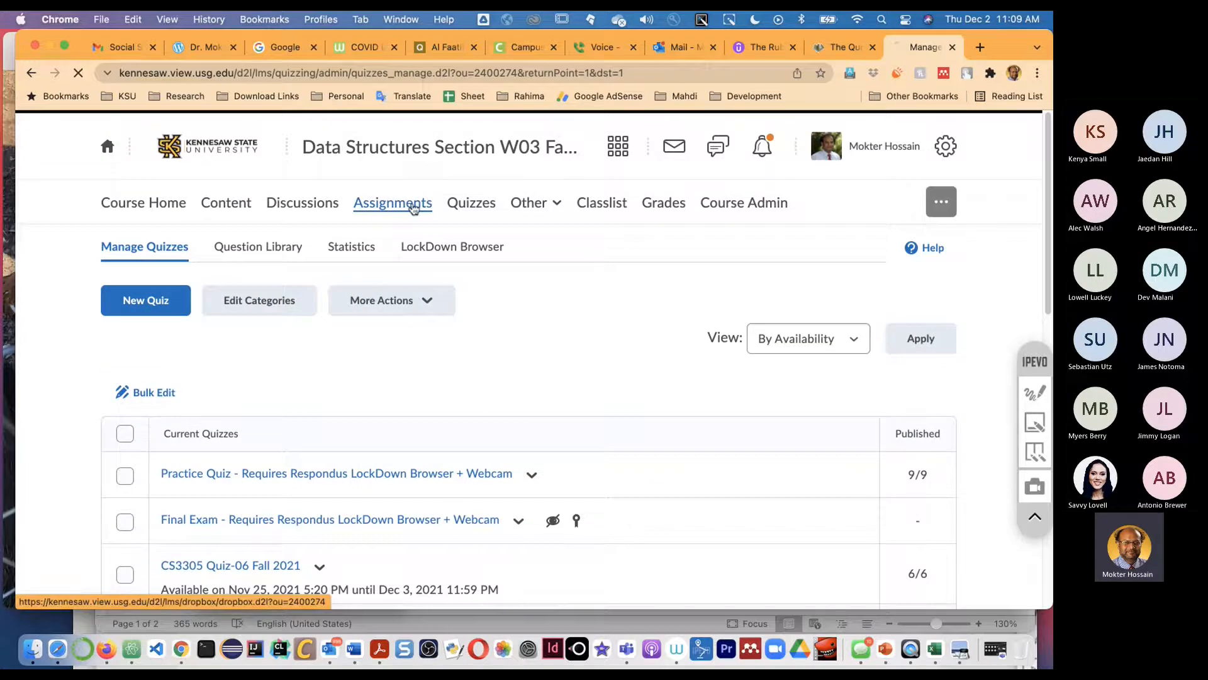
# - Open W03 Assignments and browse folders with submission counts and due dates
pyautogui.click(392, 202)
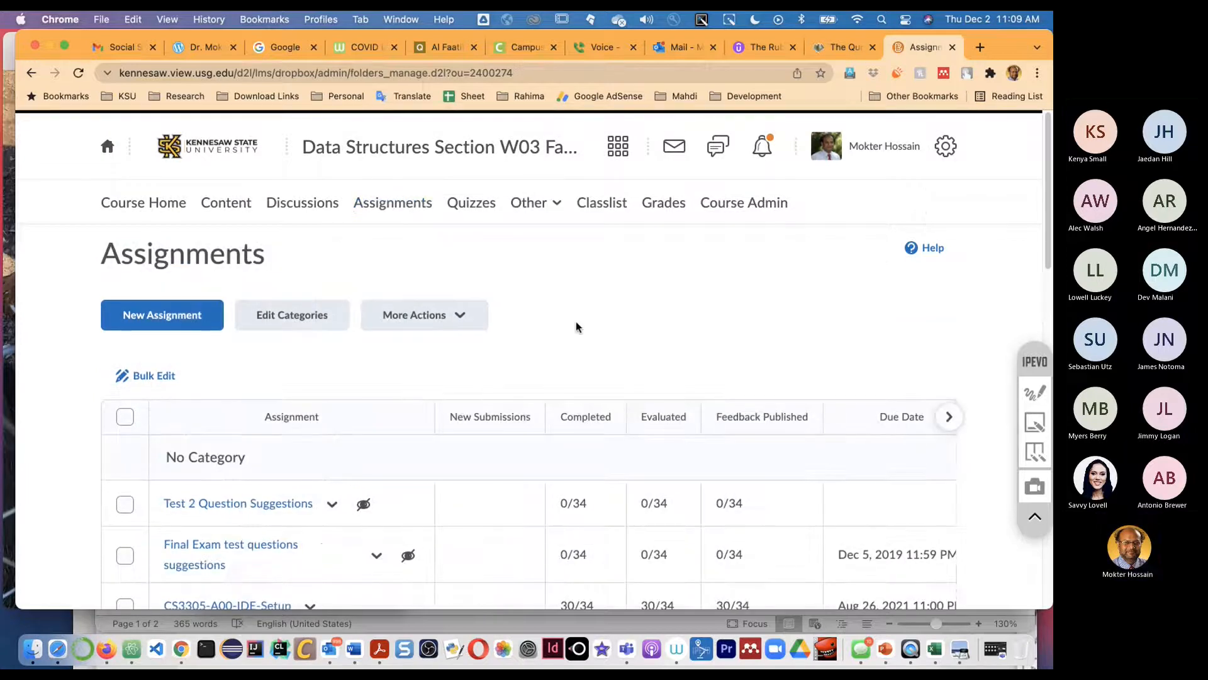
pyautogui.scroll(-3)
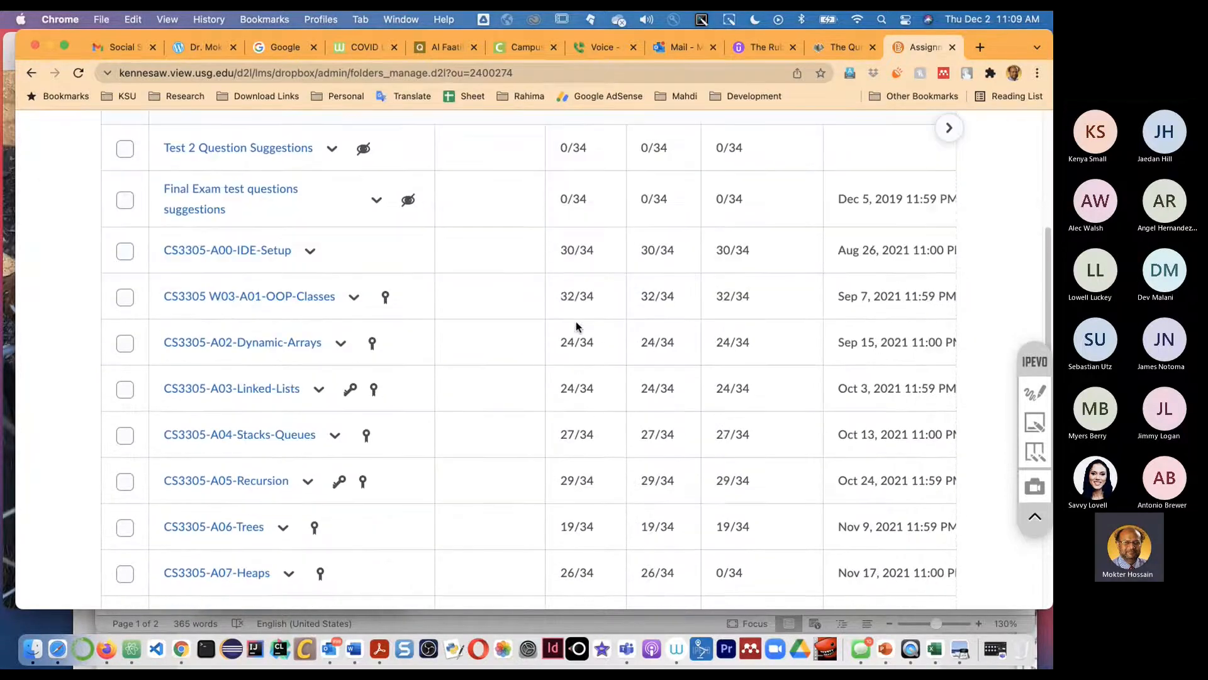
pyautogui.scroll(-3)
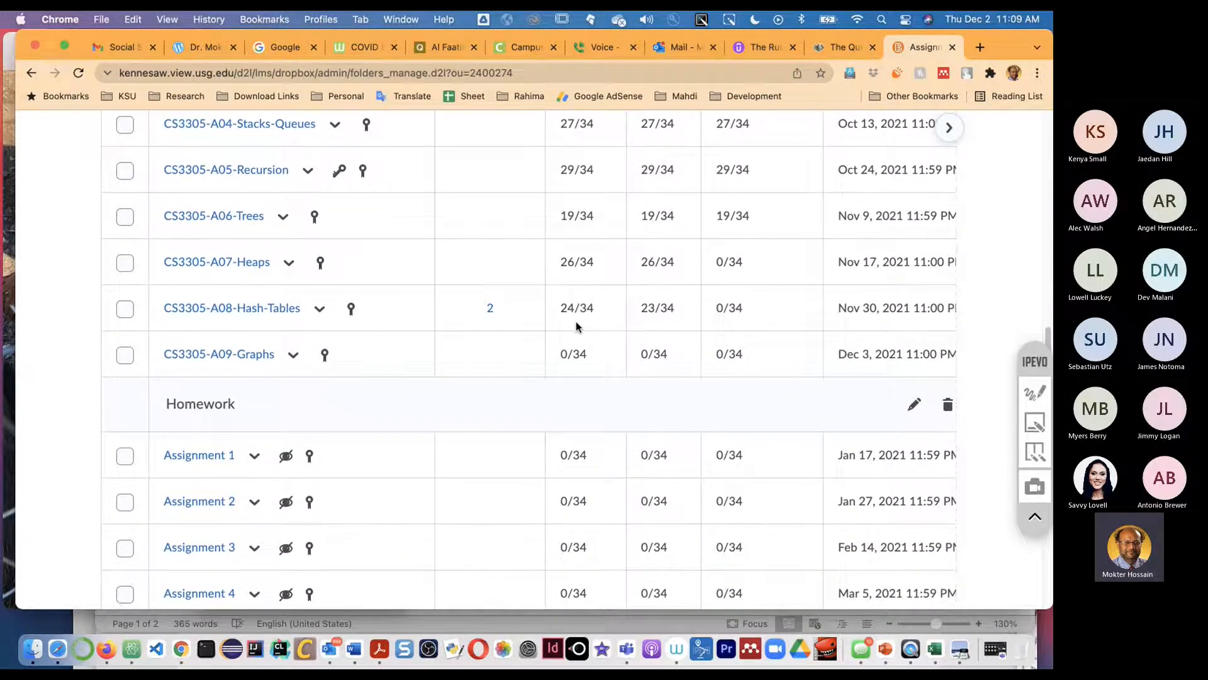
pyautogui.scroll(3)
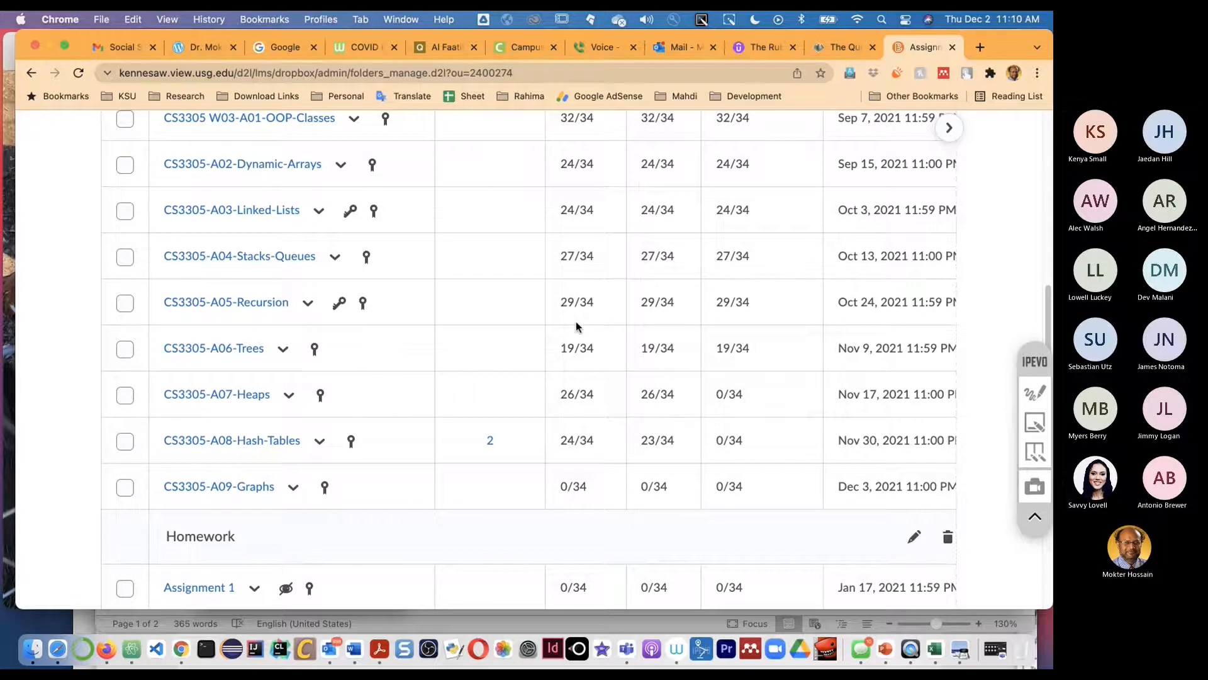
pyautogui.scroll(3)
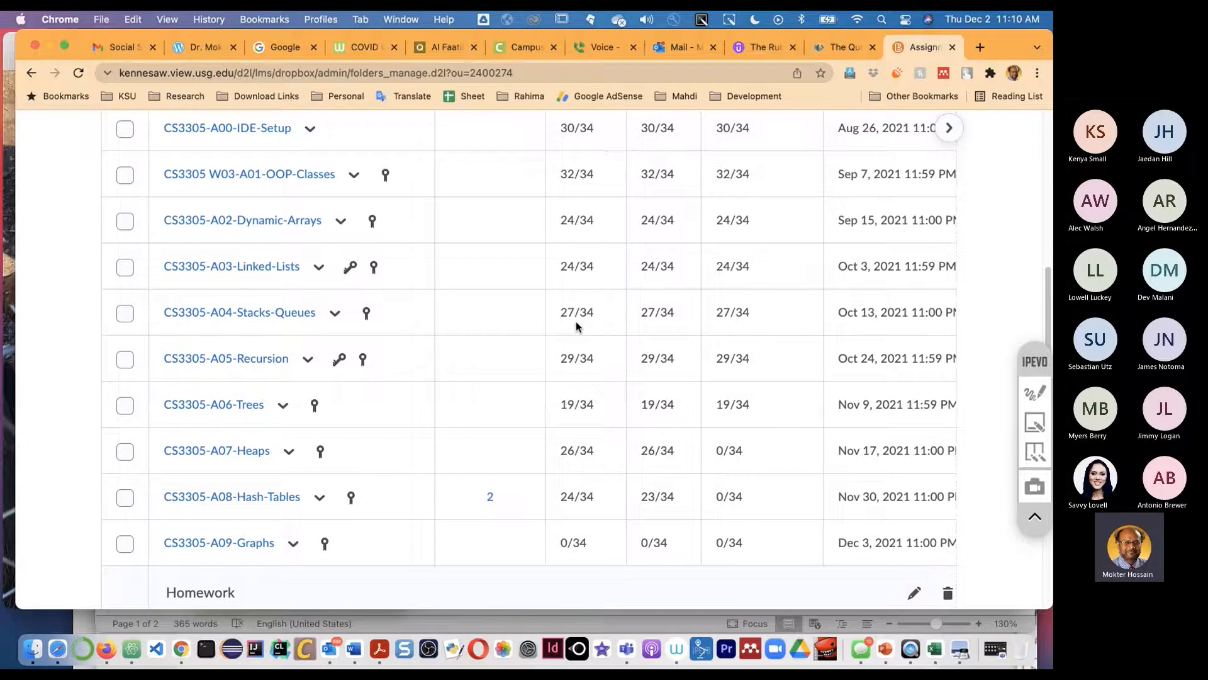
pyautogui.scroll(3)
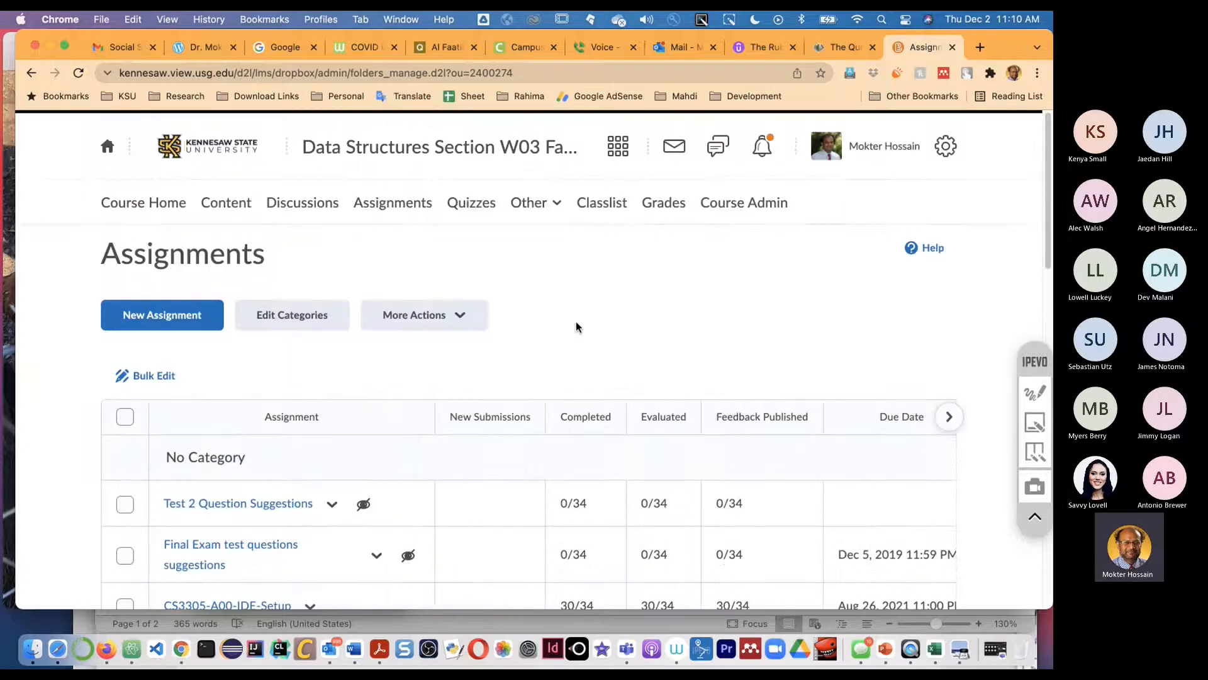
# - Open the Content table of contents and scroll to module 20. Sorting (Chapter 13)
pyautogui.click(226, 202)
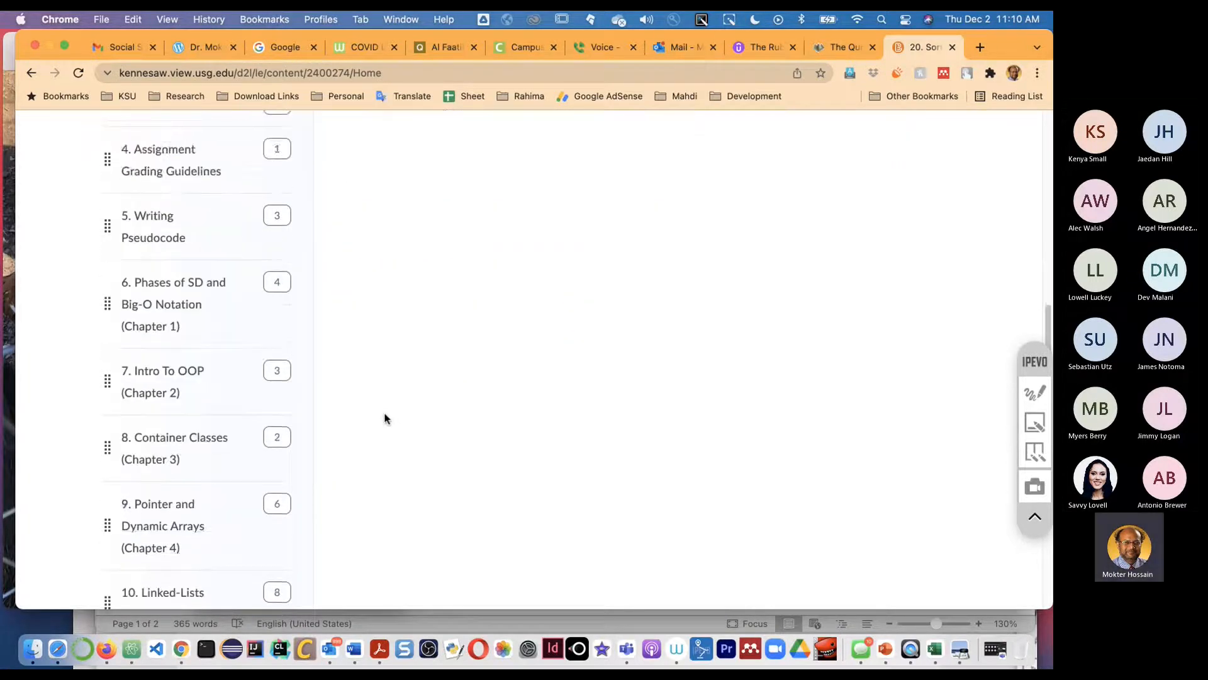
pyautogui.scroll(-3)
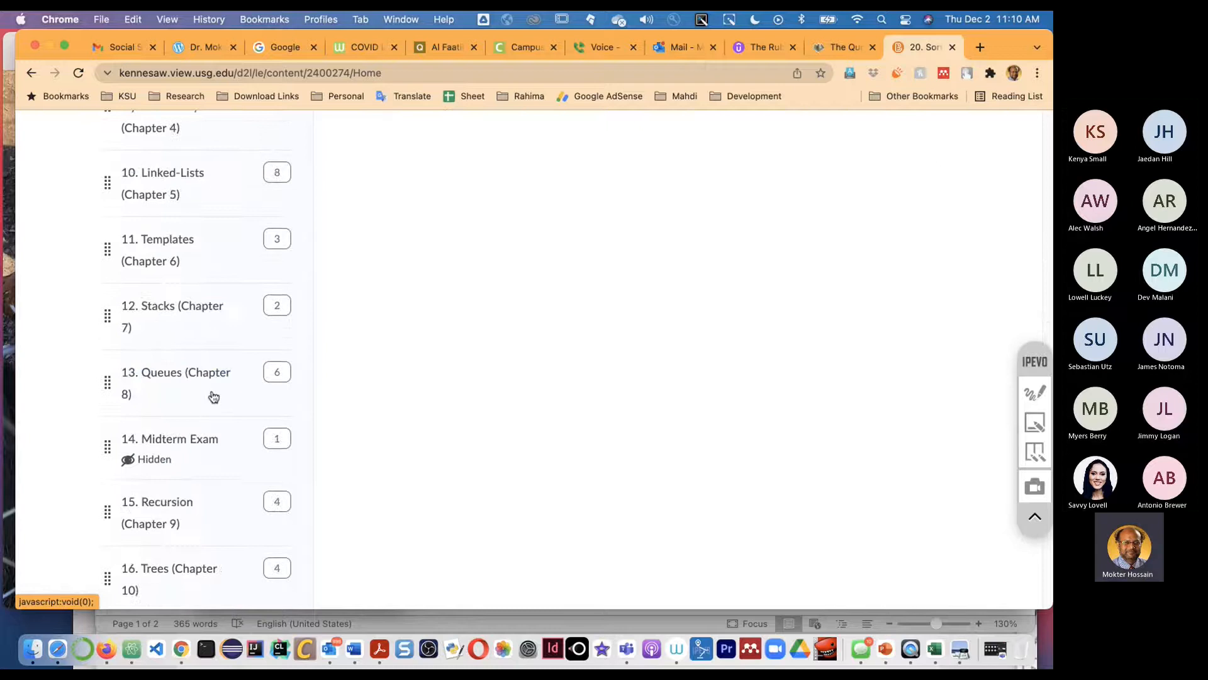
pyautogui.scroll(-3)
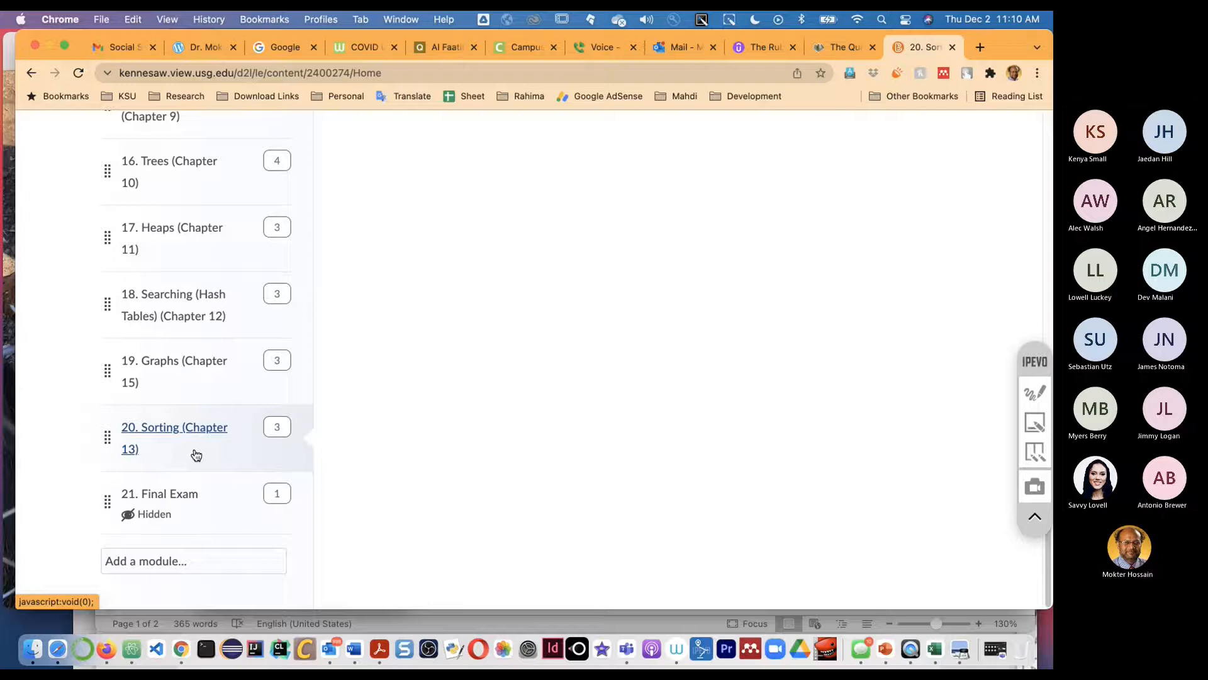
pyautogui.moveTo(528, 402)
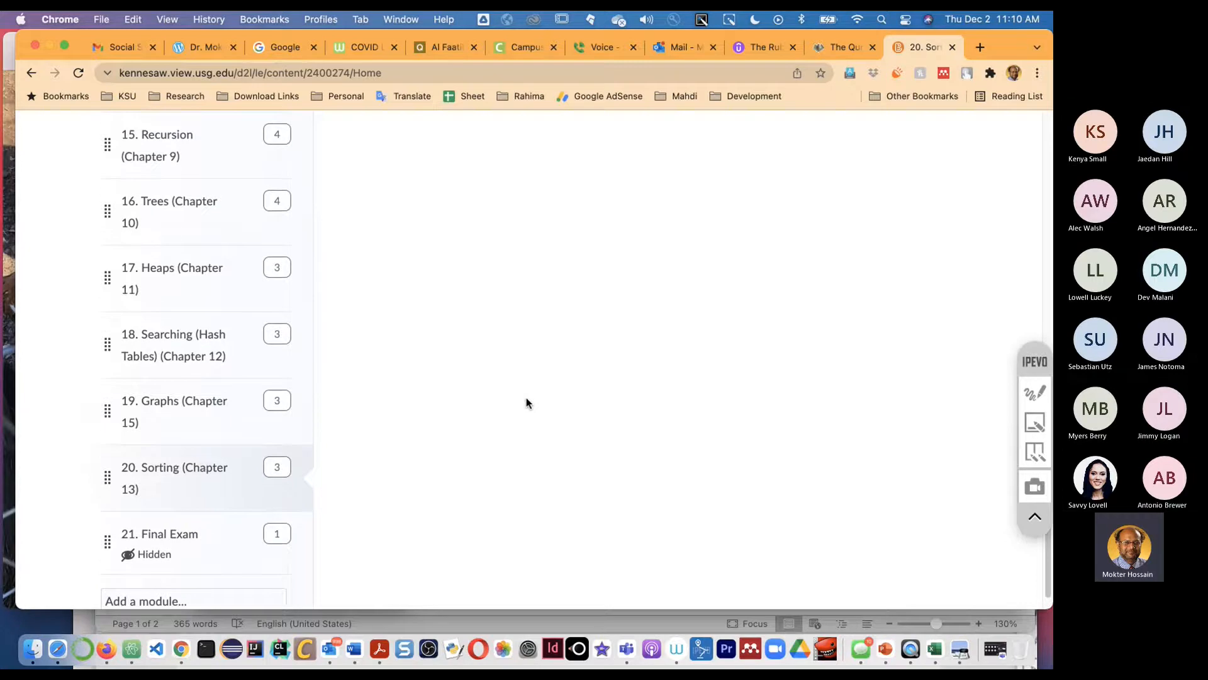
pyautogui.scroll(3)
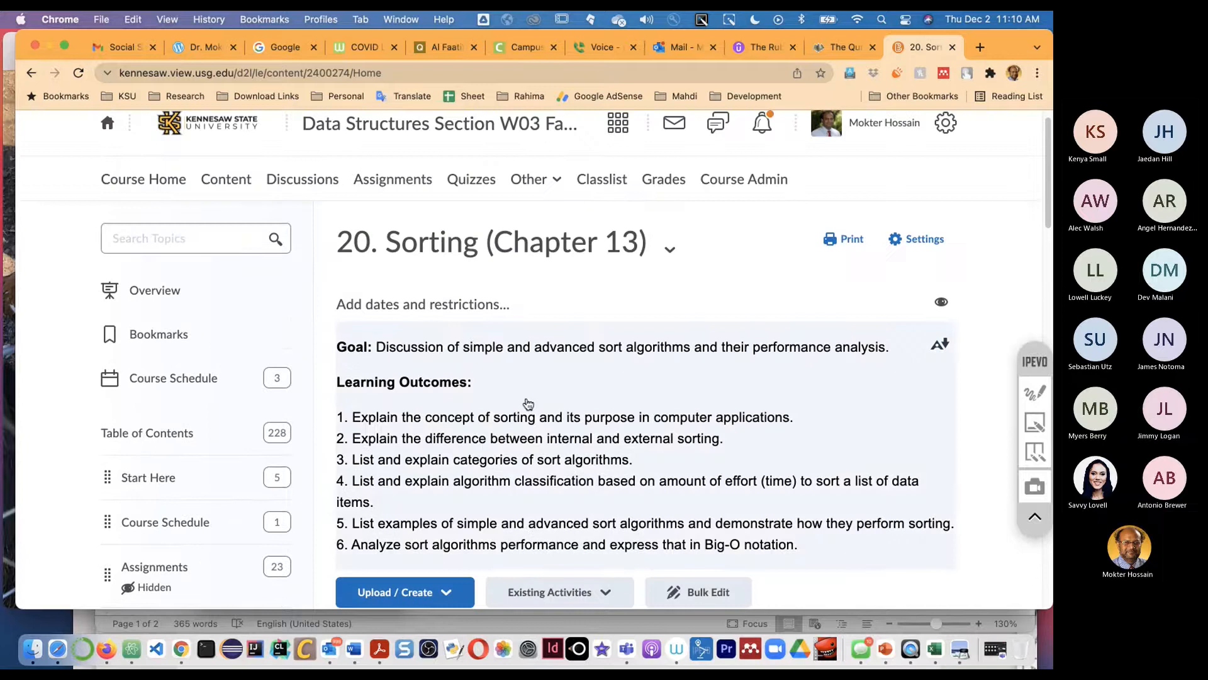
pyautogui.moveTo(583, 371)
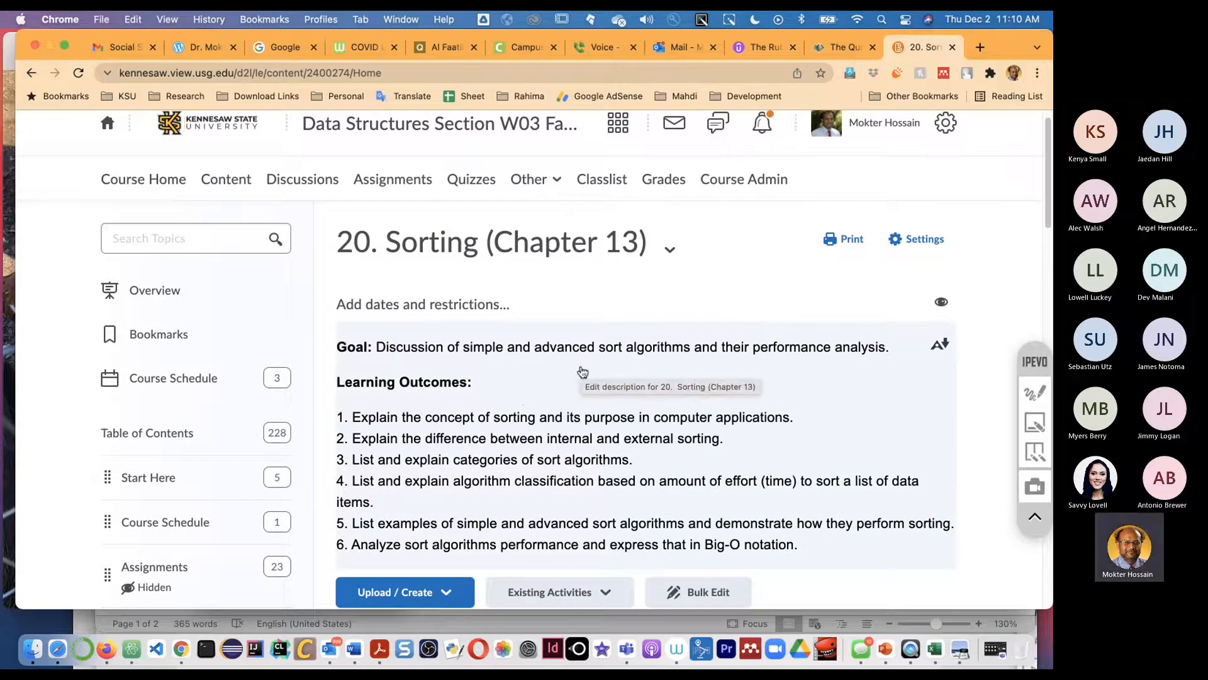
pyautogui.moveTo(756, 255)
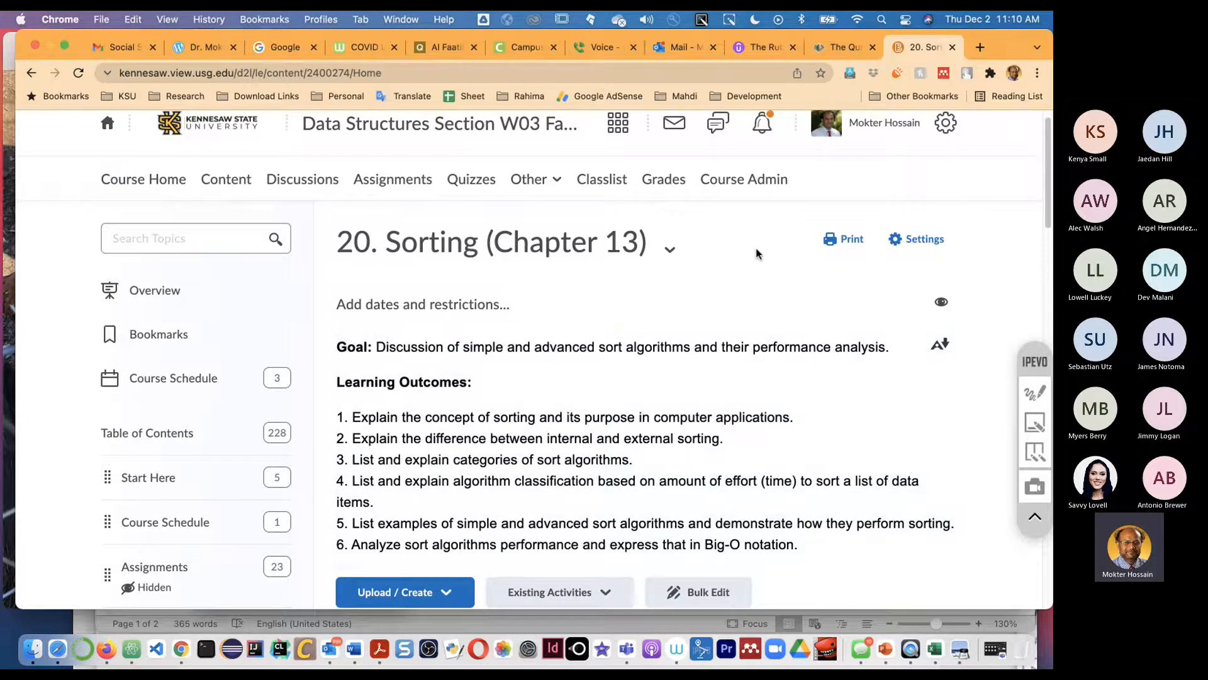
pyautogui.moveTo(740, 268)
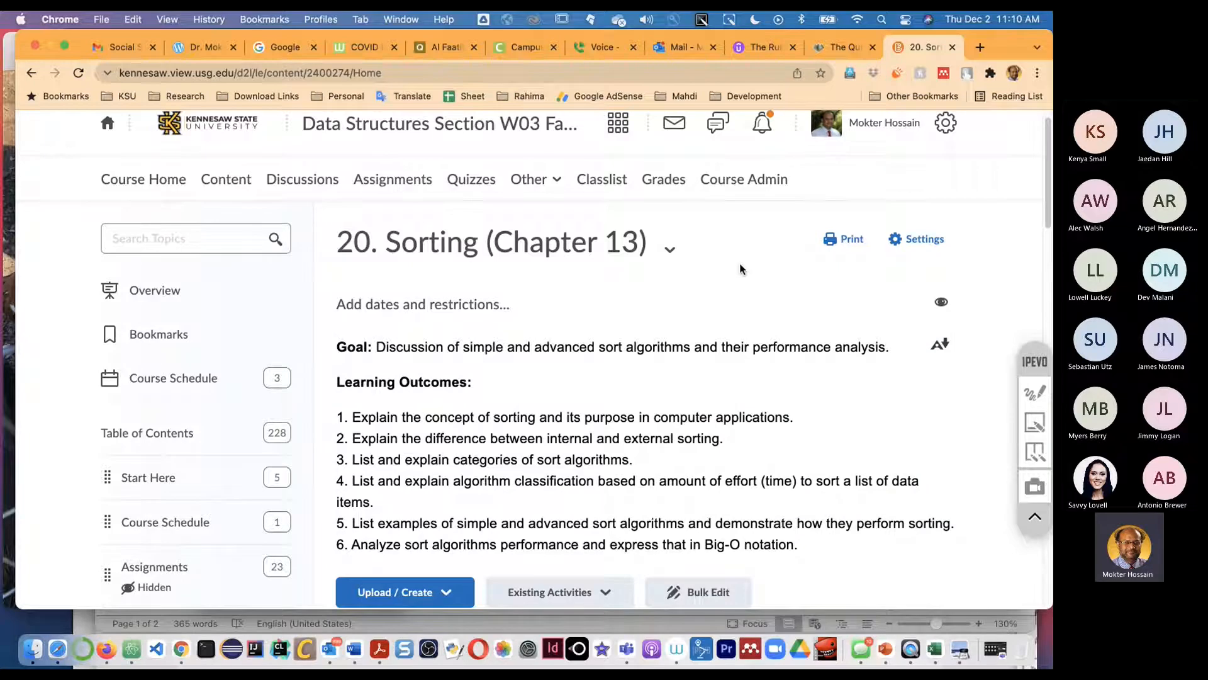
# - Scroll the Sorting module page to reveal its items, starting with Chapter-13-Sorting
pyautogui.scroll(-3)
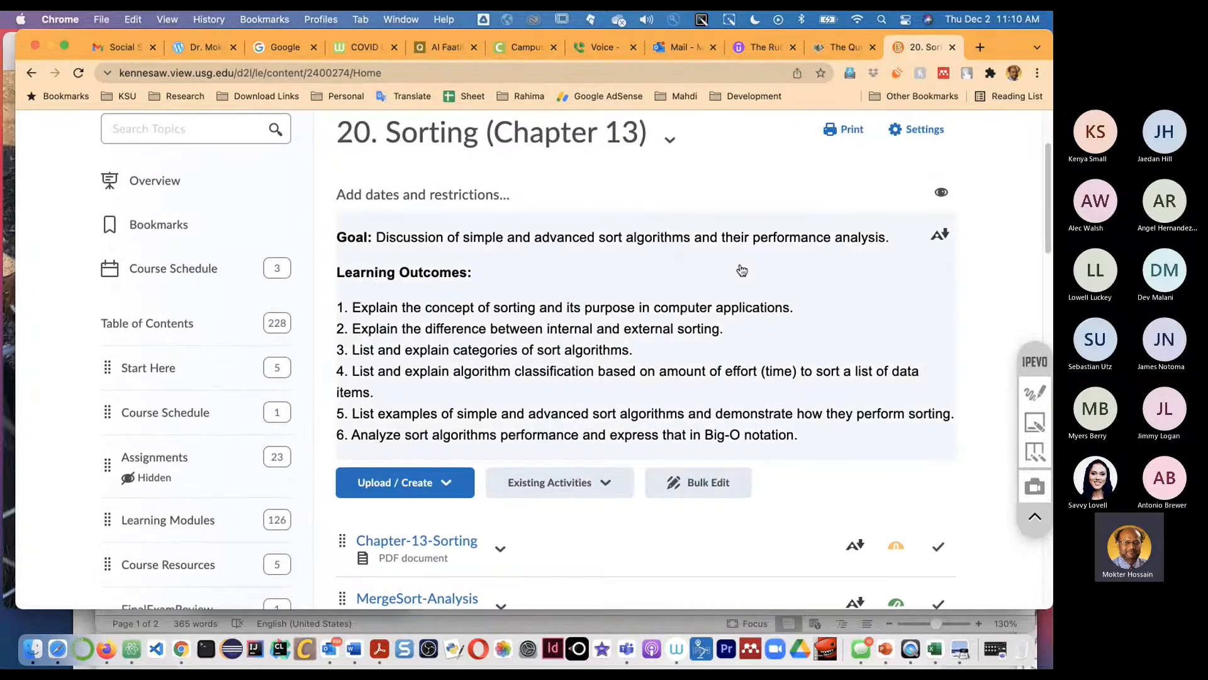
pyautogui.moveTo(742, 271)
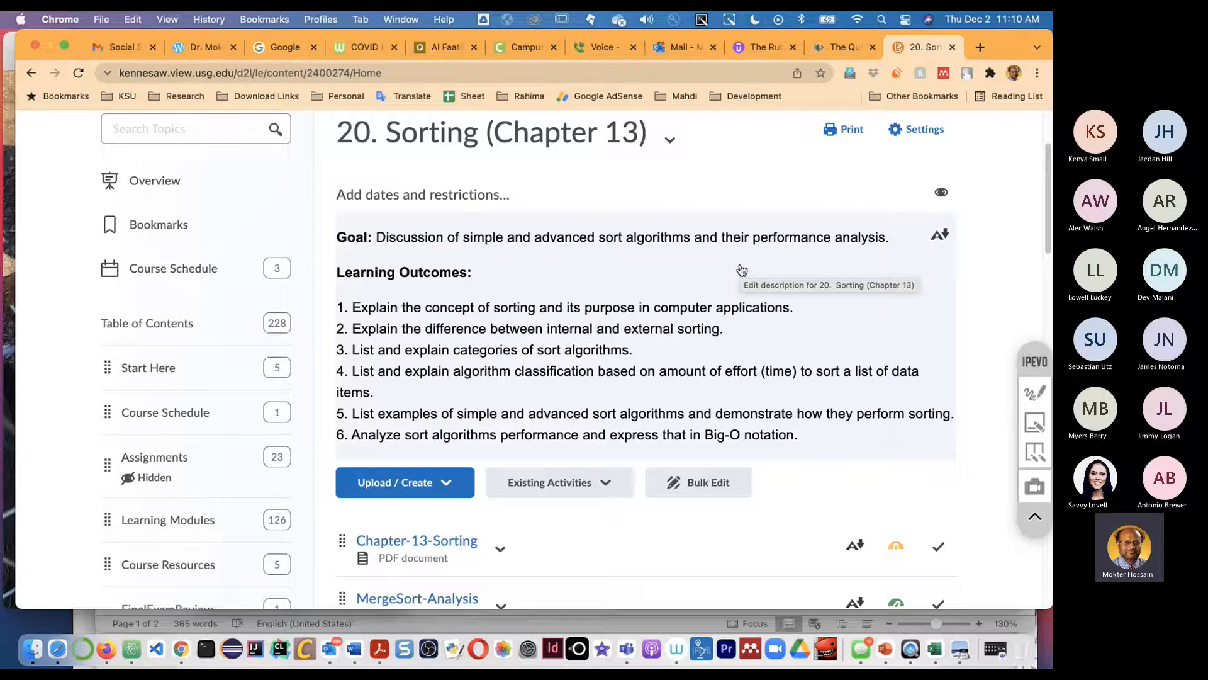
pyautogui.moveTo(878, 346)
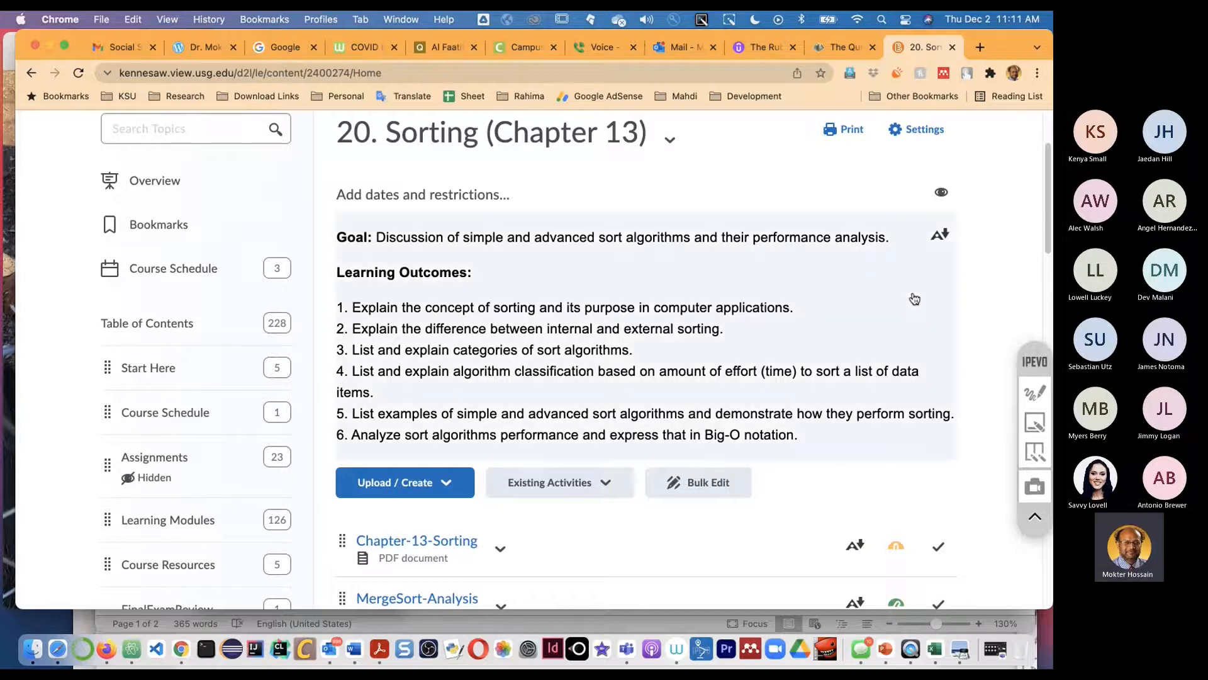
pyautogui.moveTo(655, 385)
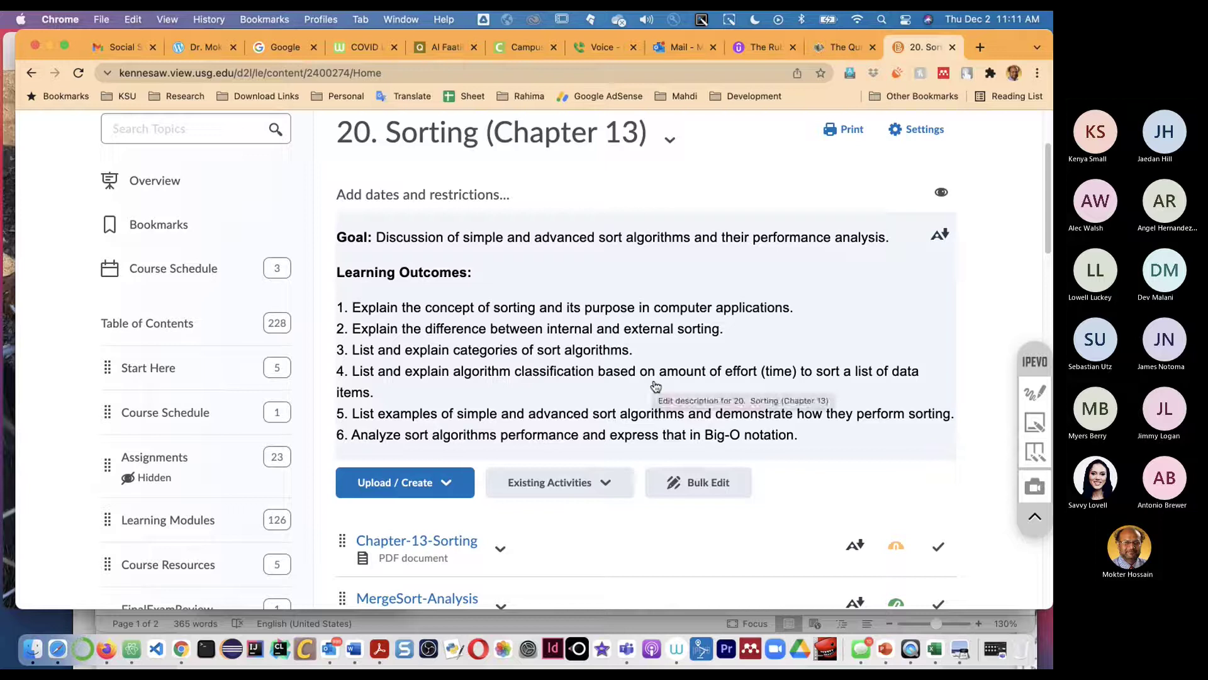
pyautogui.moveTo(643, 362)
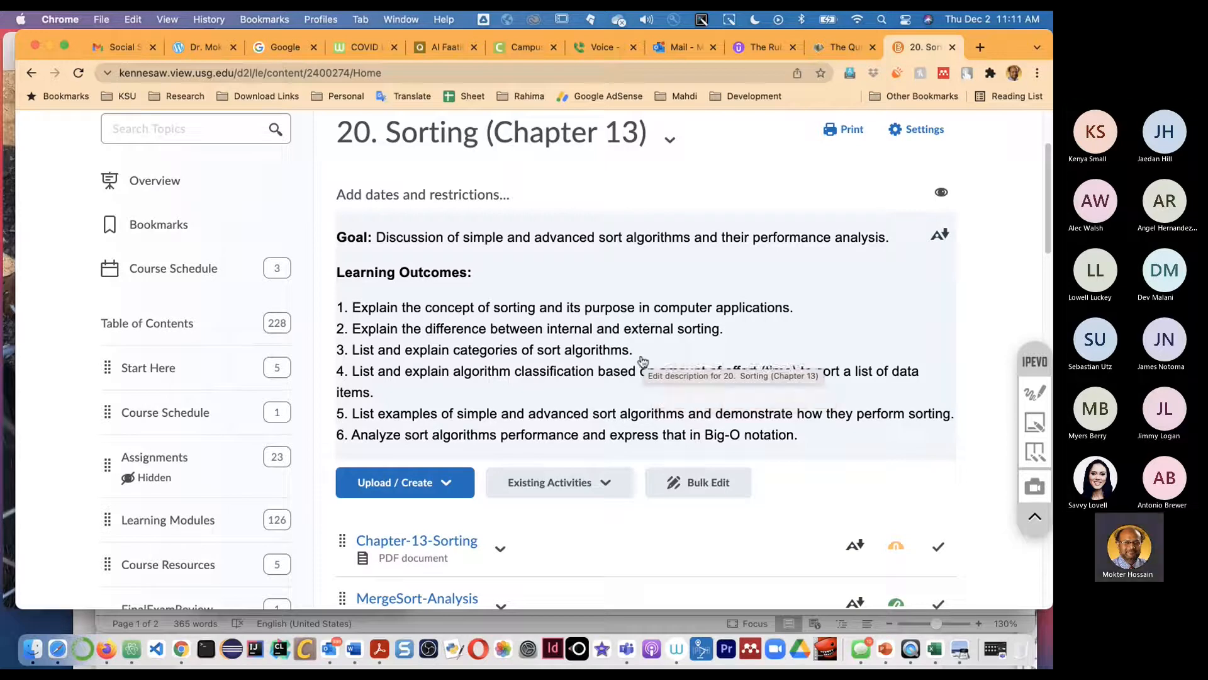
# - Scroll through the Sorting module's learning outcomes and item list
pyautogui.scroll(-3)
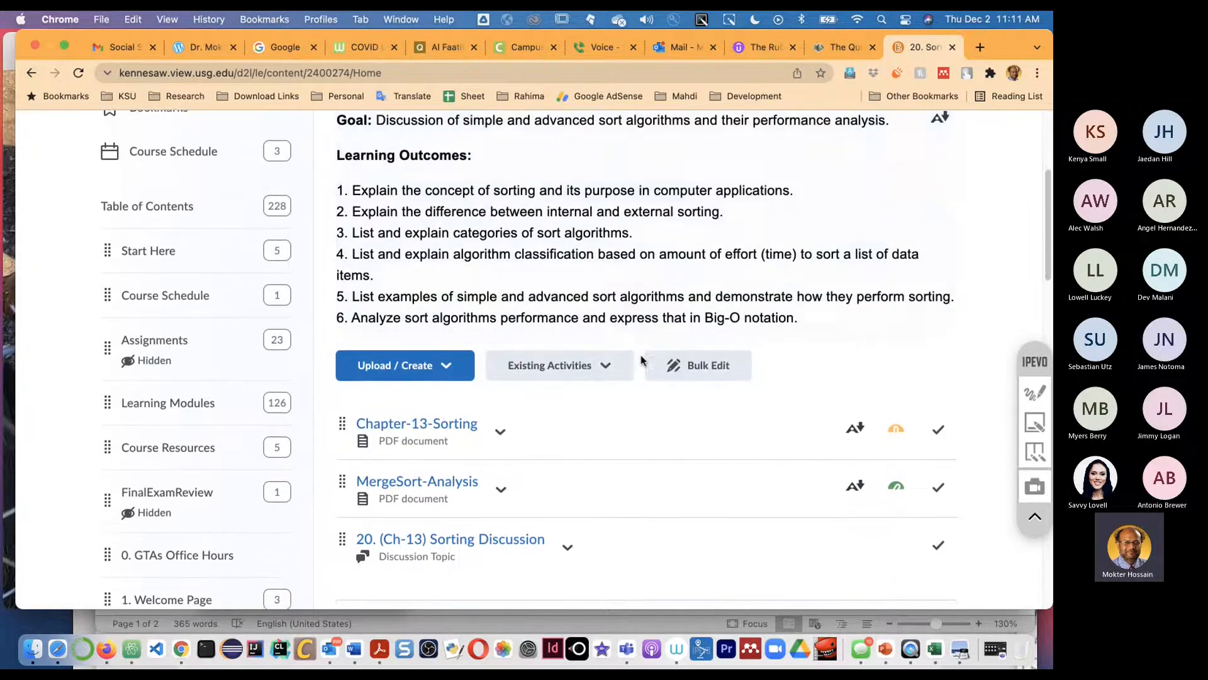
pyautogui.scroll(3)
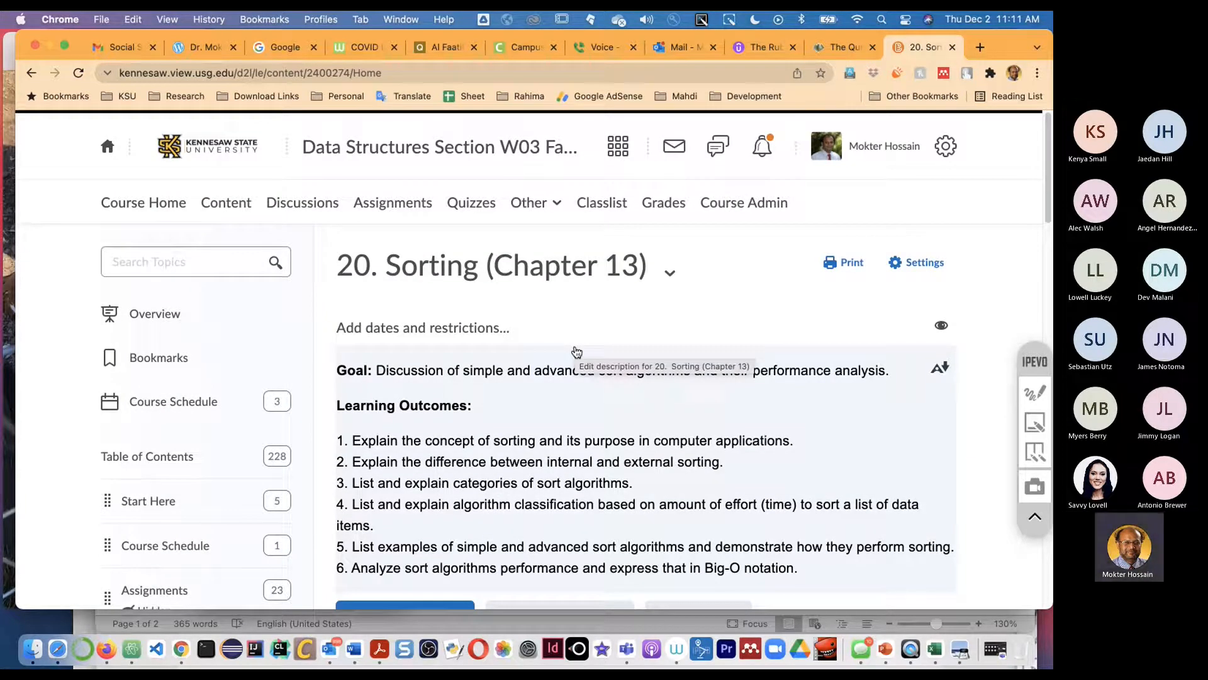
pyautogui.moveTo(543, 487)
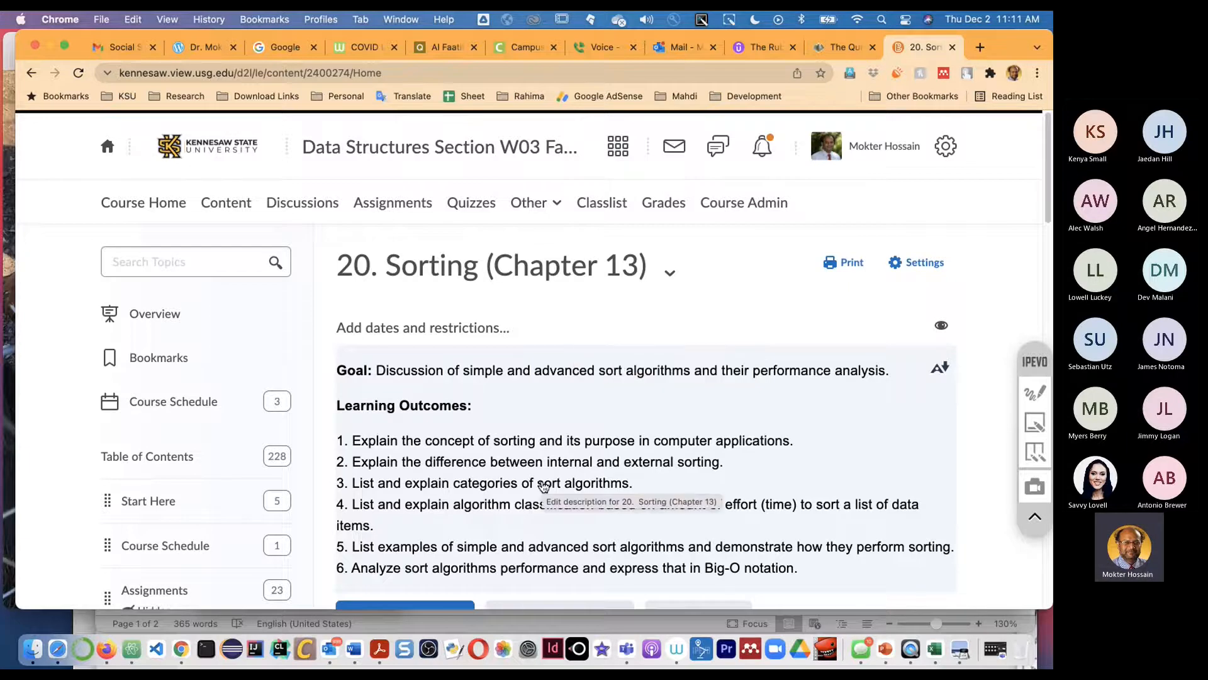
pyautogui.scroll(-3)
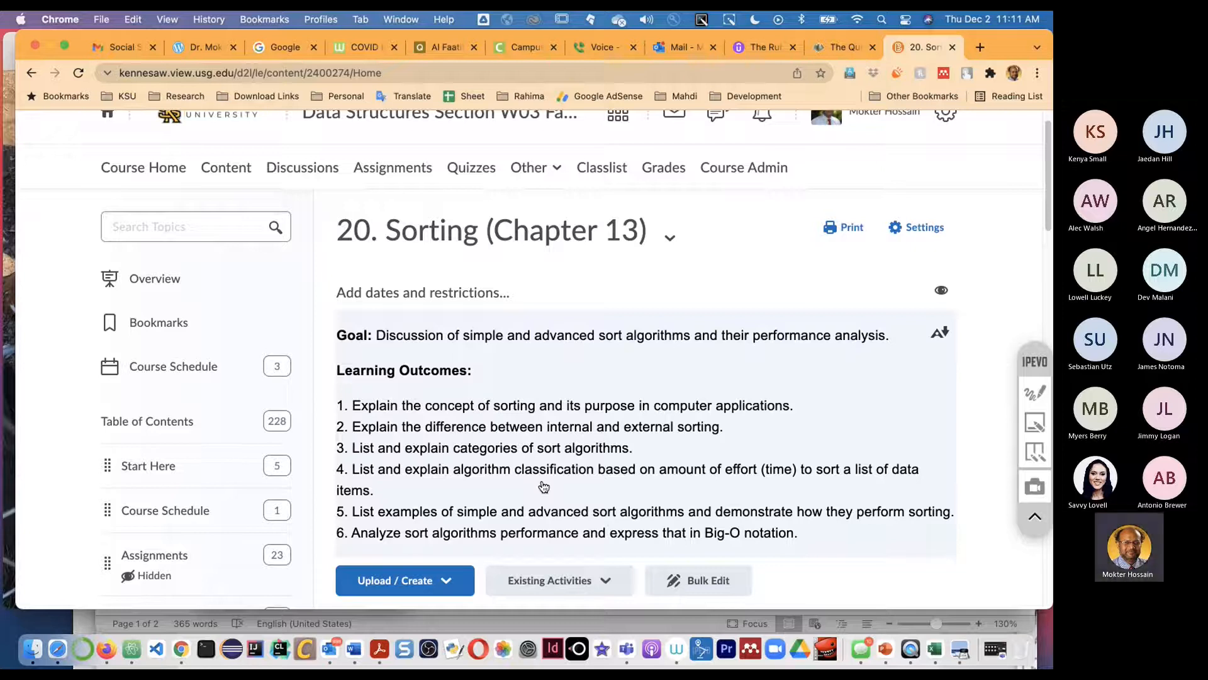
pyautogui.scroll(3)
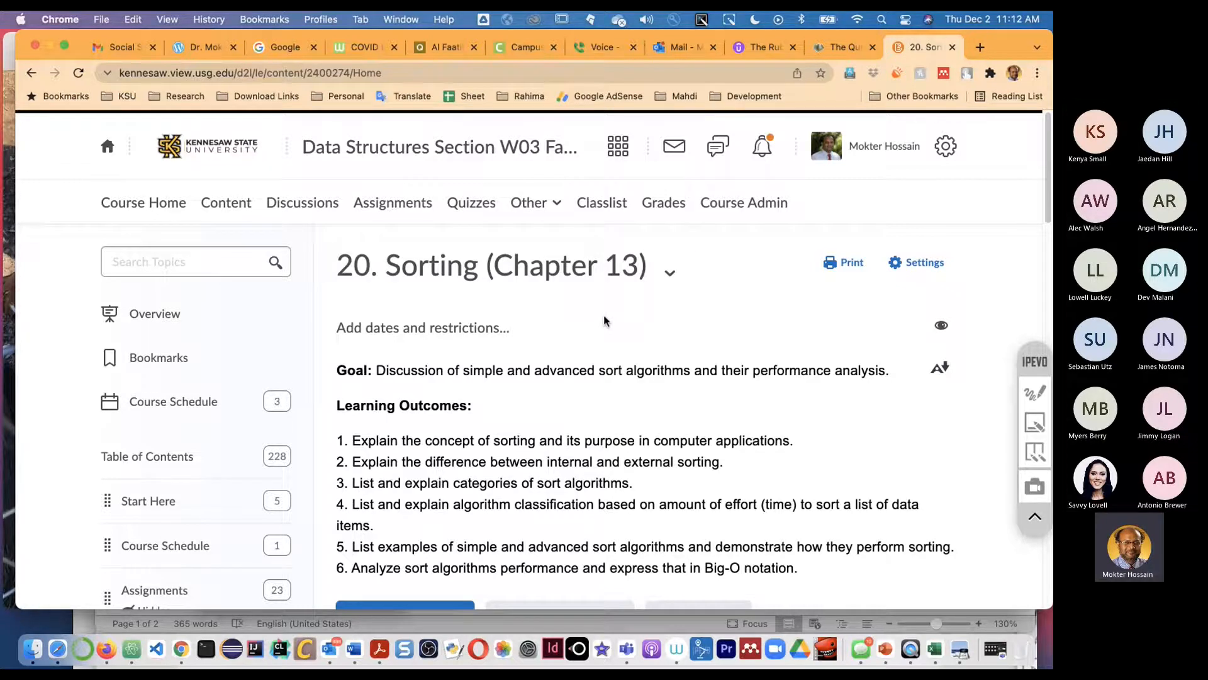
pyautogui.scroll(3)
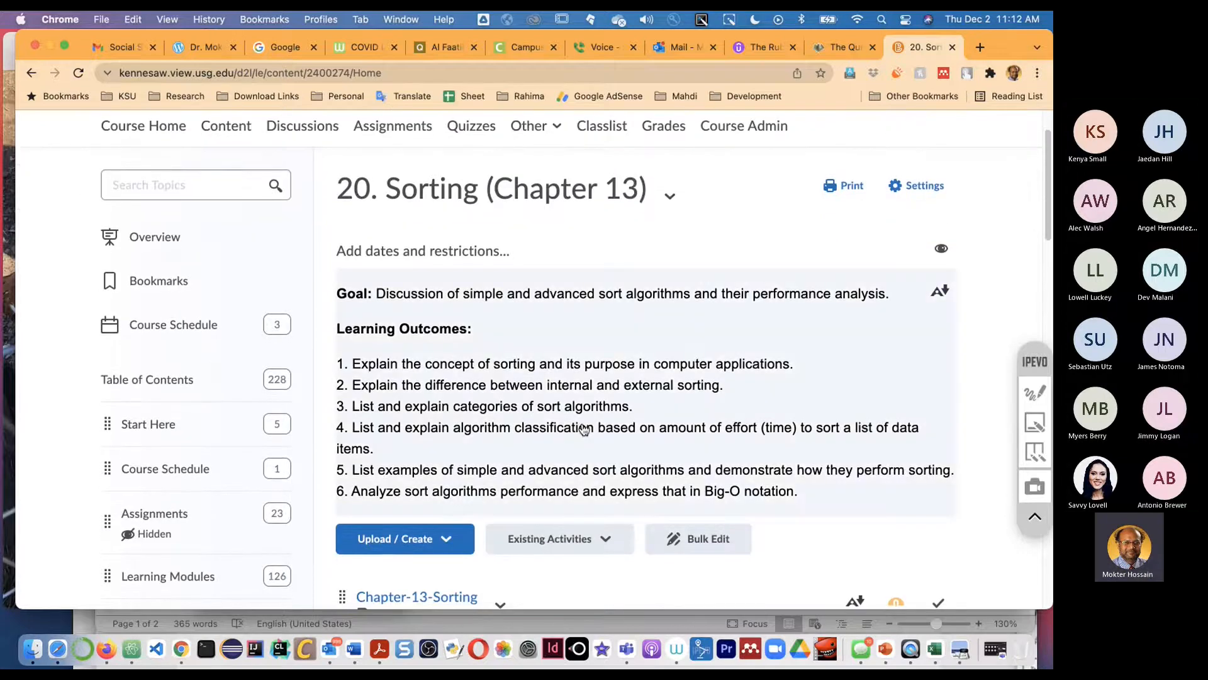
pyautogui.moveTo(584, 430)
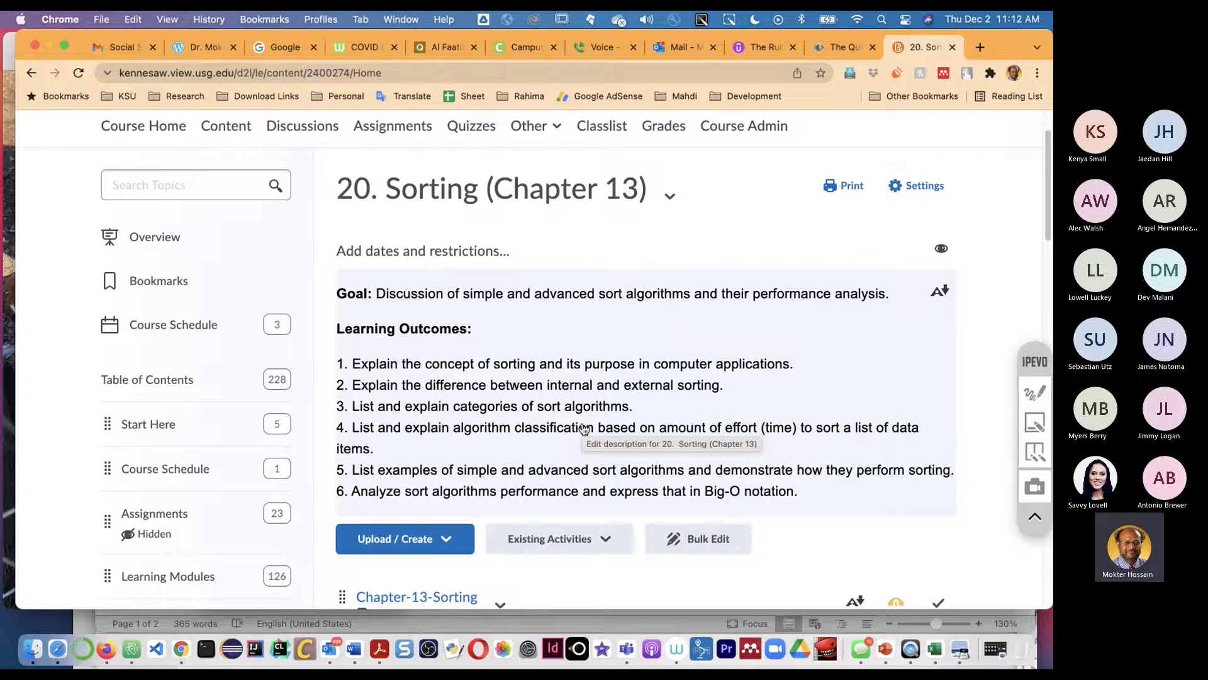
pyautogui.scroll(-3)
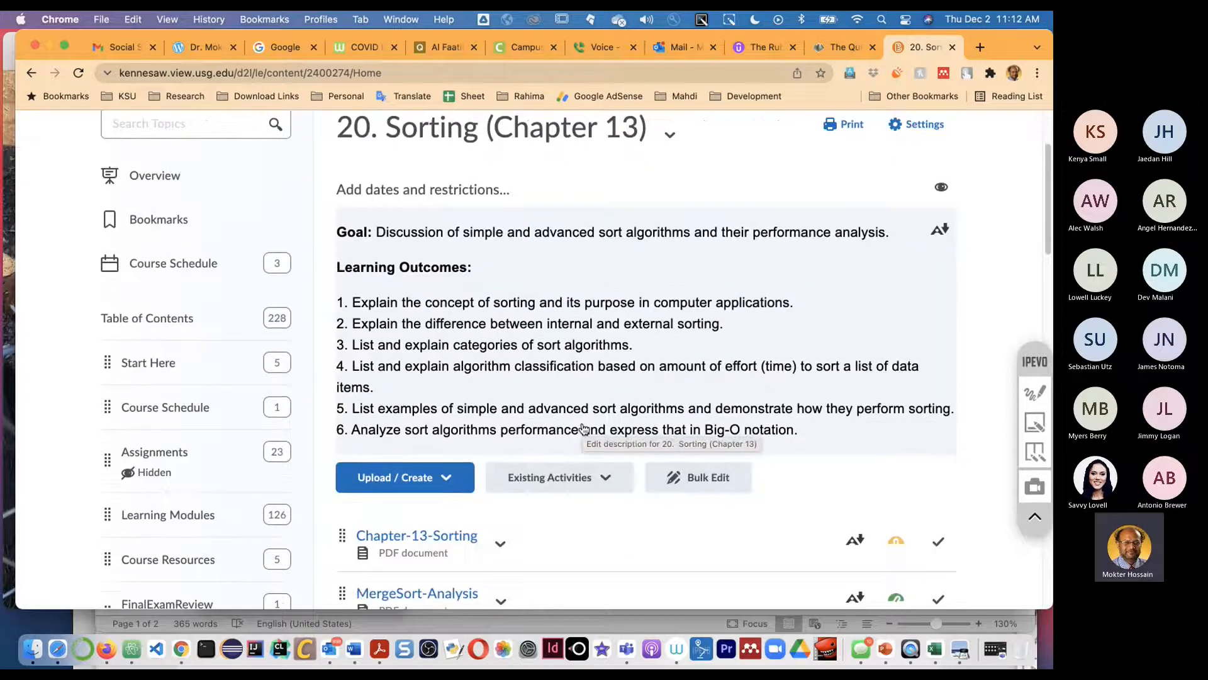
pyautogui.scroll(-3)
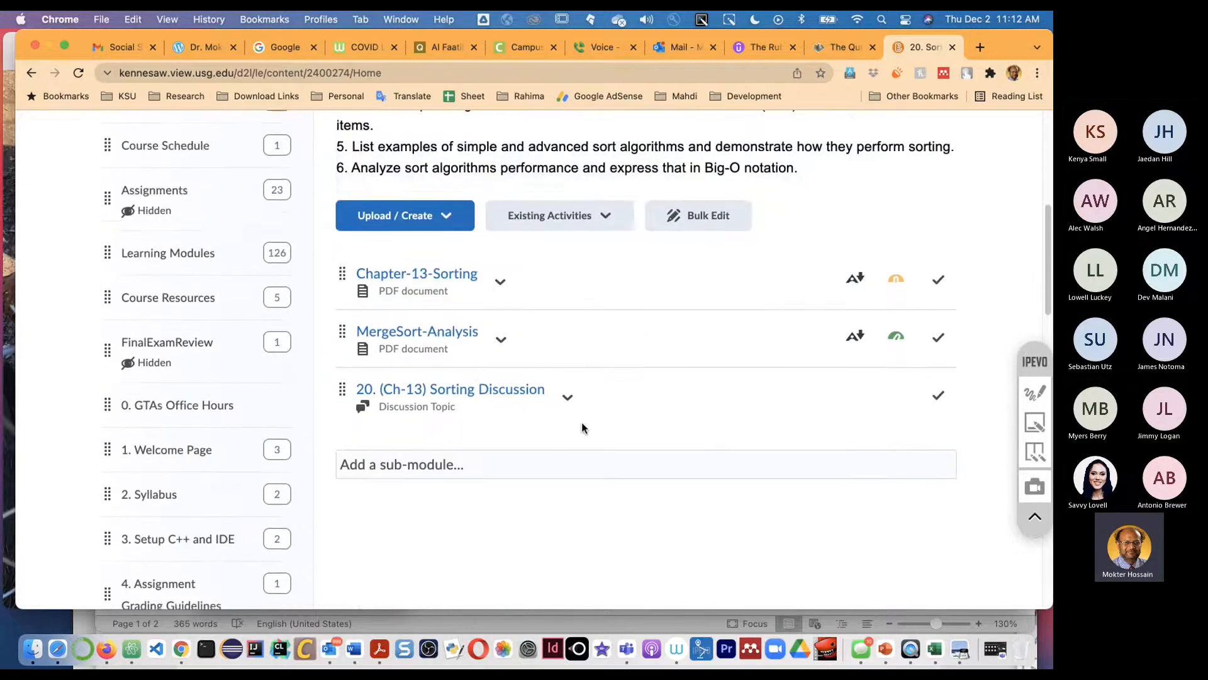
pyautogui.scroll(-3)
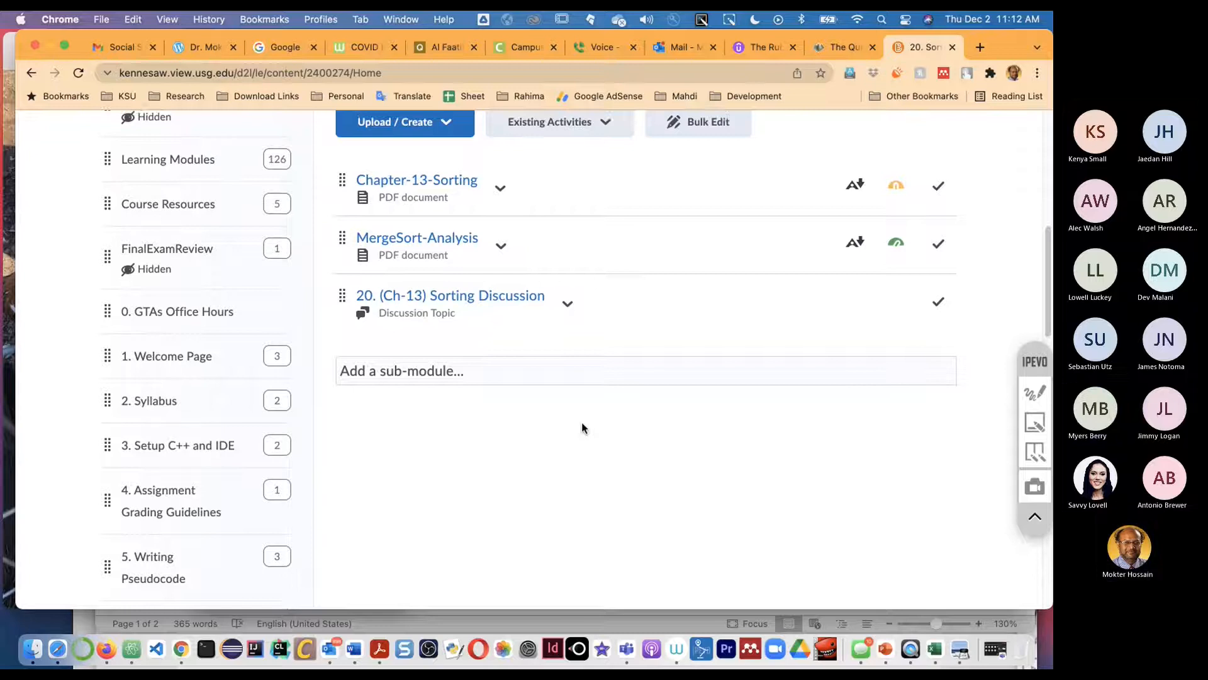
pyautogui.scroll(3)
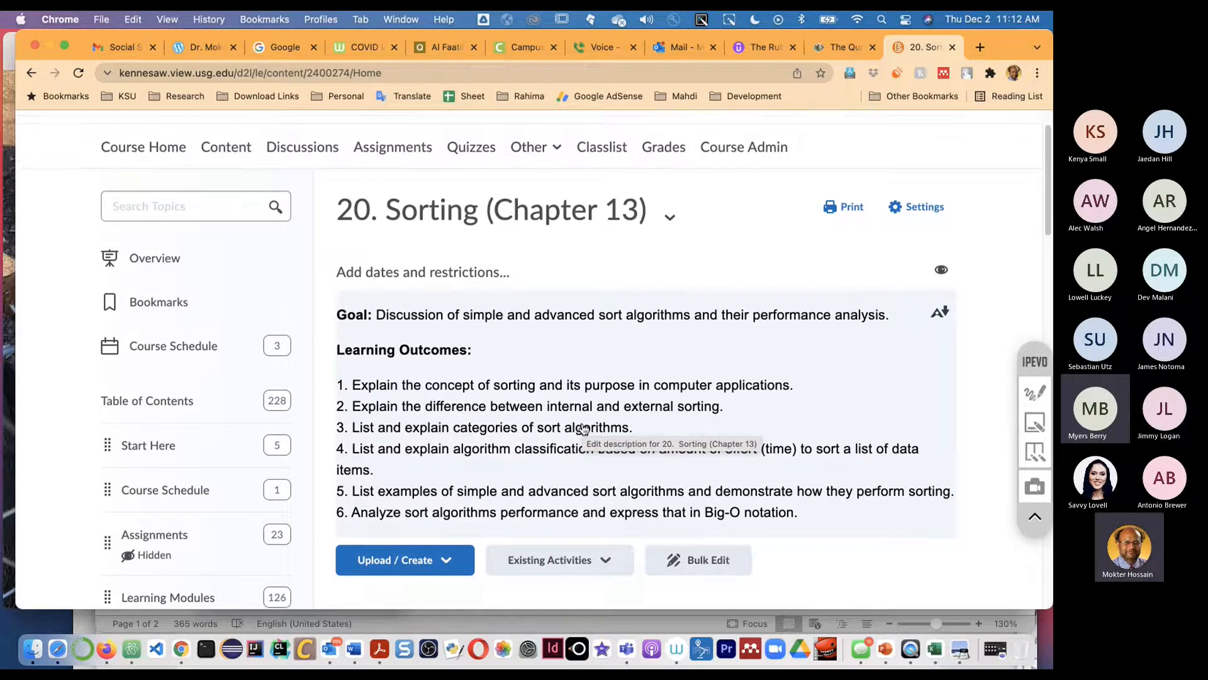
pyautogui.scroll(-3)
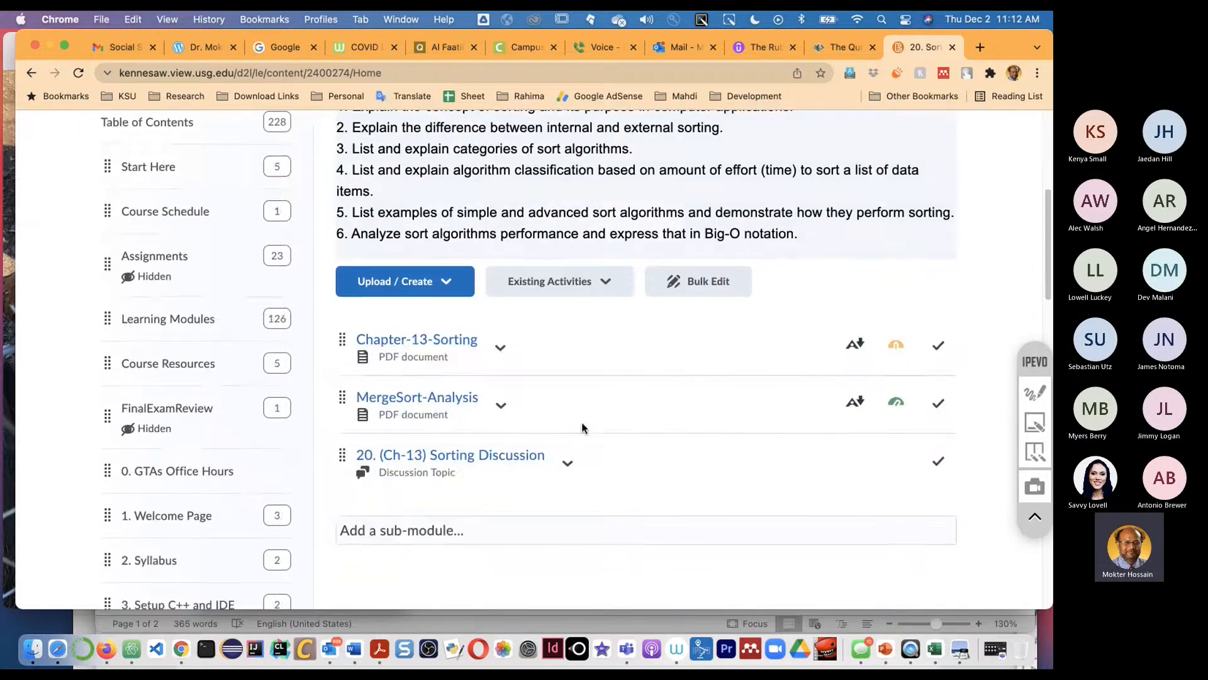
pyautogui.scroll(3)
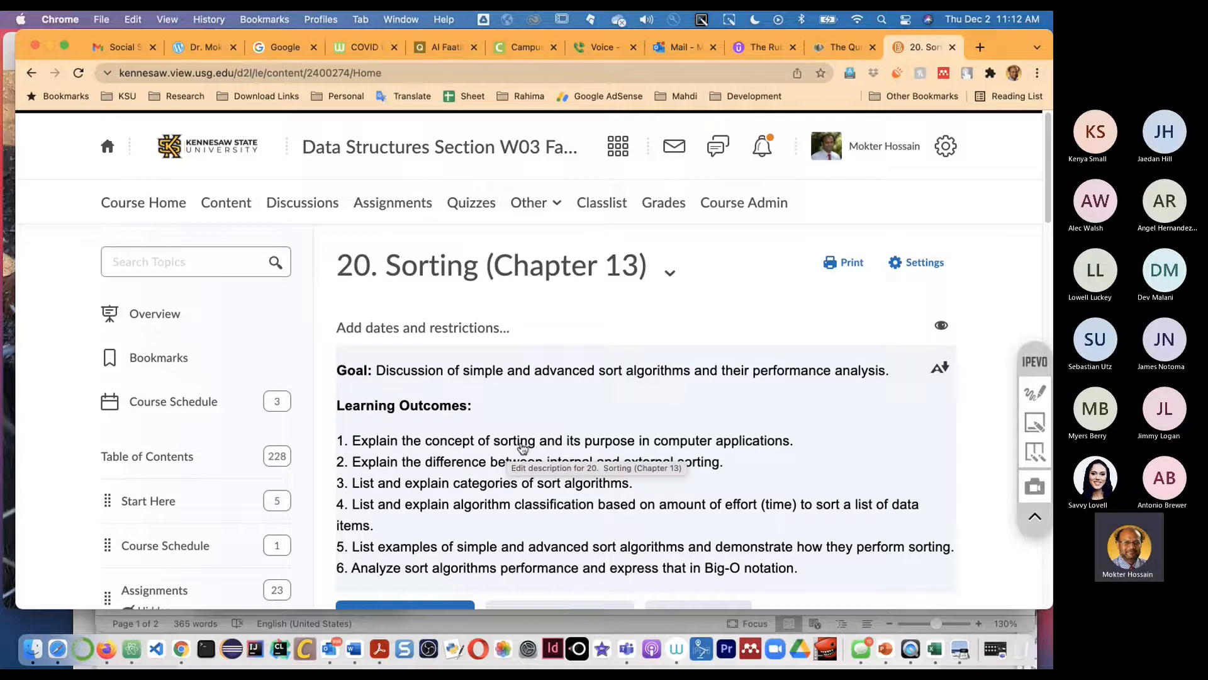
# - Review the Sorting module items once more, then bring up YouTube Studio in Firefox
pyautogui.scroll(3)
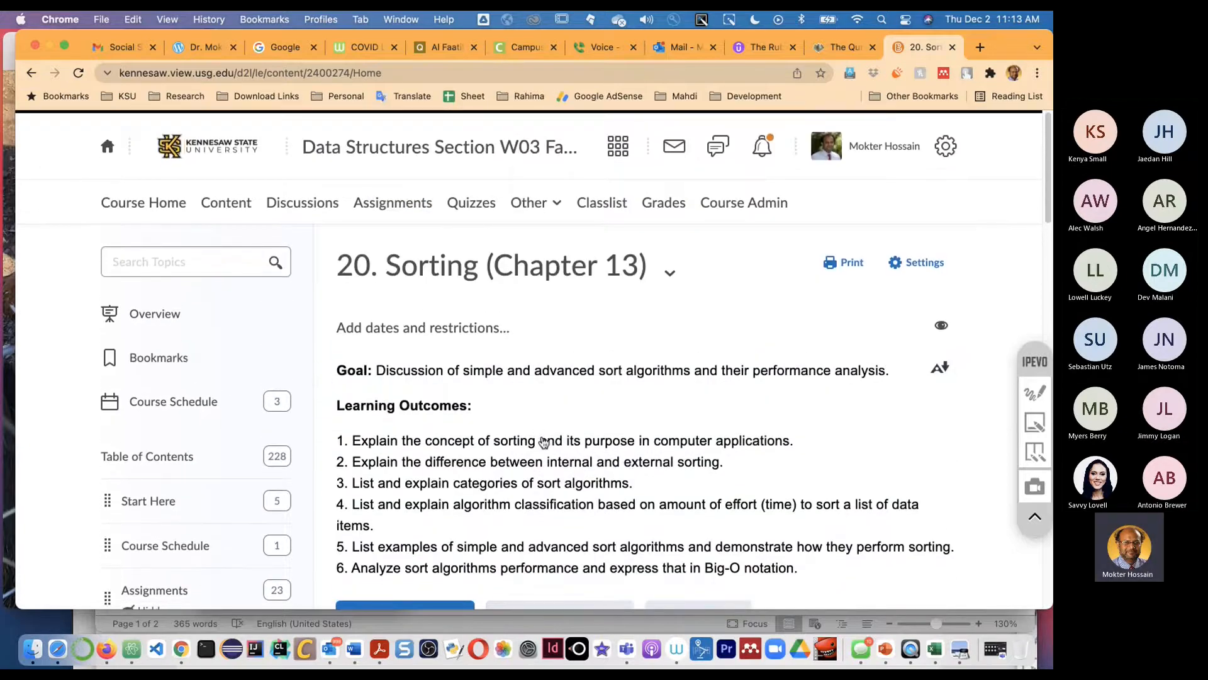
pyautogui.scroll(-3)
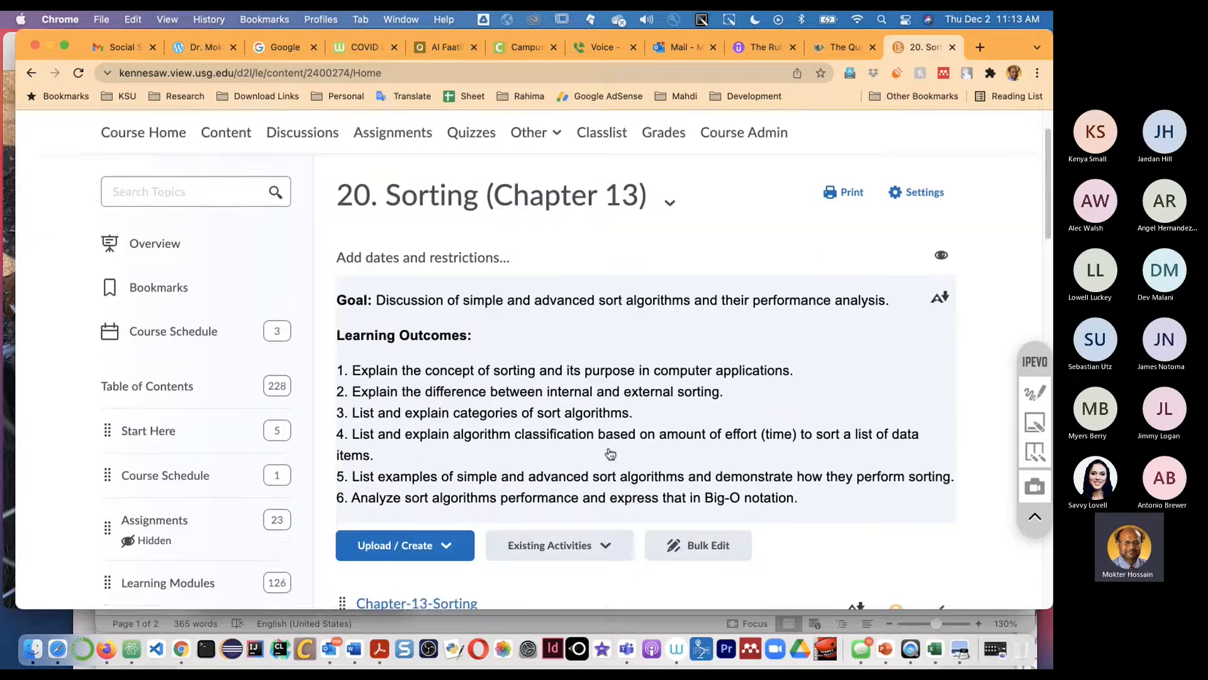
pyautogui.scroll(3)
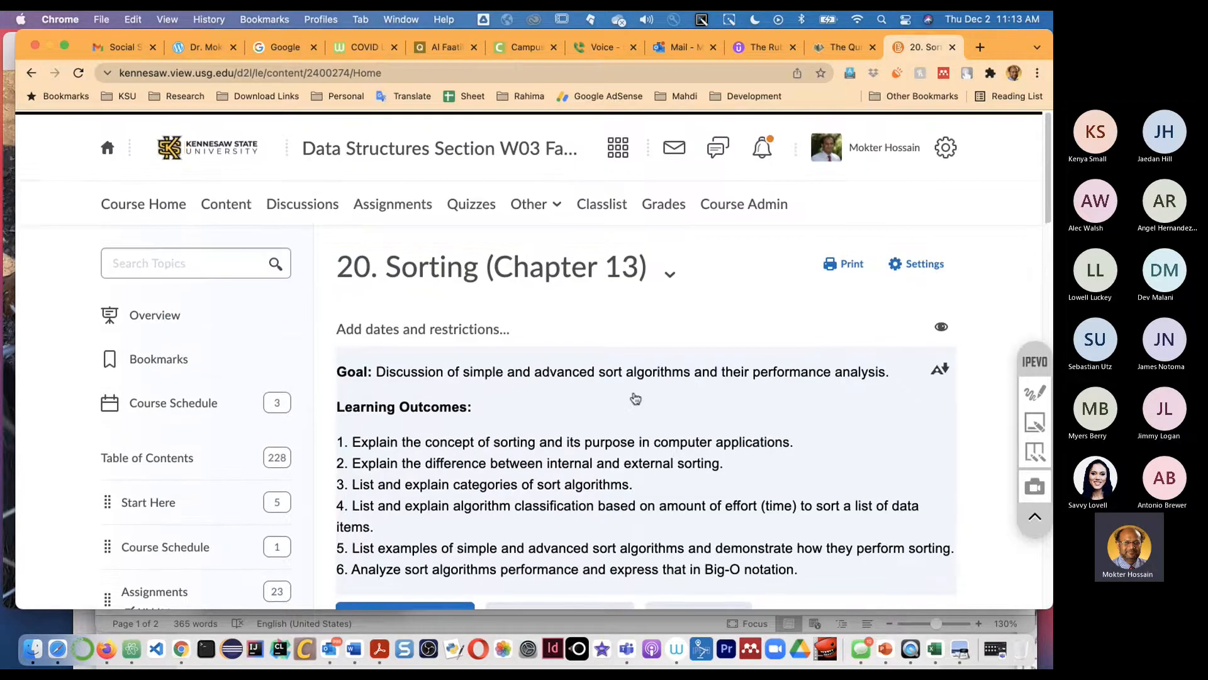
pyautogui.scroll(-3)
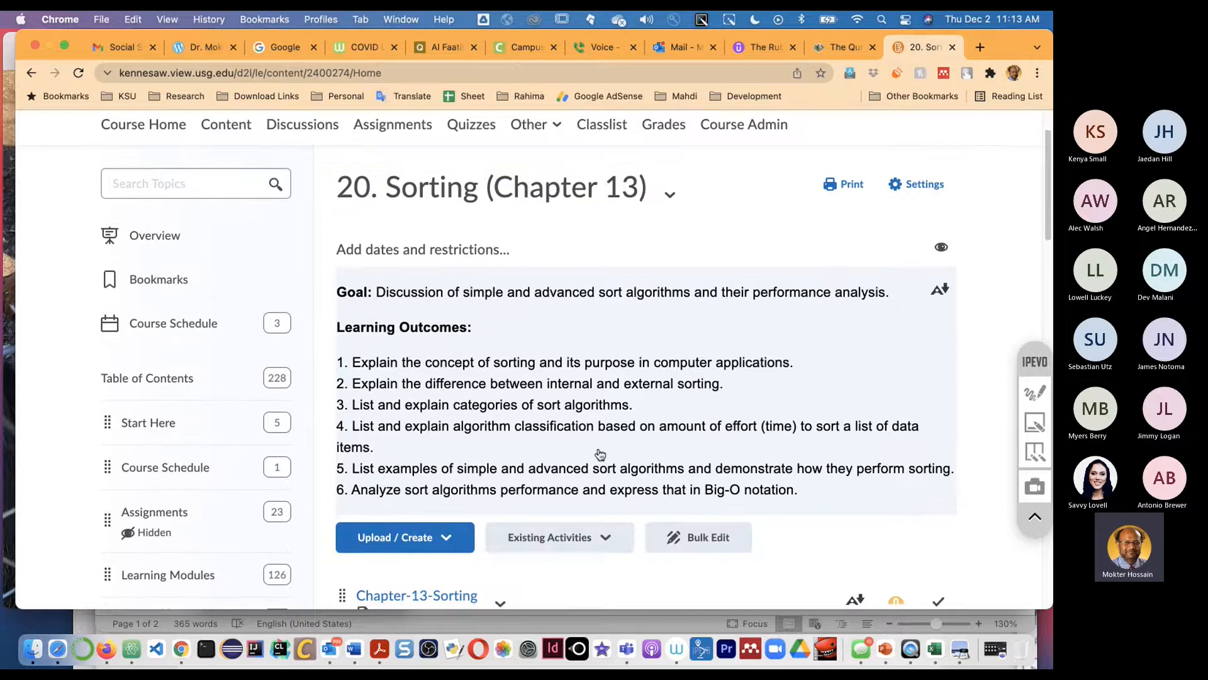
pyautogui.moveTo(600, 454)
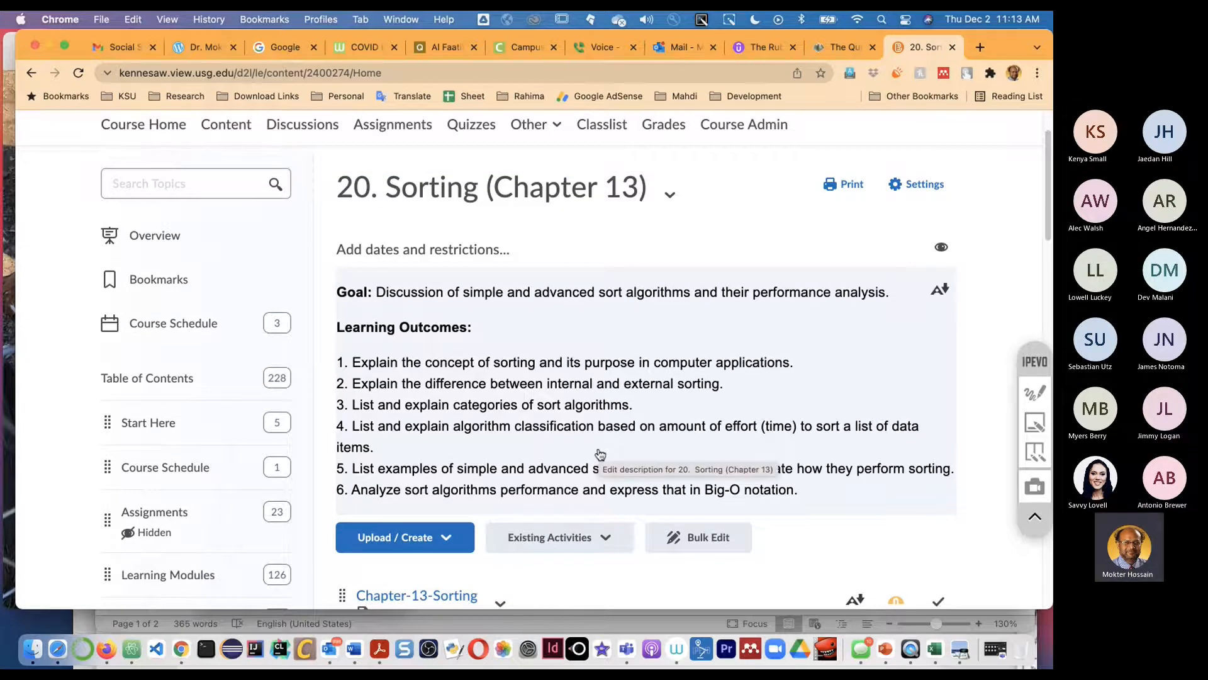
pyautogui.scroll(3)
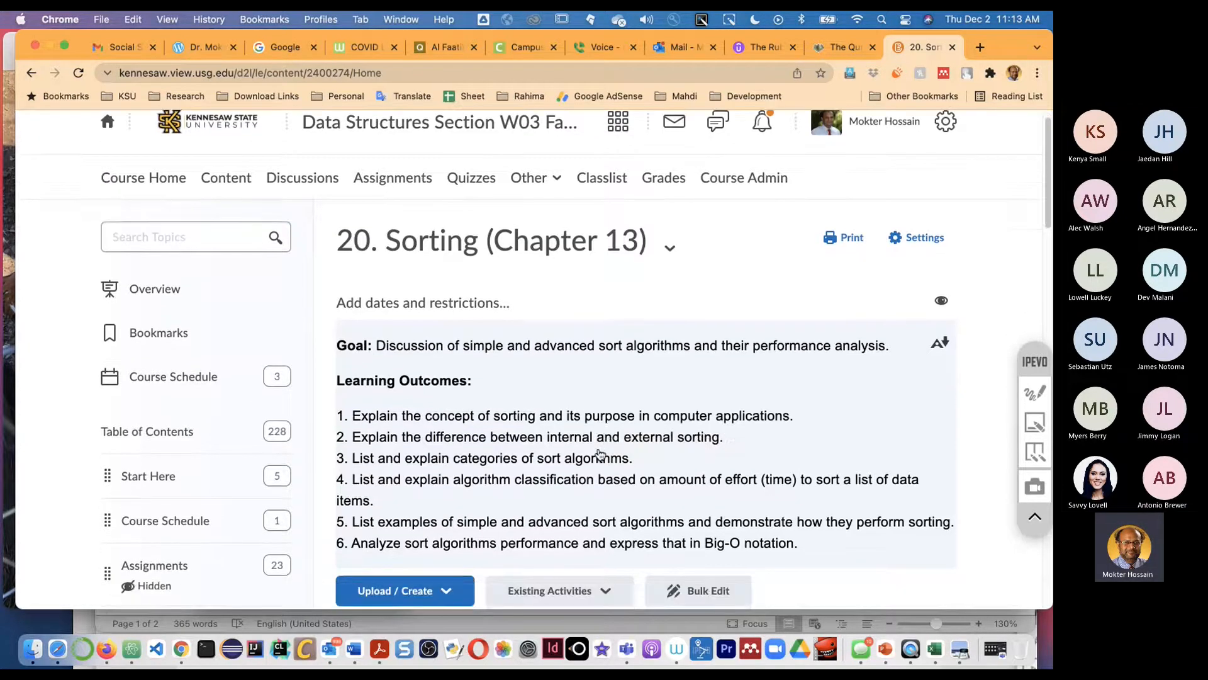
pyautogui.scroll(-3)
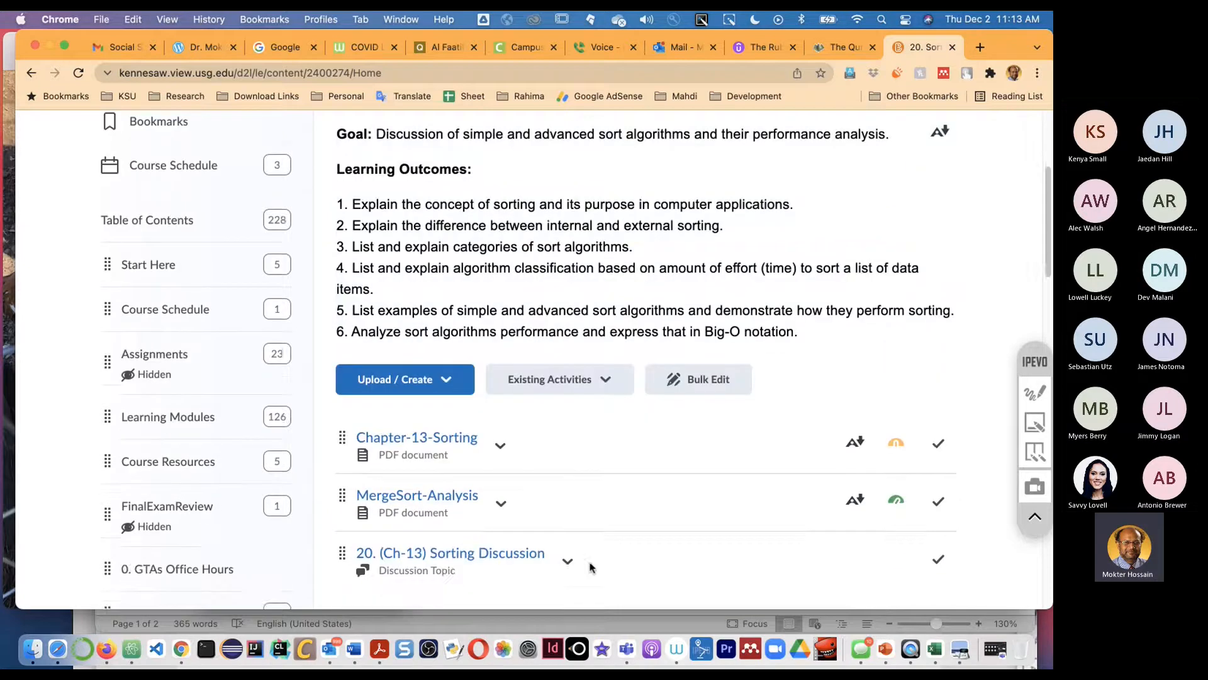
pyautogui.scroll(-3)
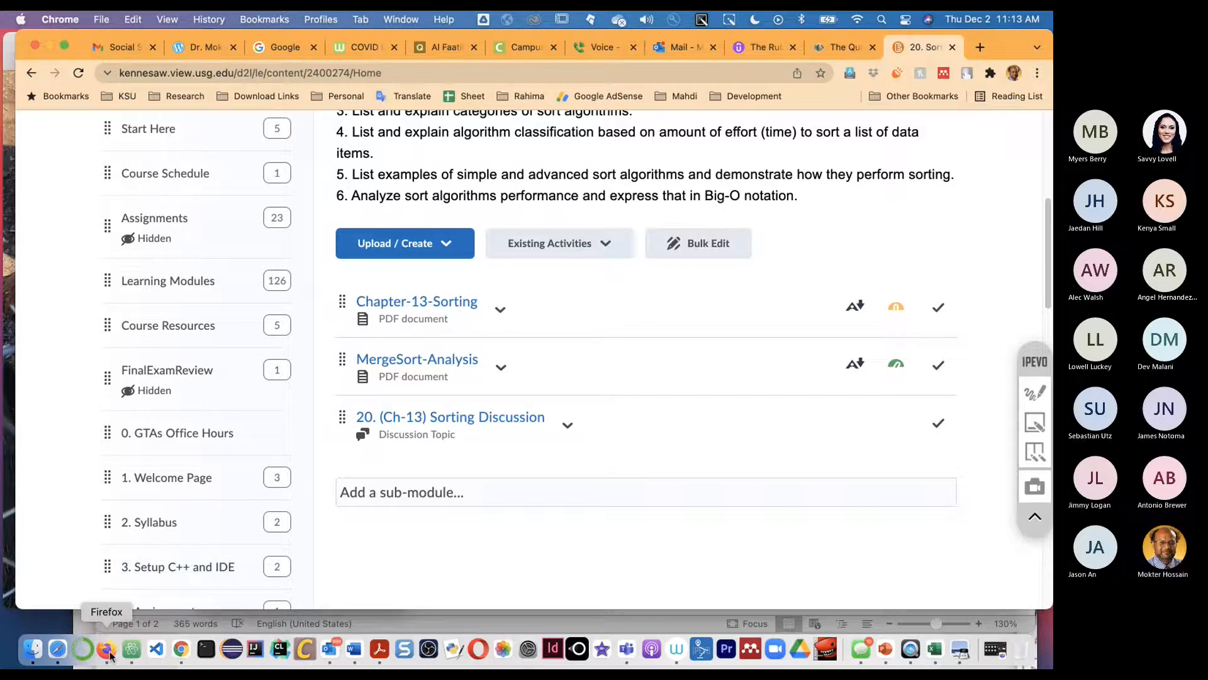
pyautogui.click(106, 649)
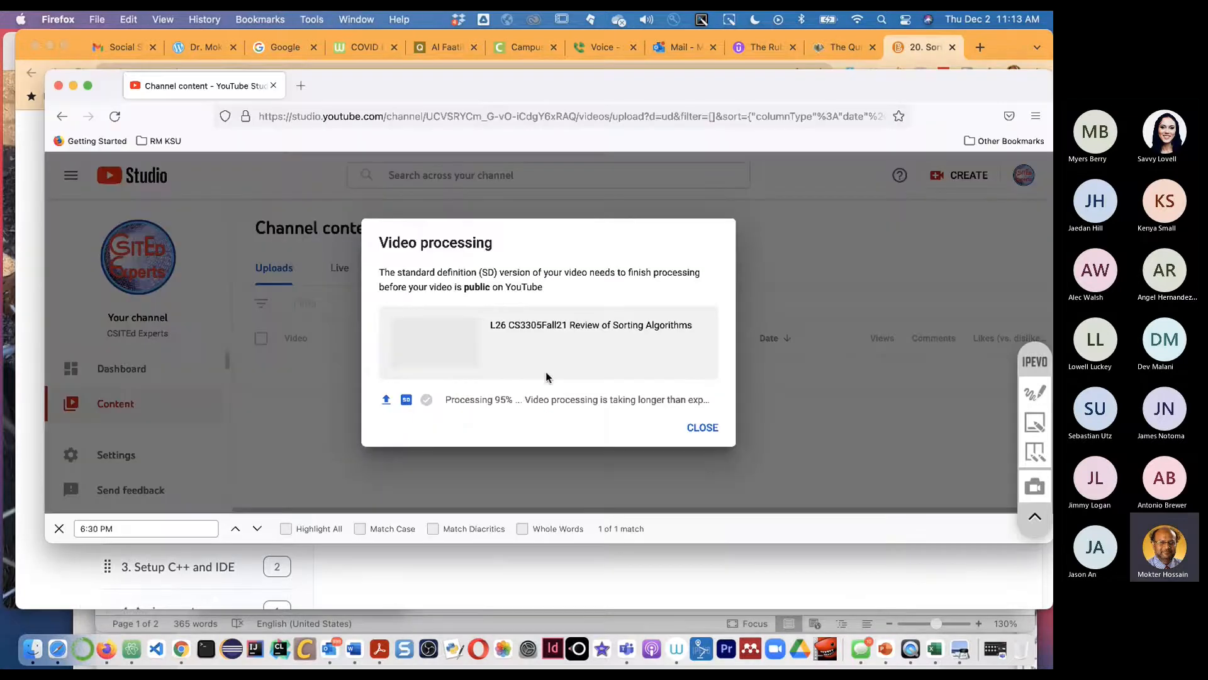
pyautogui.moveTo(456, 370)
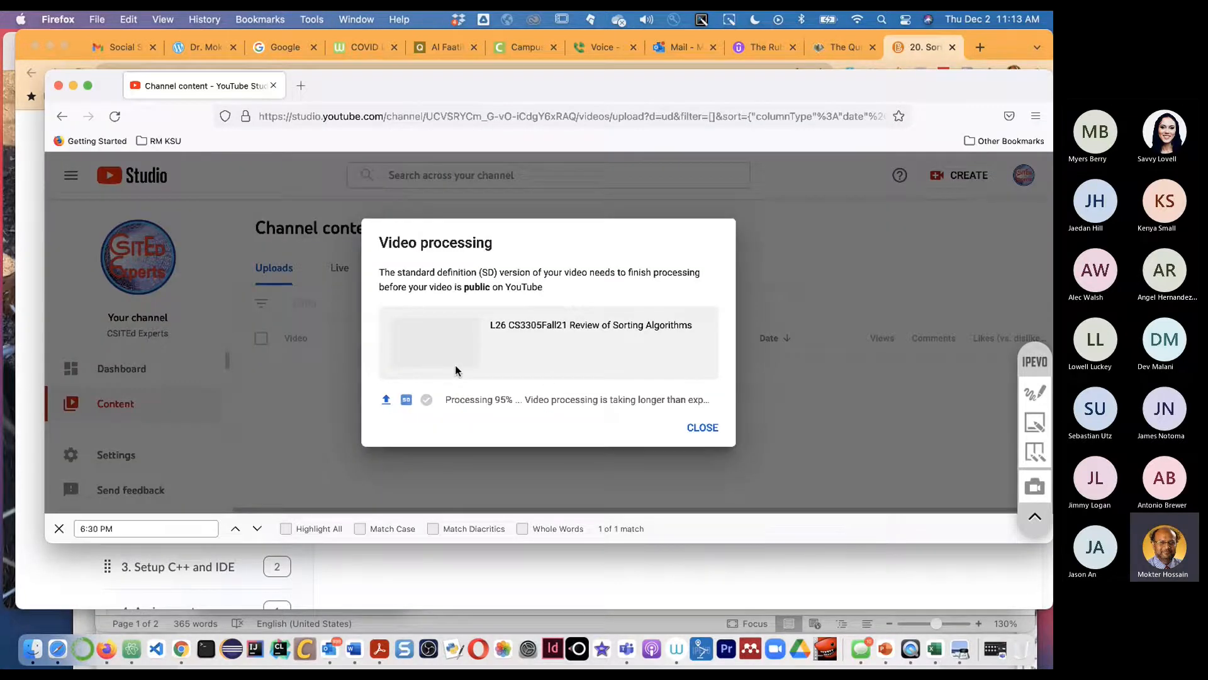
pyautogui.moveTo(470, 434)
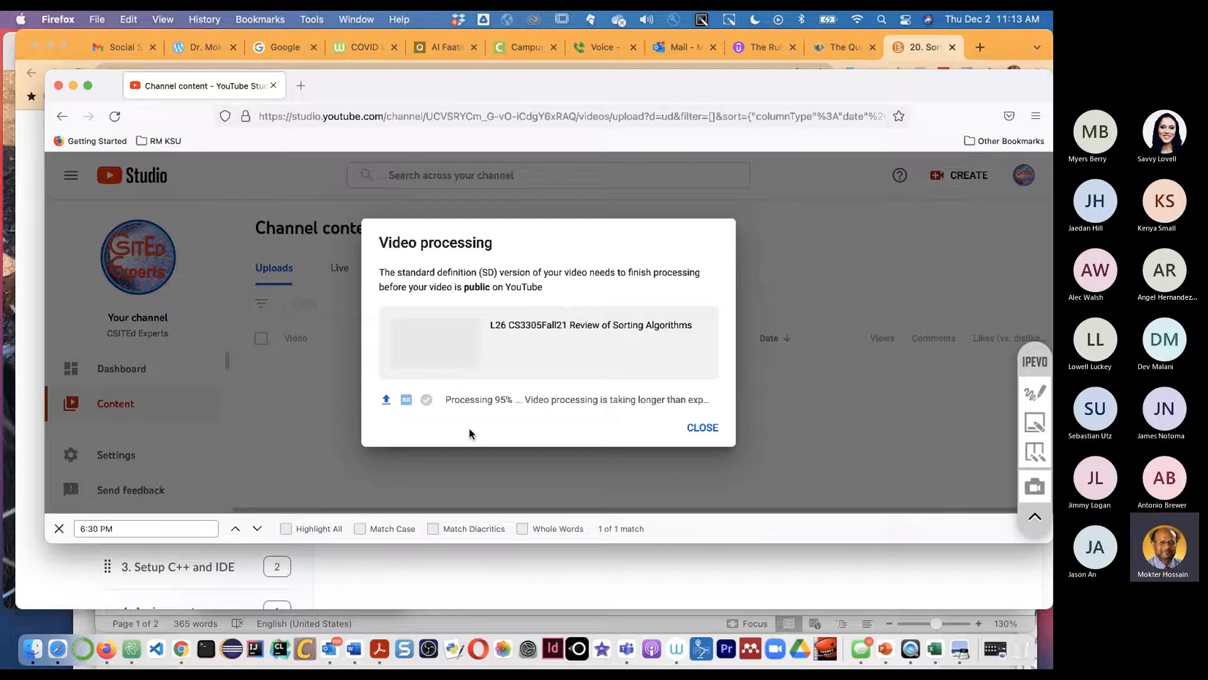
pyautogui.moveTo(696, 428)
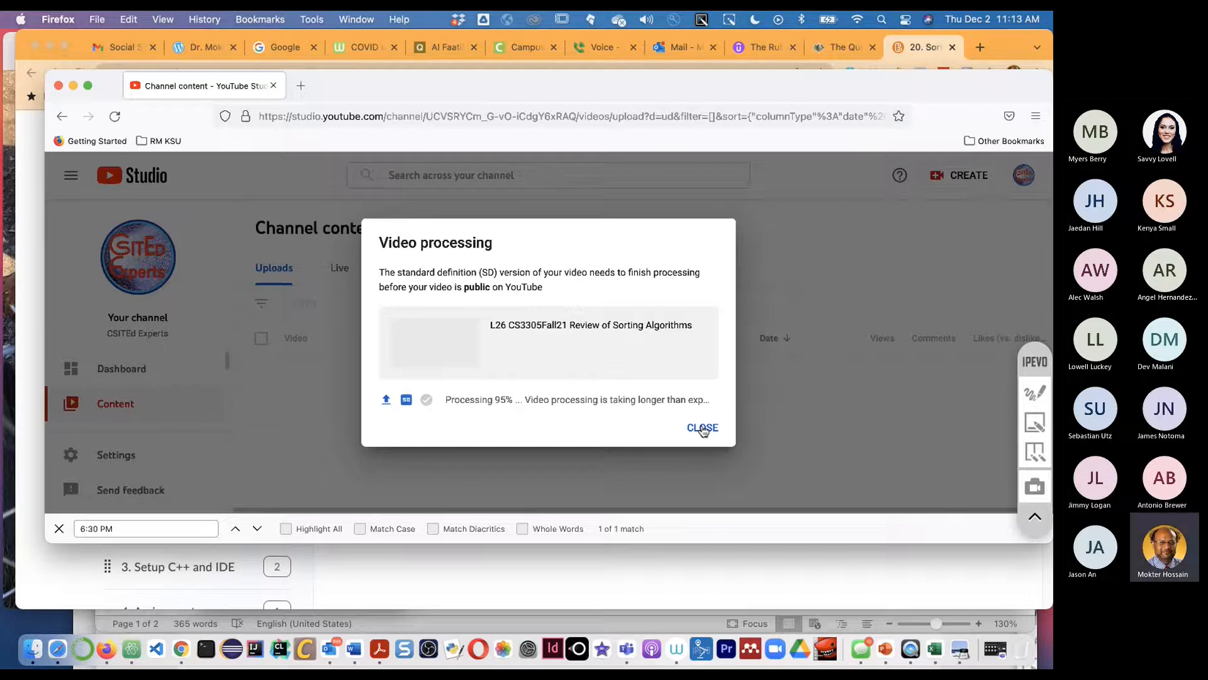
pyautogui.moveTo(693, 446)
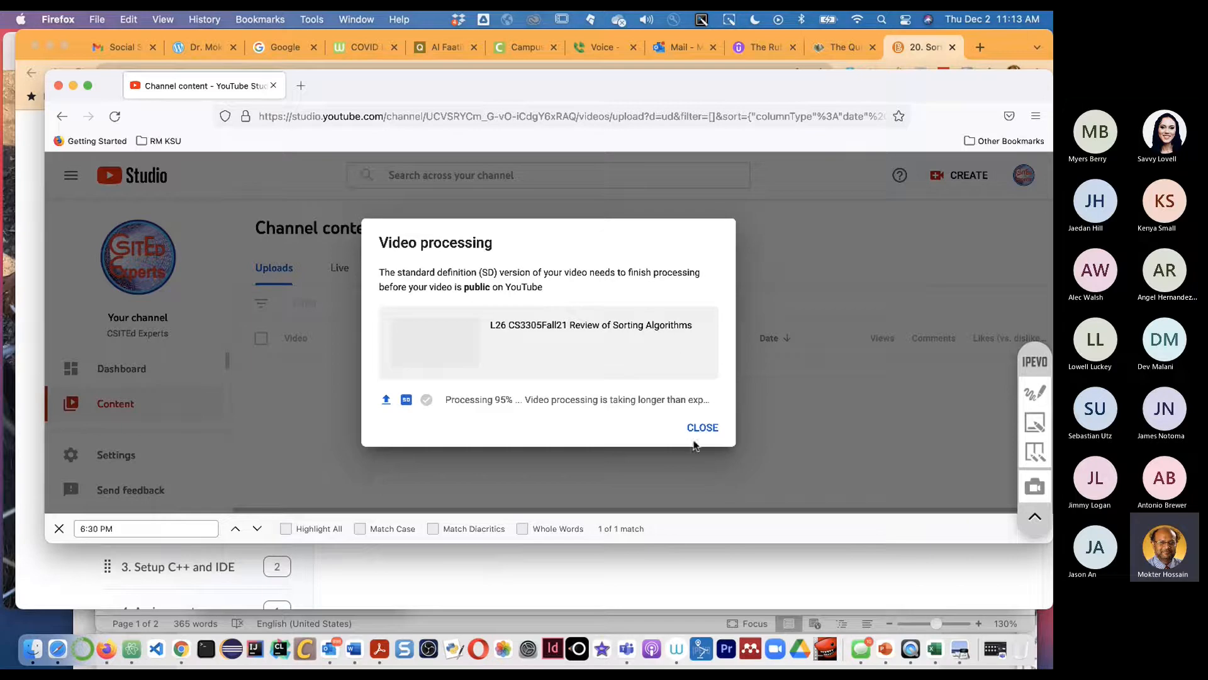
pyautogui.moveTo(702, 428)
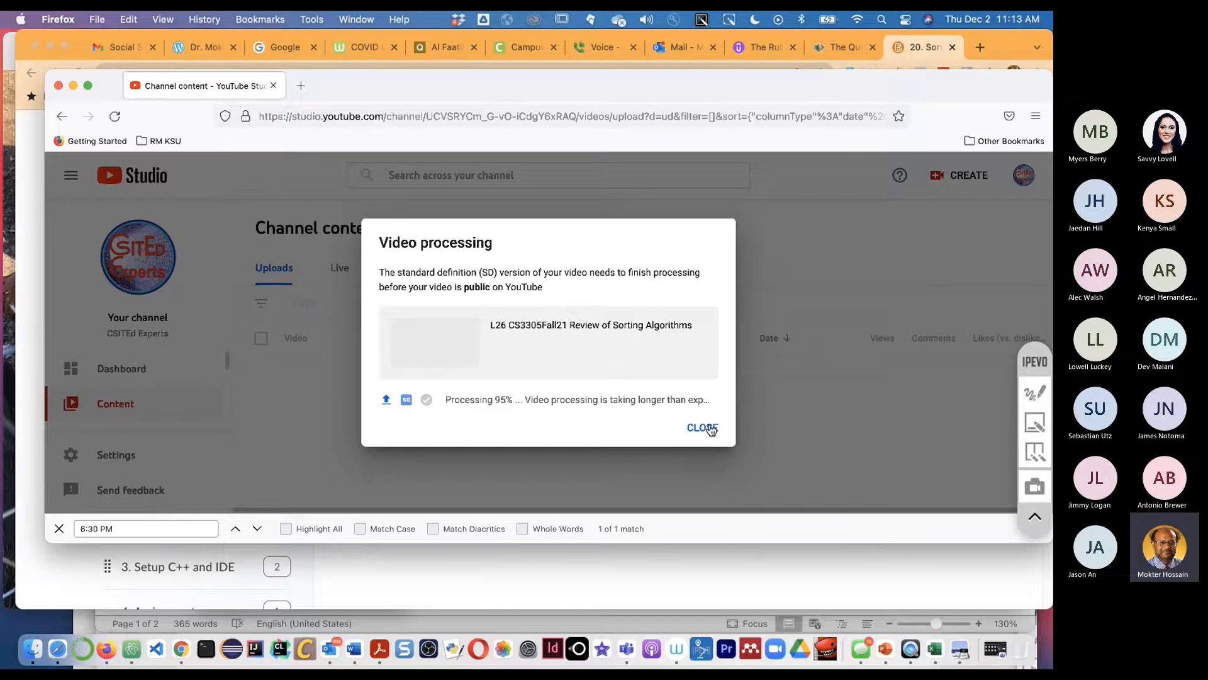
pyautogui.moveTo(694, 440)
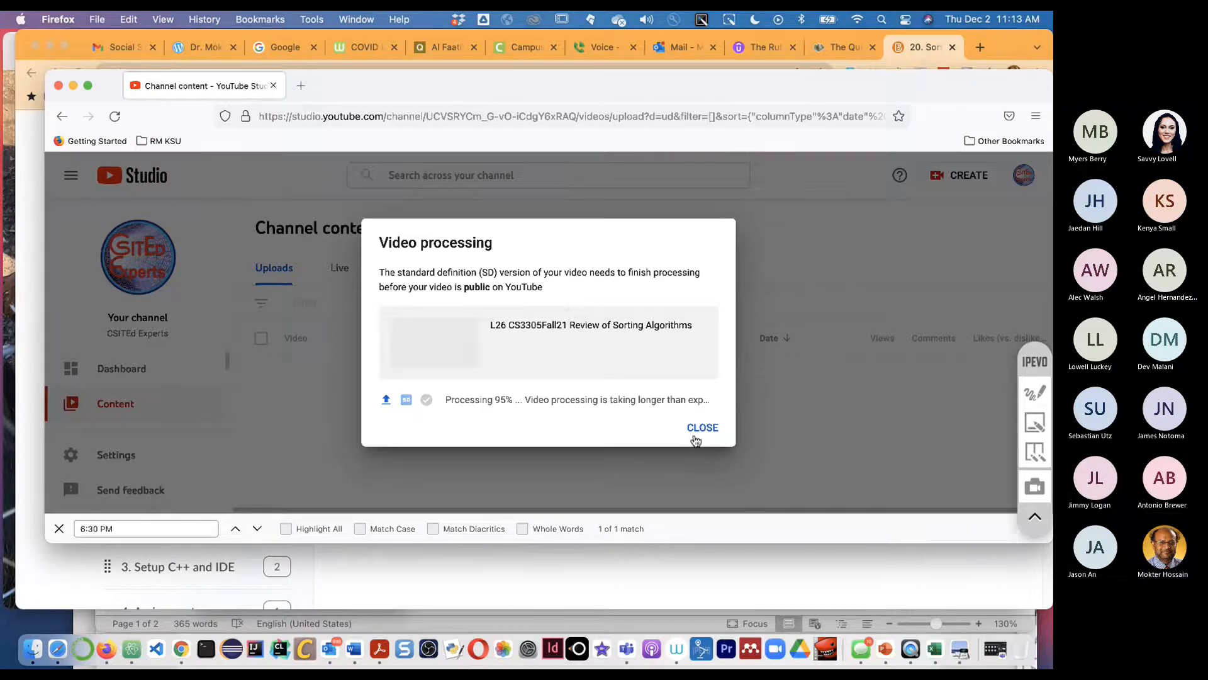
pyautogui.moveTo(667, 464)
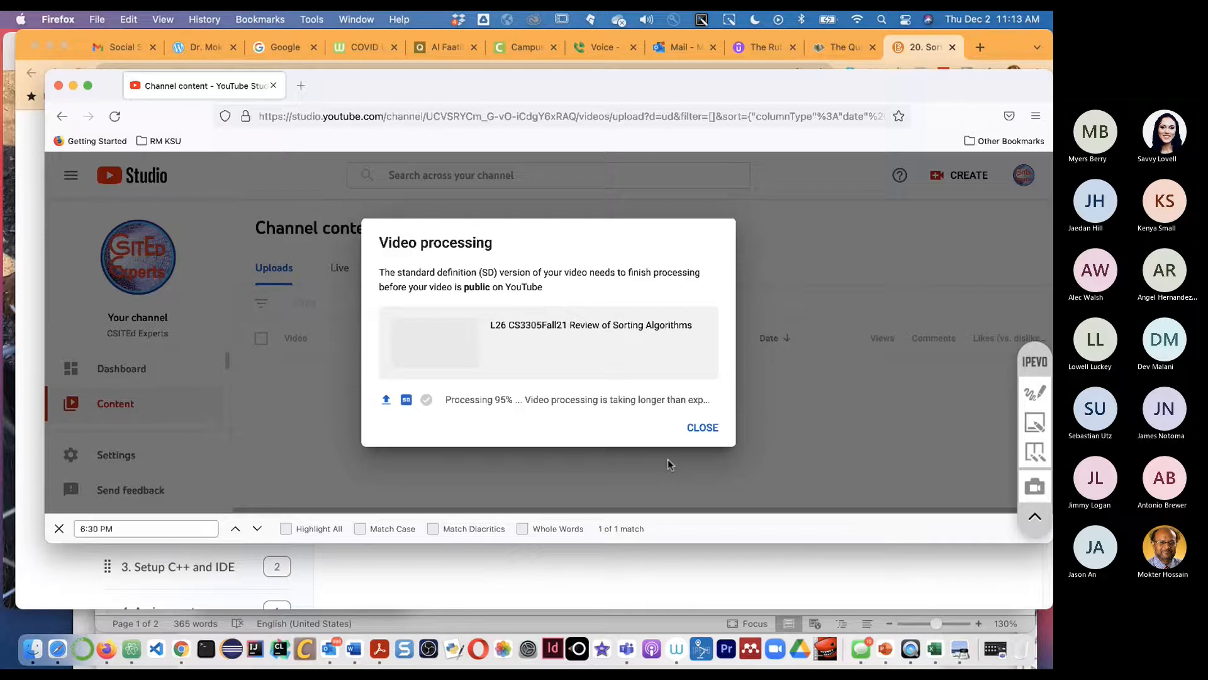
pyautogui.moveTo(702, 432)
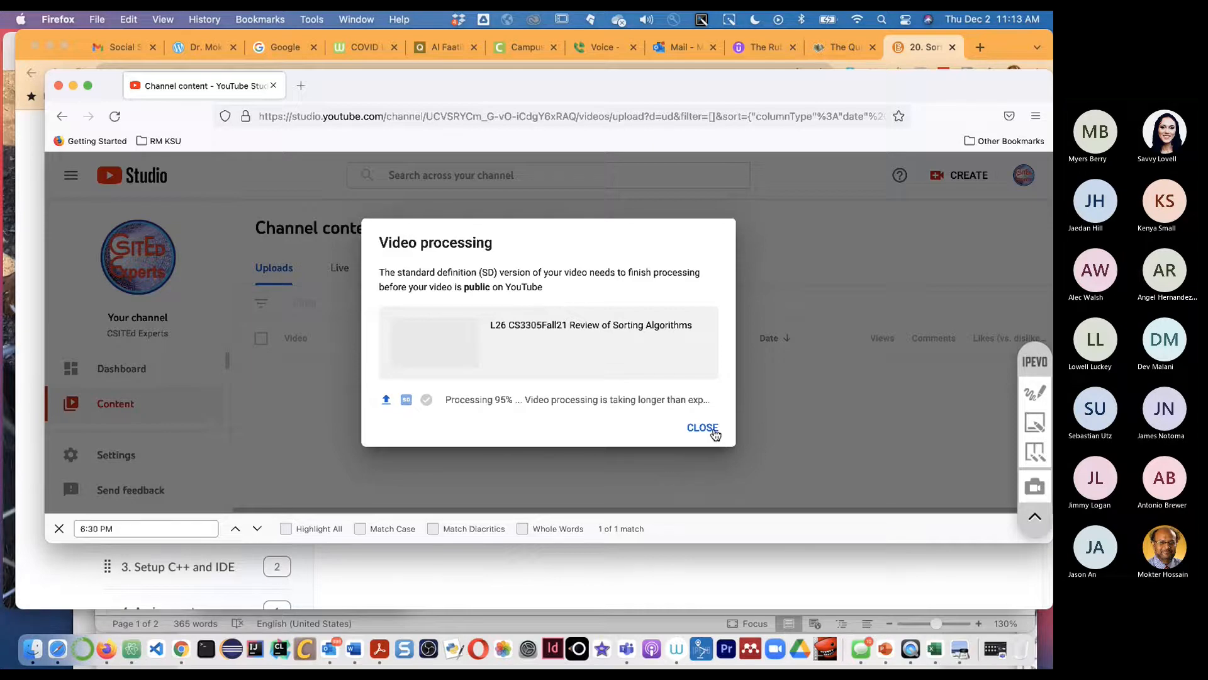
# - Close the Video processing notice to see the L26 sorting upload at 95%
pyautogui.click(701, 428)
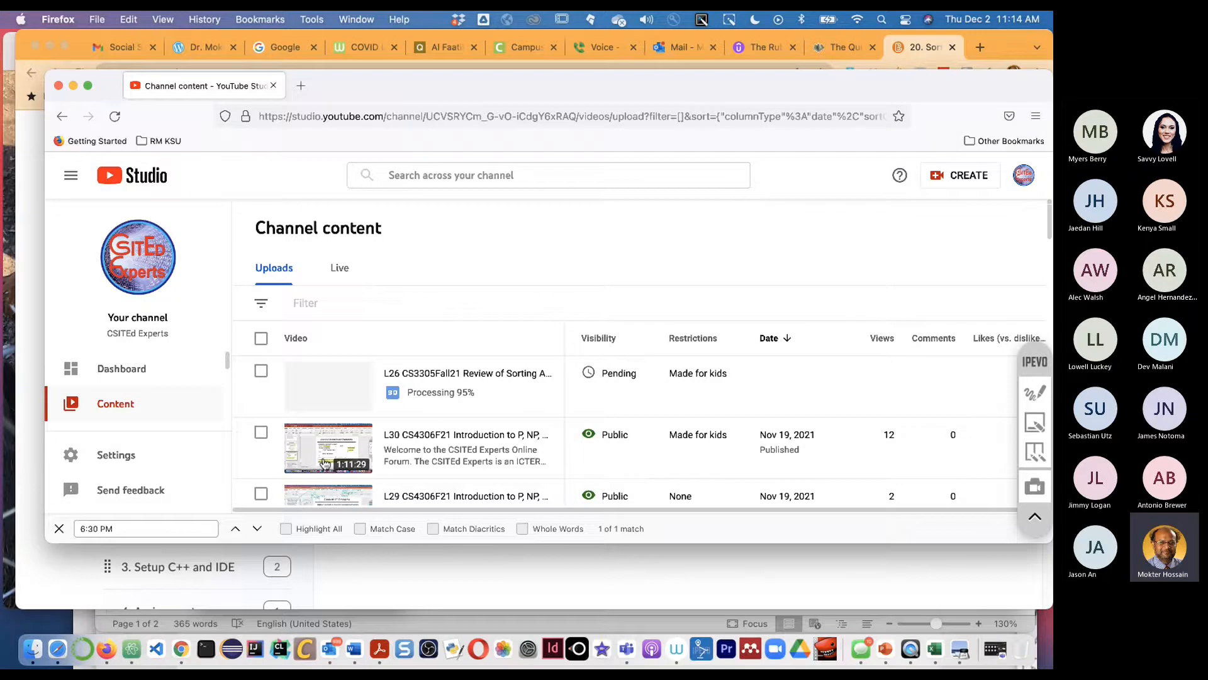
pyautogui.moveTo(466, 342)
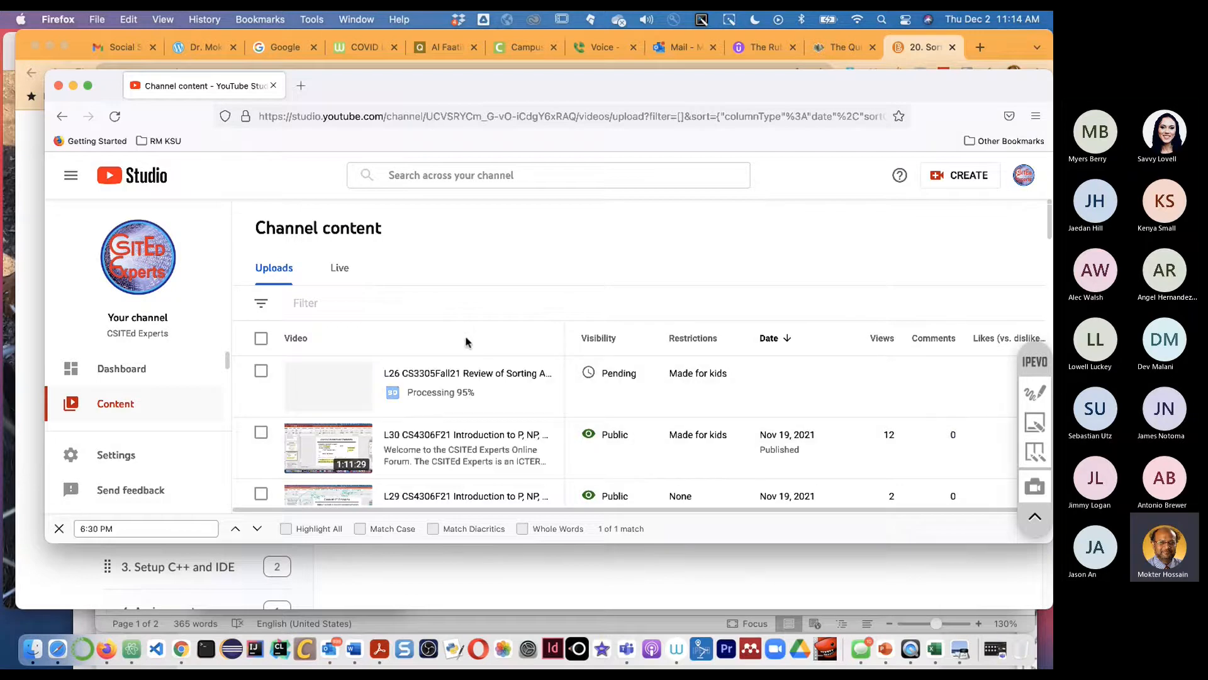
pyautogui.moveTo(67, 580)
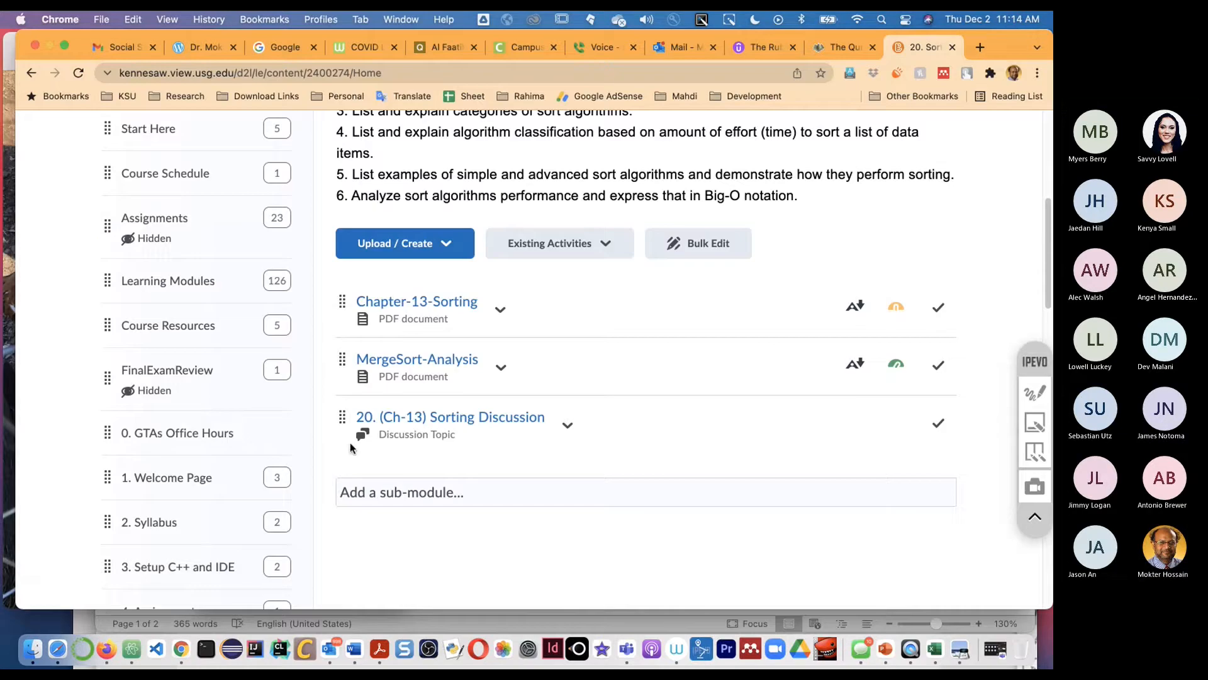
pyautogui.scroll(3)
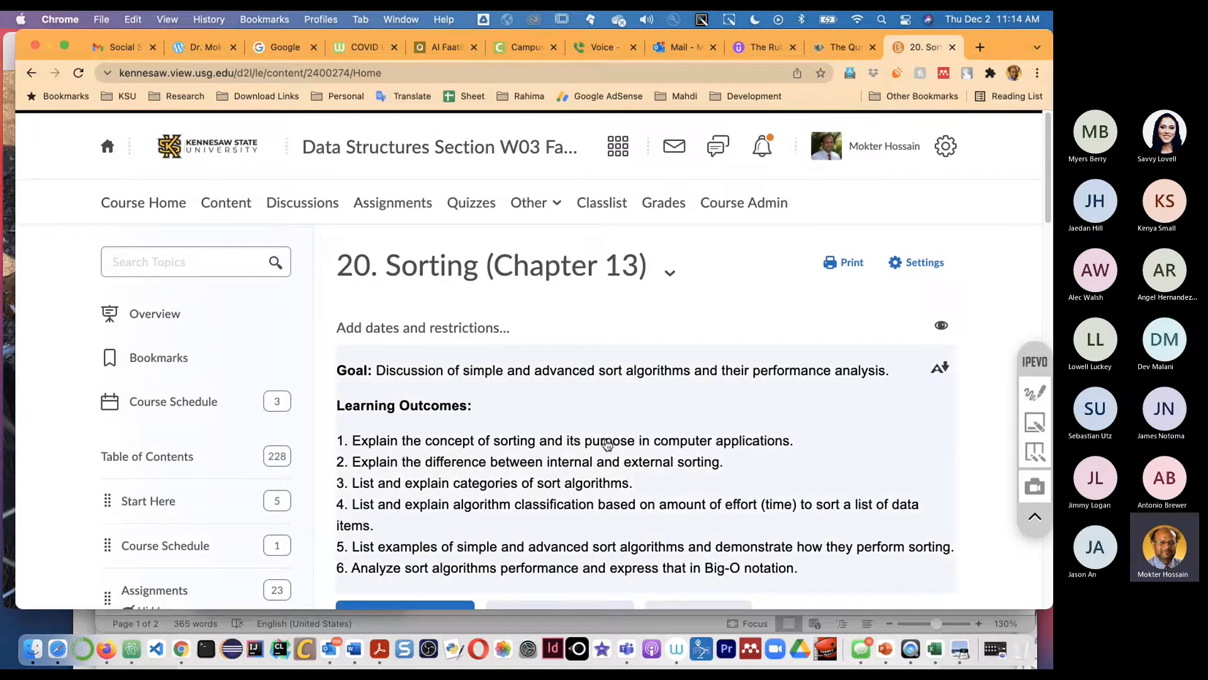
pyautogui.moveTo(605, 443)
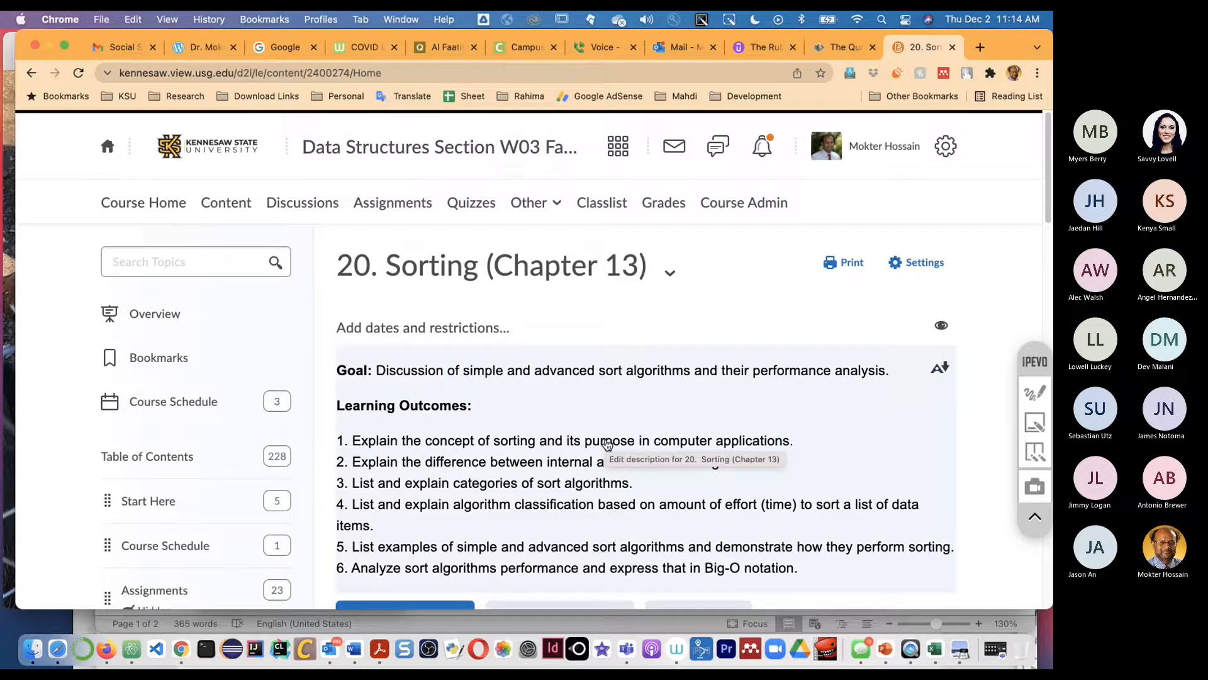
pyautogui.moveTo(868, 358)
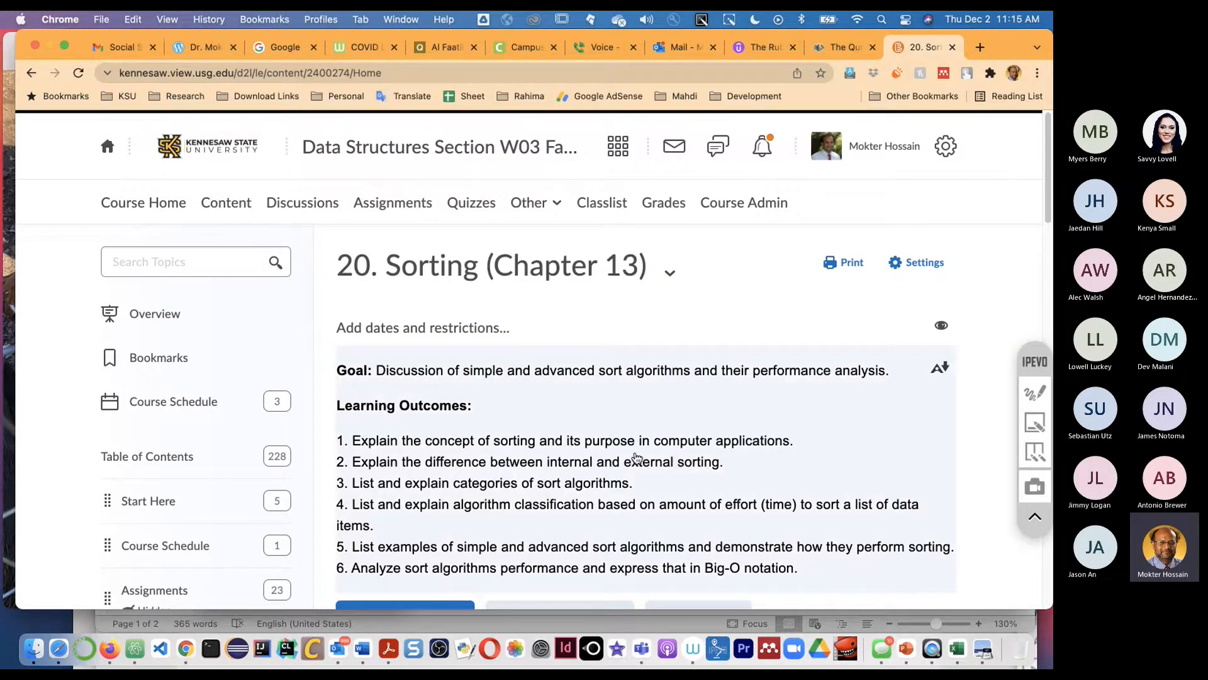
pyautogui.scroll(-3)
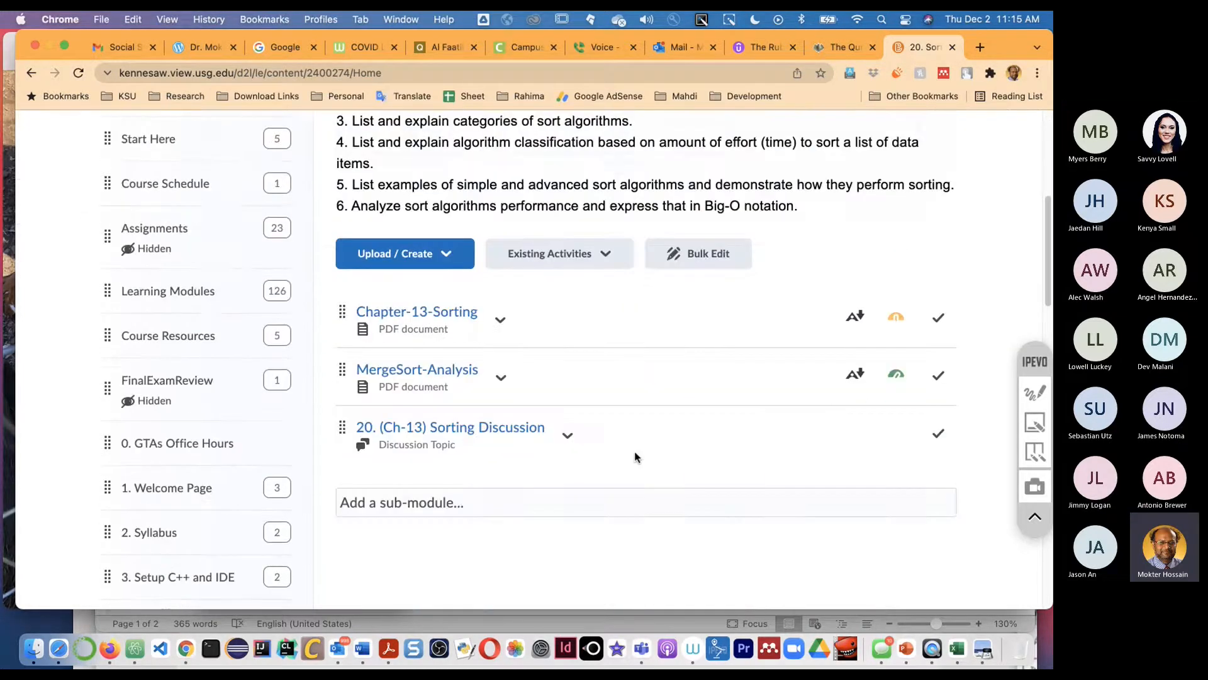
pyautogui.scroll(3)
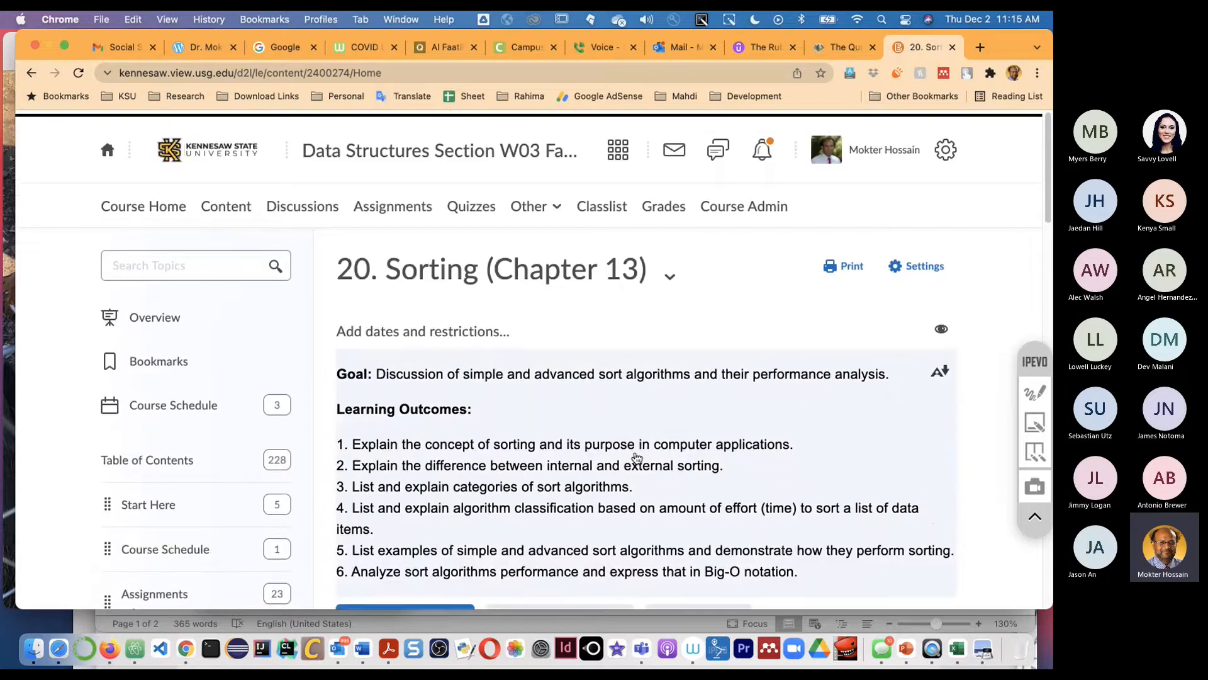
pyautogui.scroll(-3)
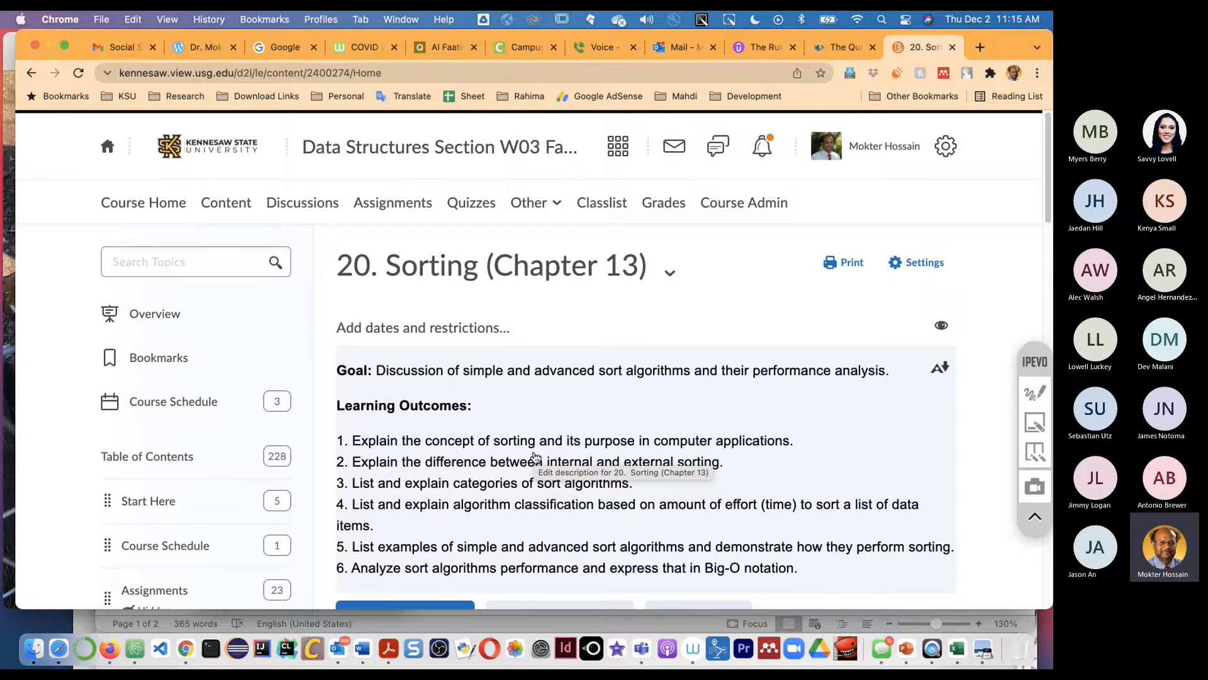
pyautogui.scroll(-3)
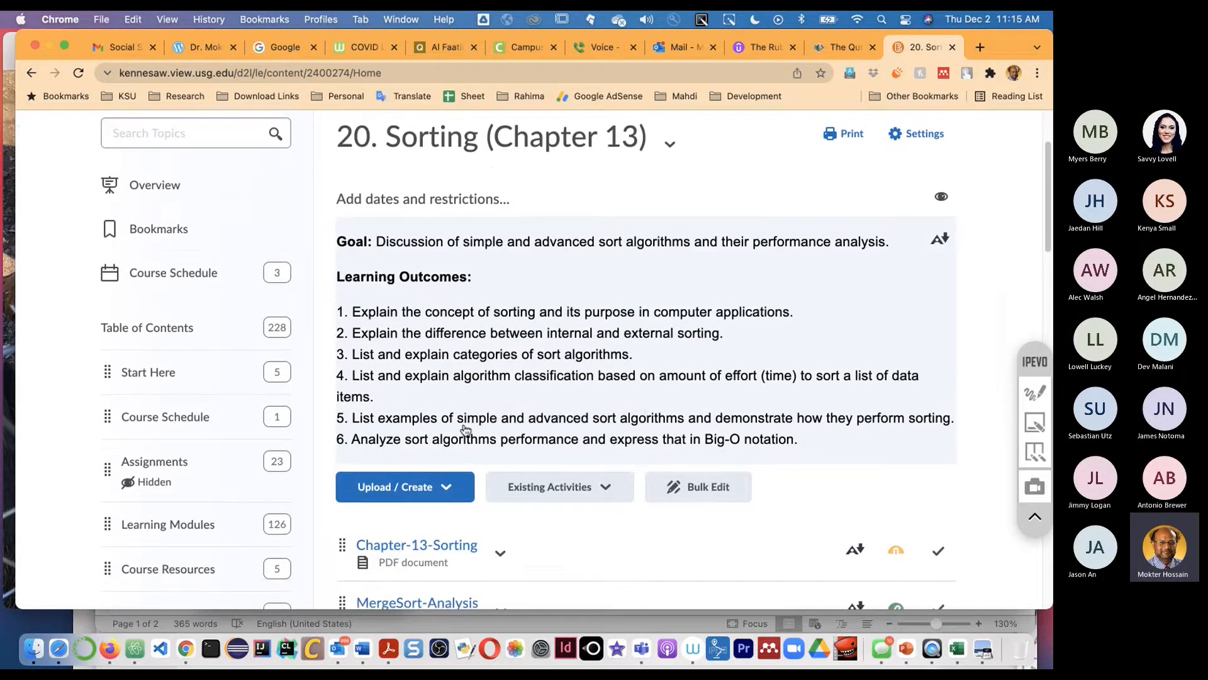
pyautogui.scroll(3)
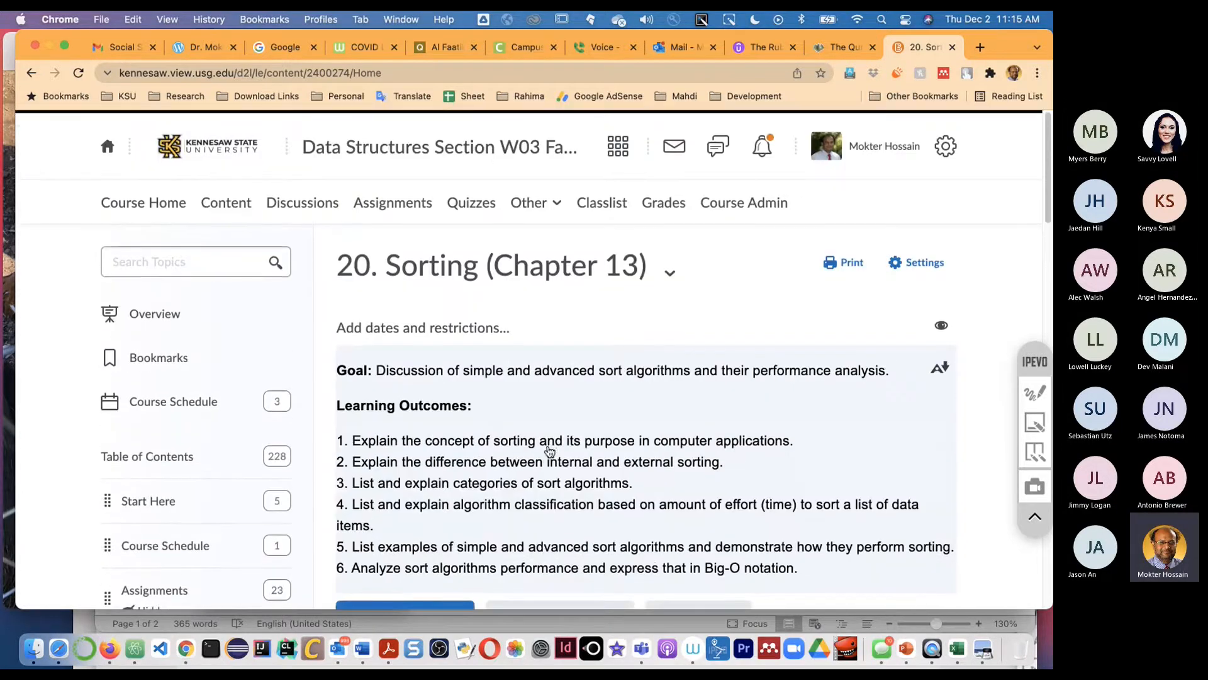
pyautogui.moveTo(548, 450)
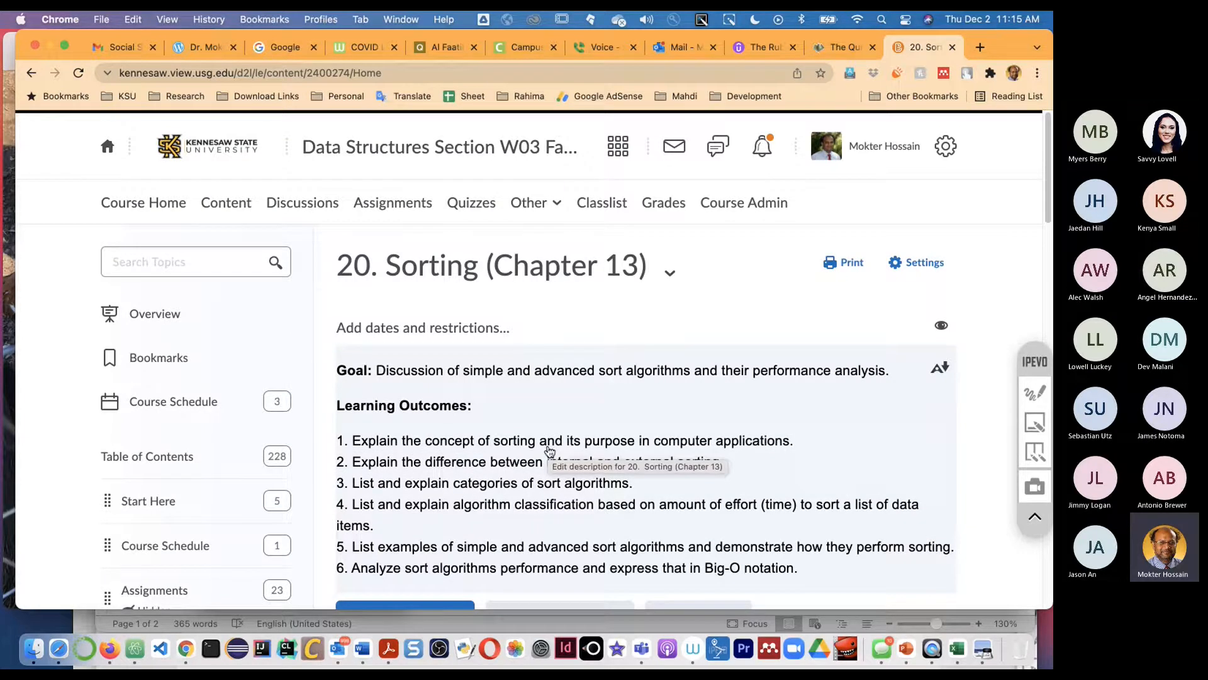
pyautogui.scroll(-3)
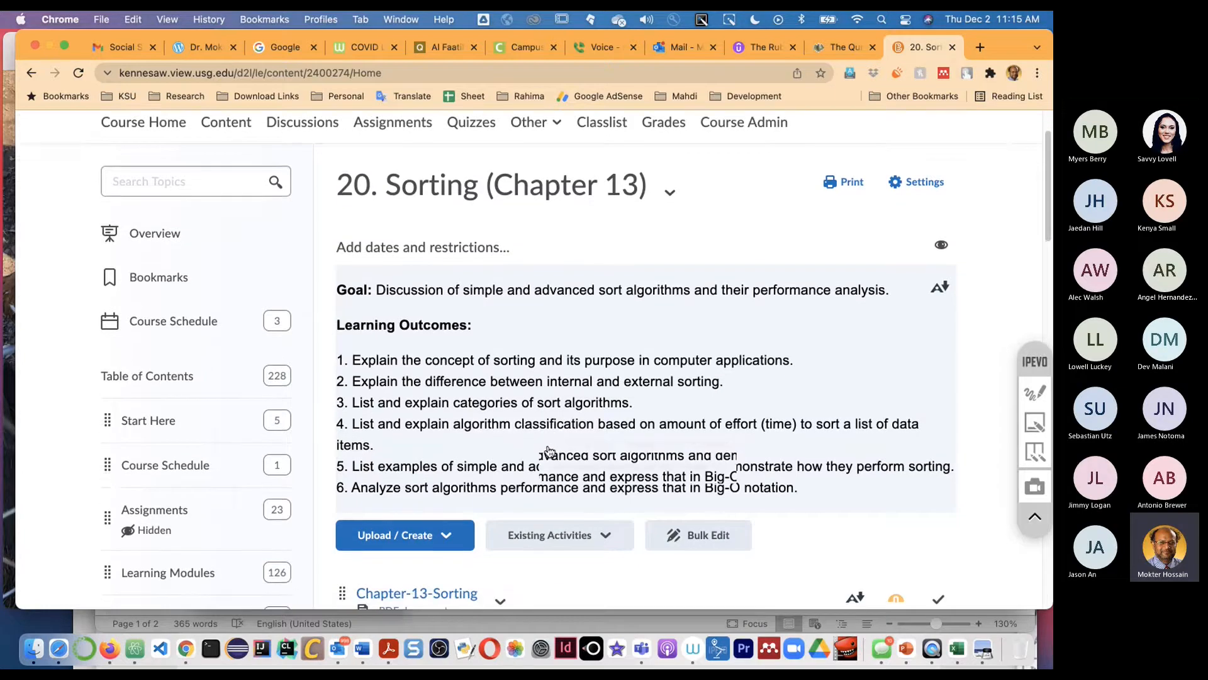
pyautogui.scroll(3)
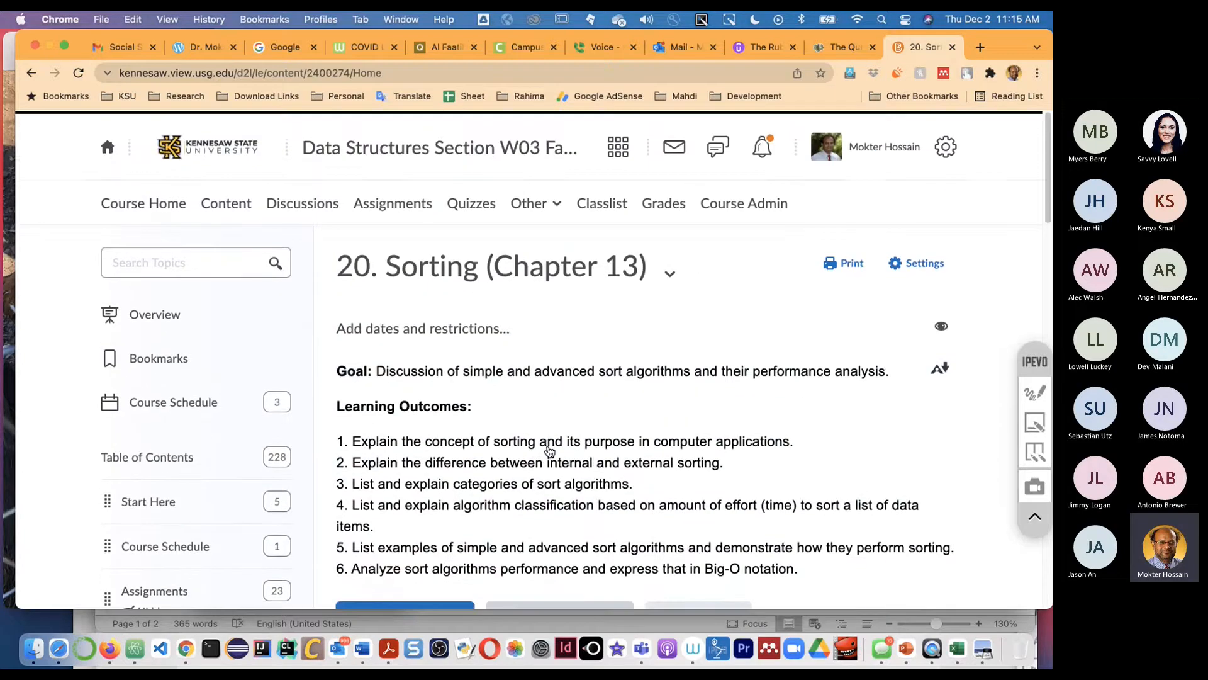
pyautogui.scroll(-3)
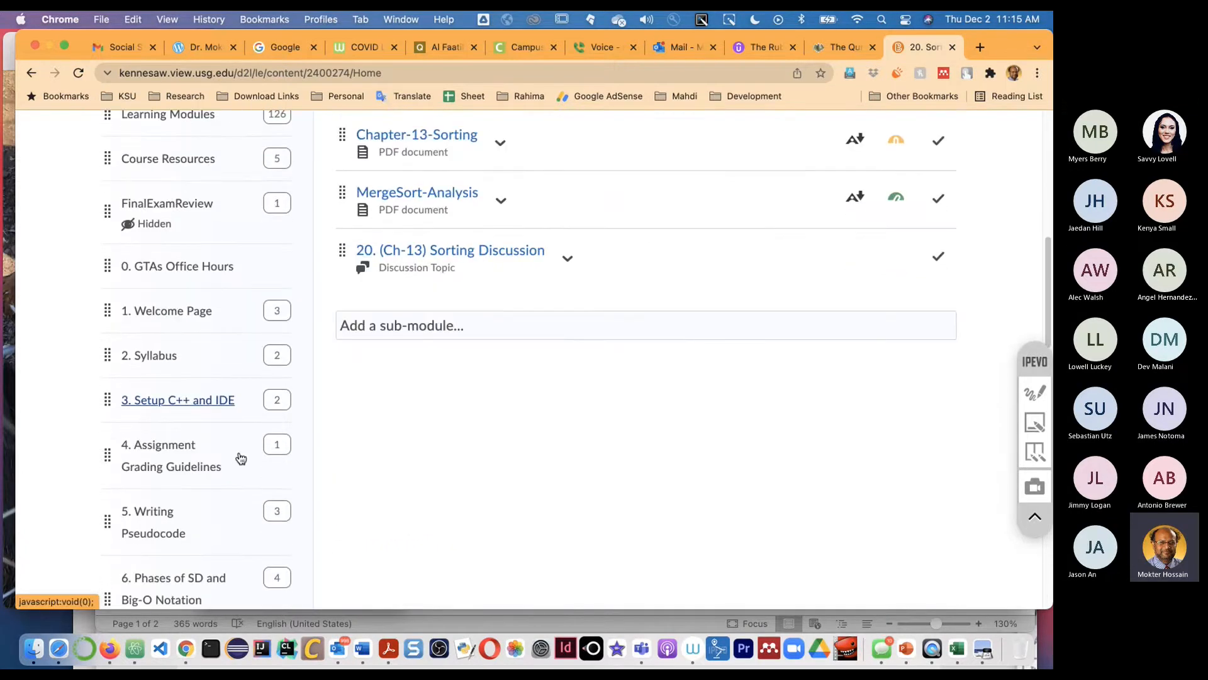
pyautogui.scroll(-3)
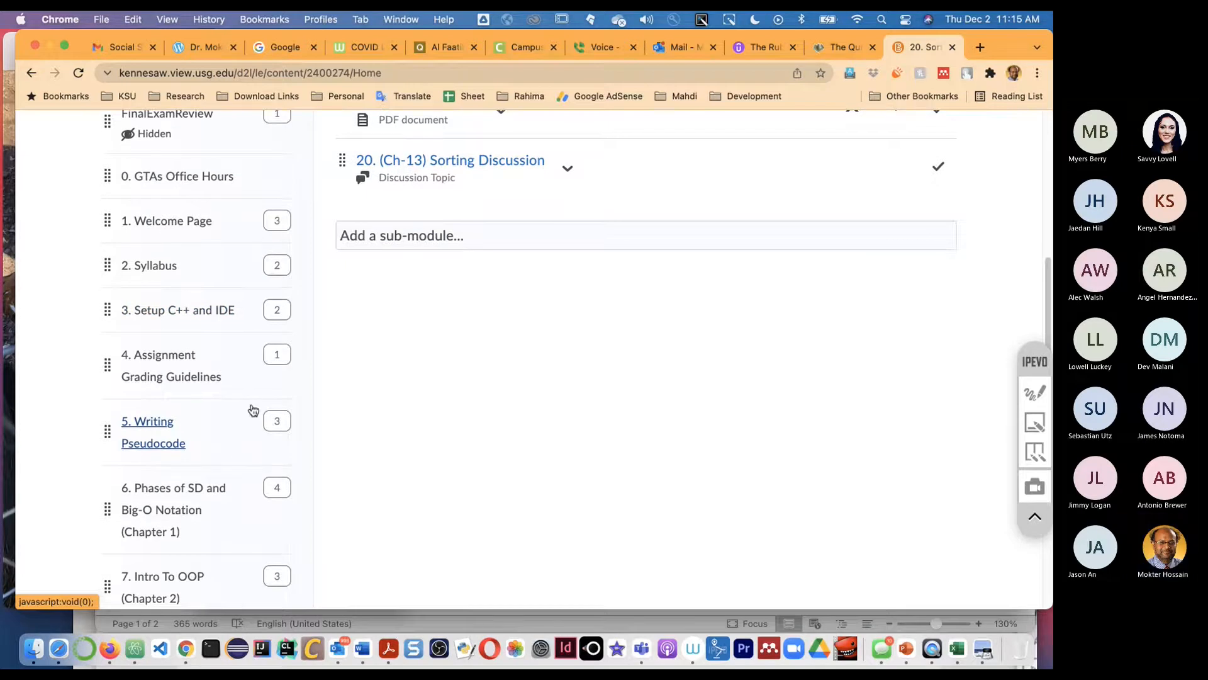
pyautogui.scroll(-3)
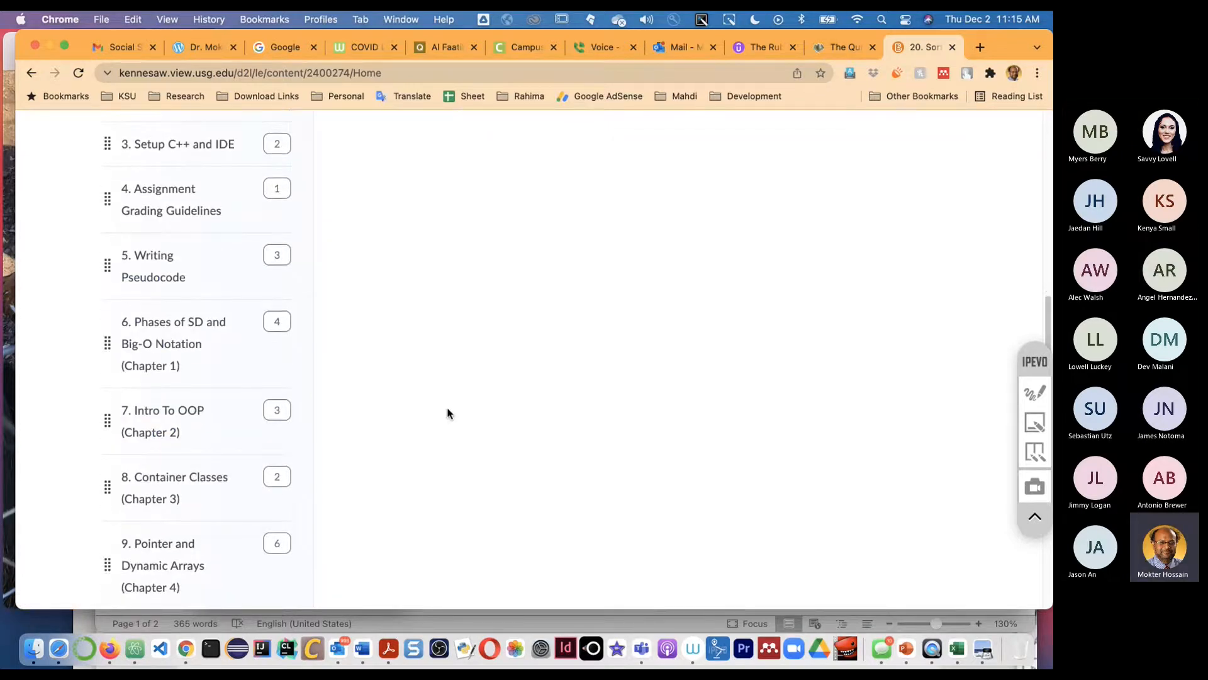
pyautogui.scroll(3)
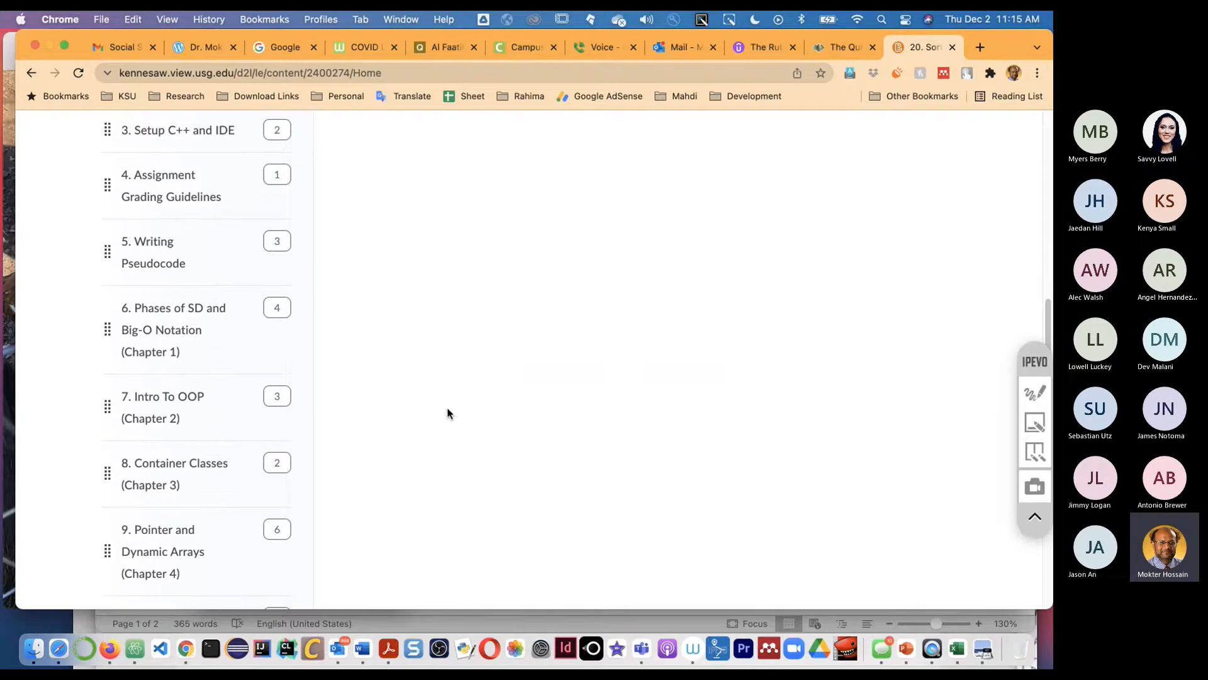
pyautogui.scroll(-3)
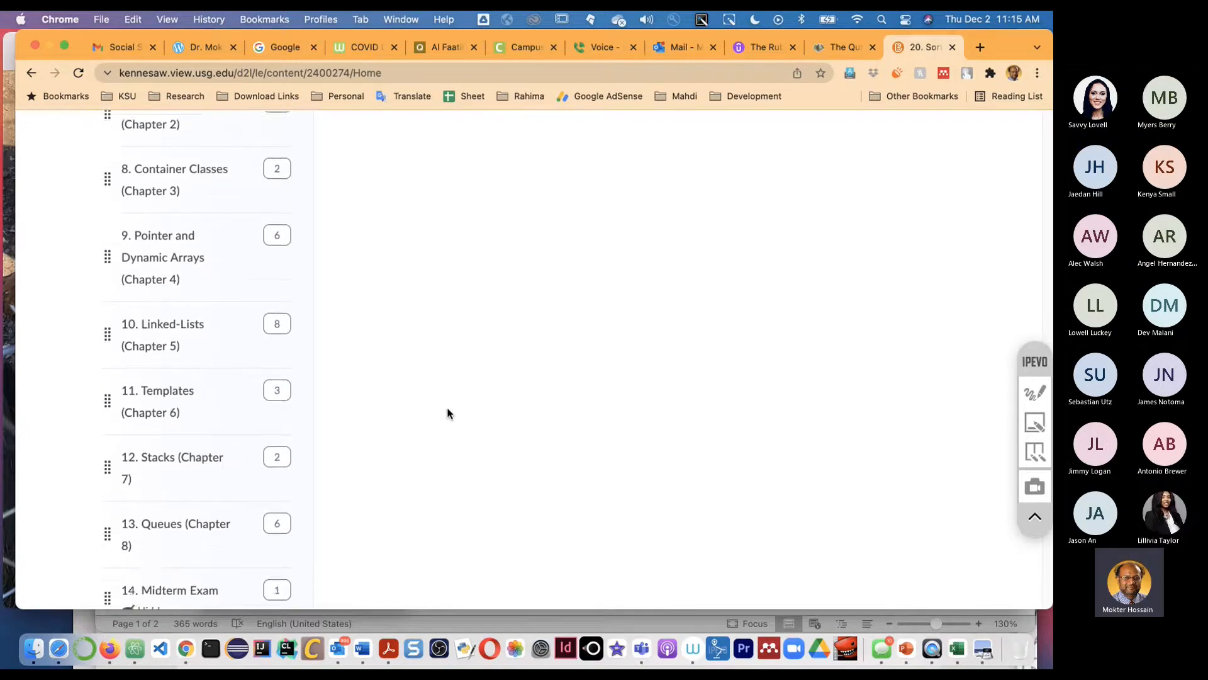
pyautogui.scroll(-3)
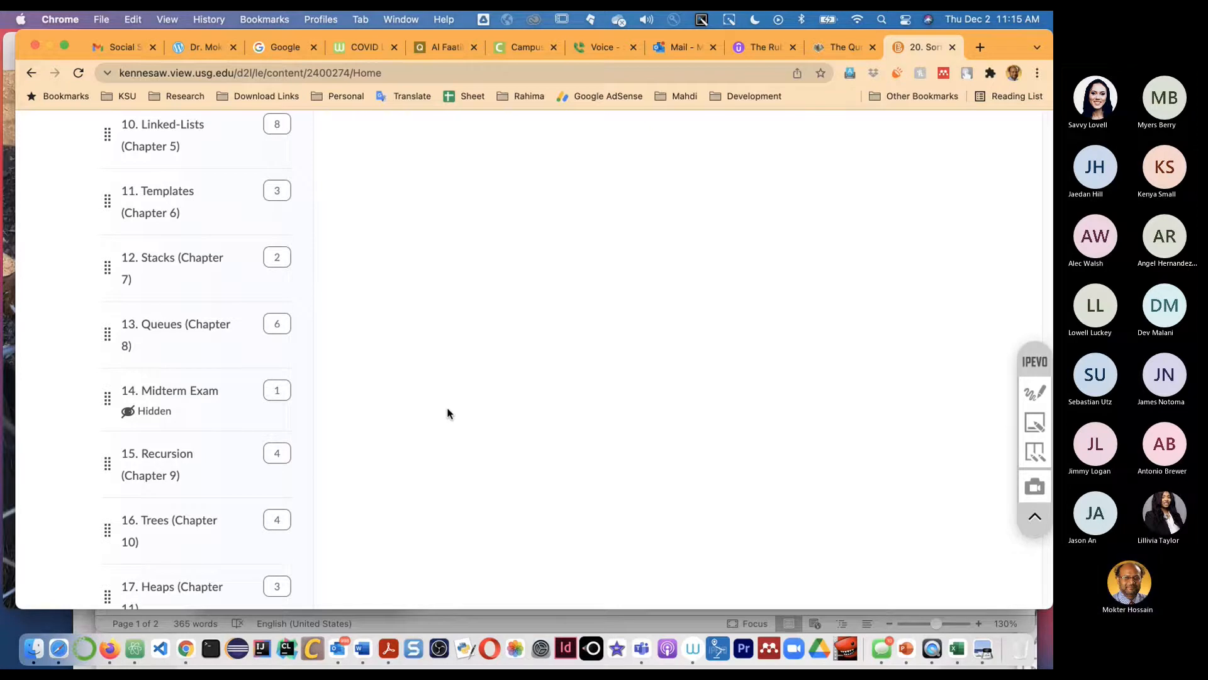
pyautogui.scroll(3)
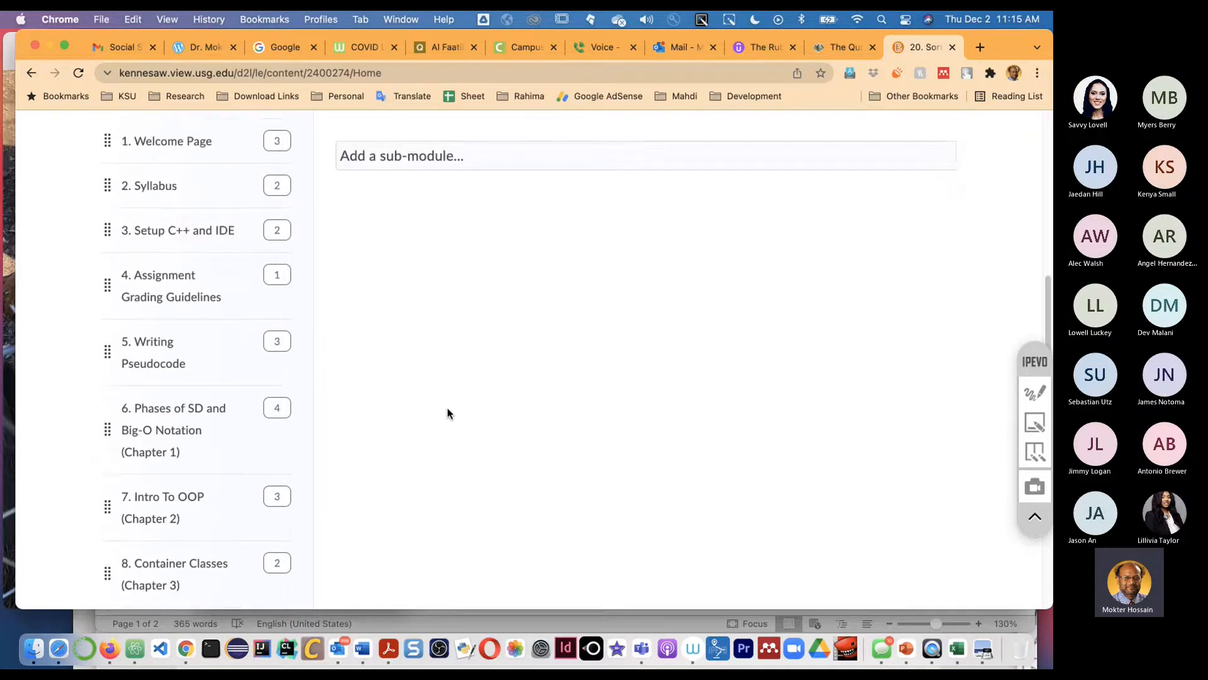
pyautogui.scroll(-3)
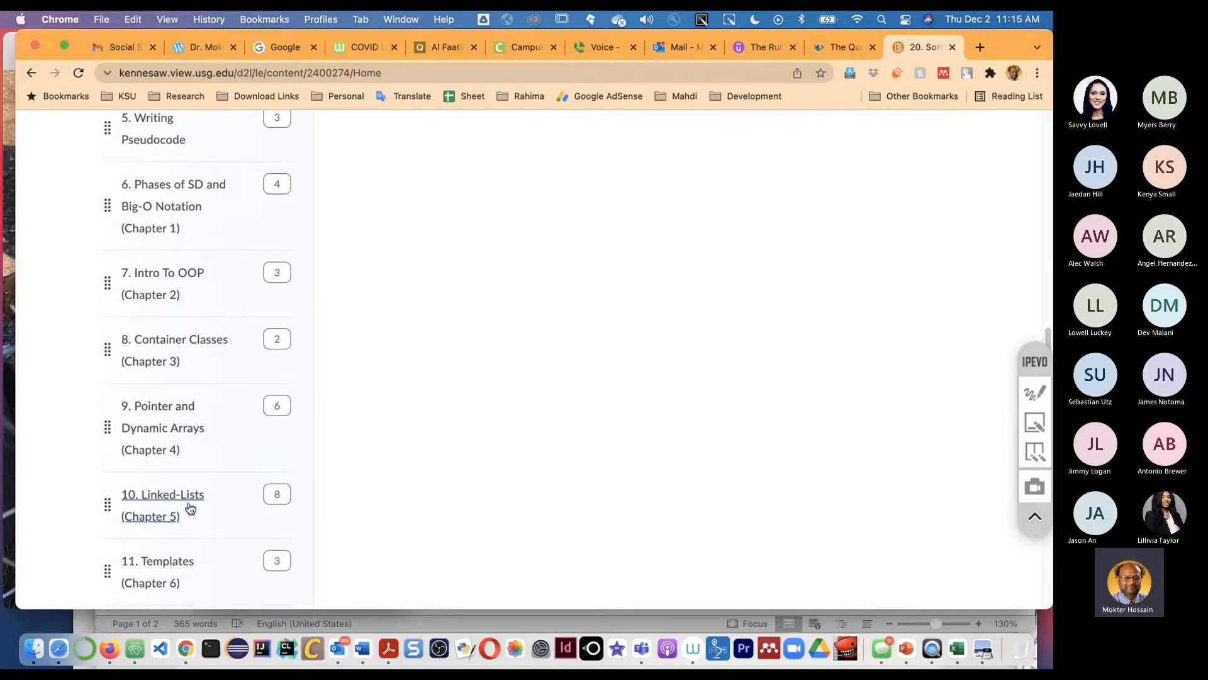
pyautogui.moveTo(223, 509)
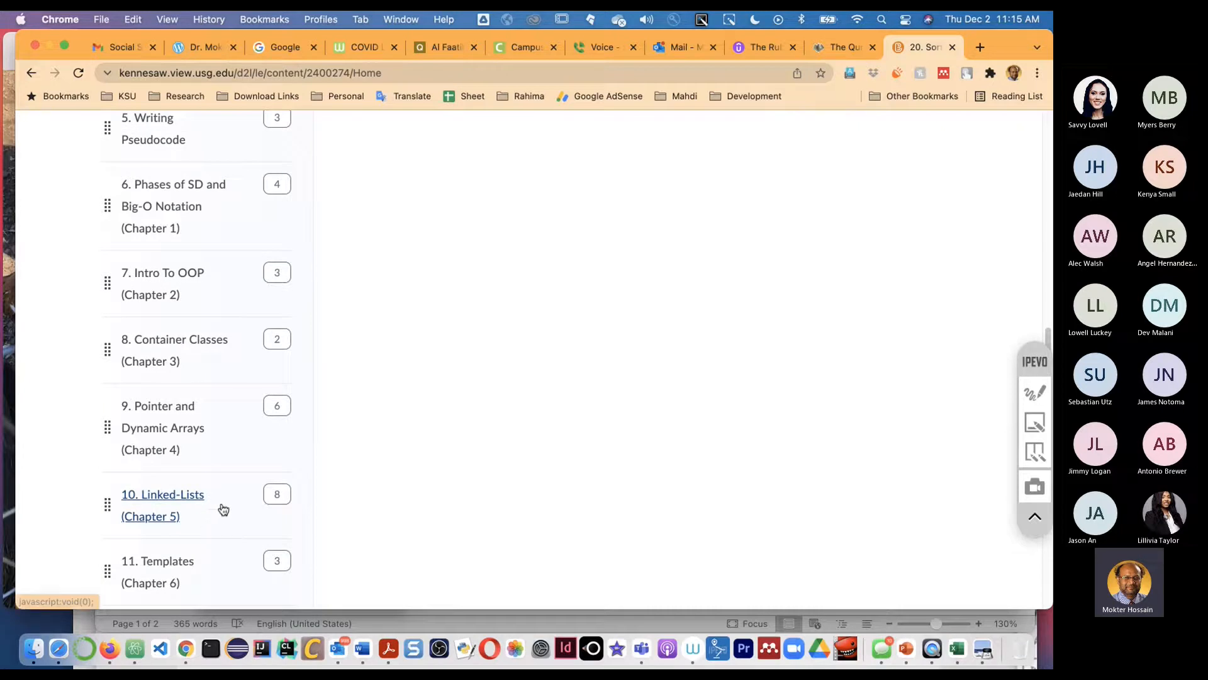
pyautogui.moveTo(399, 434)
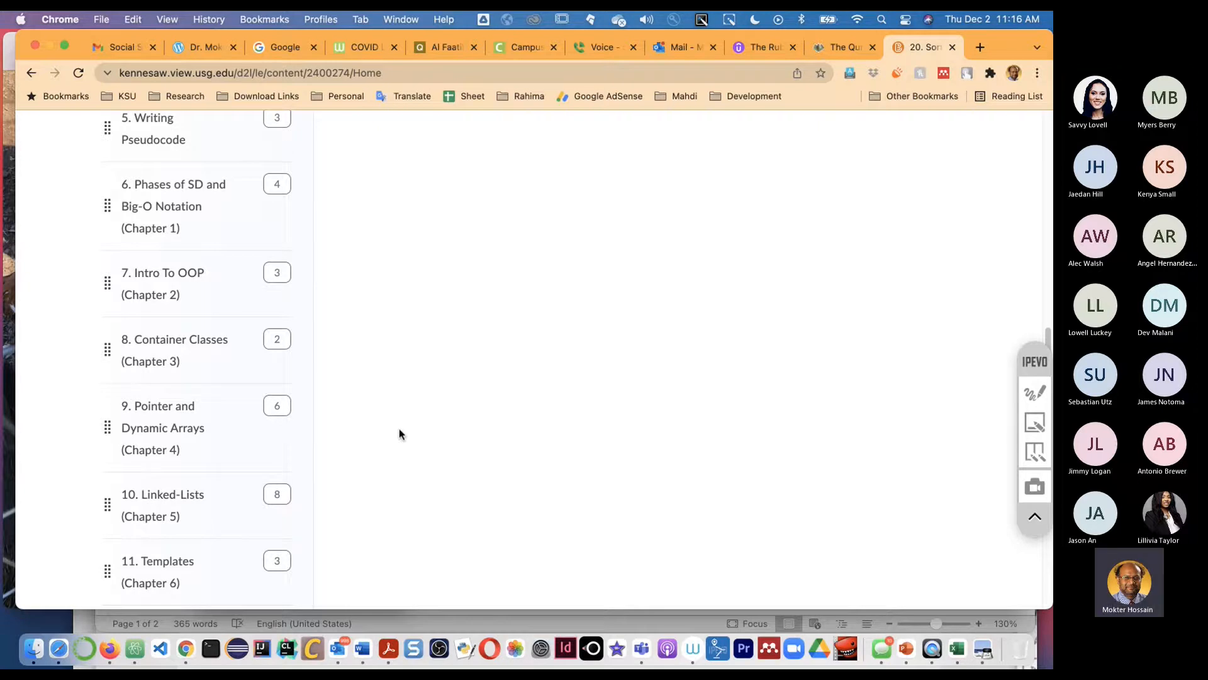
pyautogui.scroll(-3)
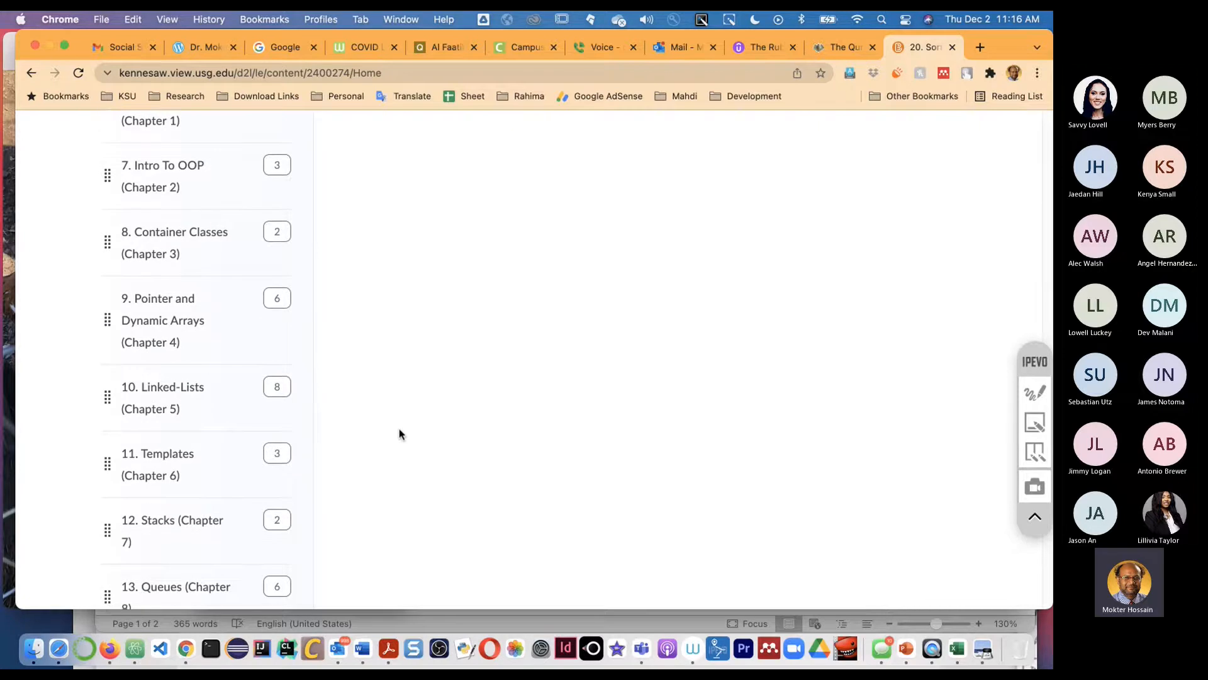
pyautogui.scroll(-3)
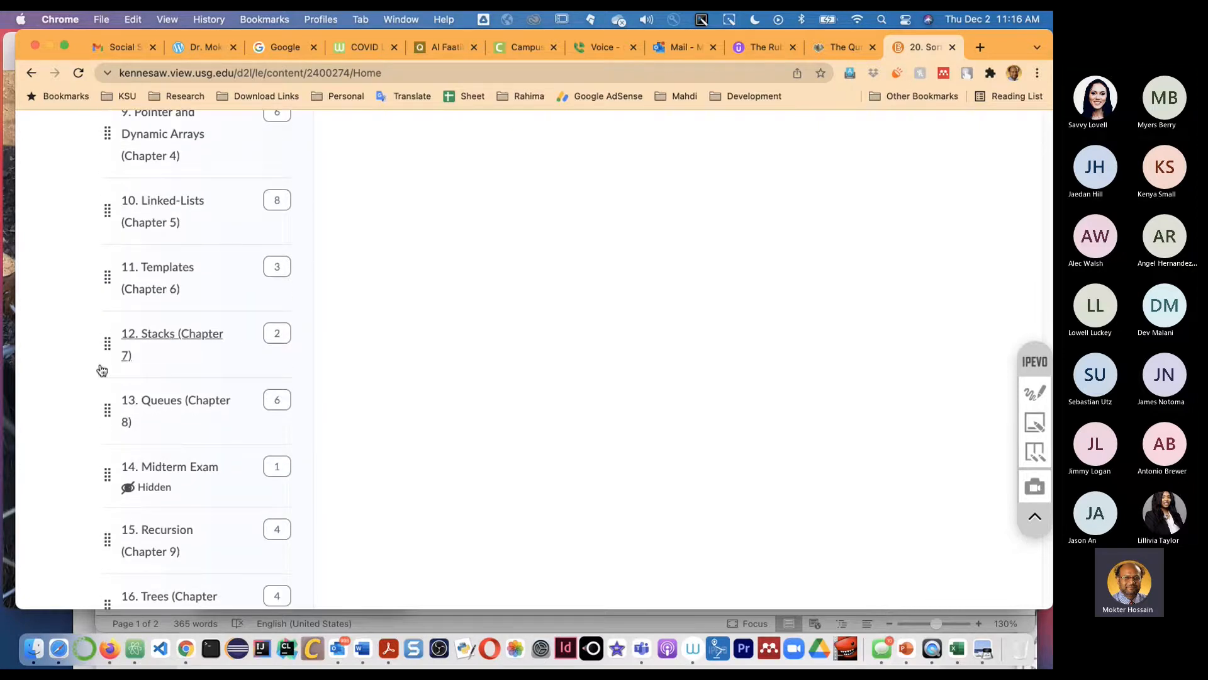
pyautogui.scroll(-3)
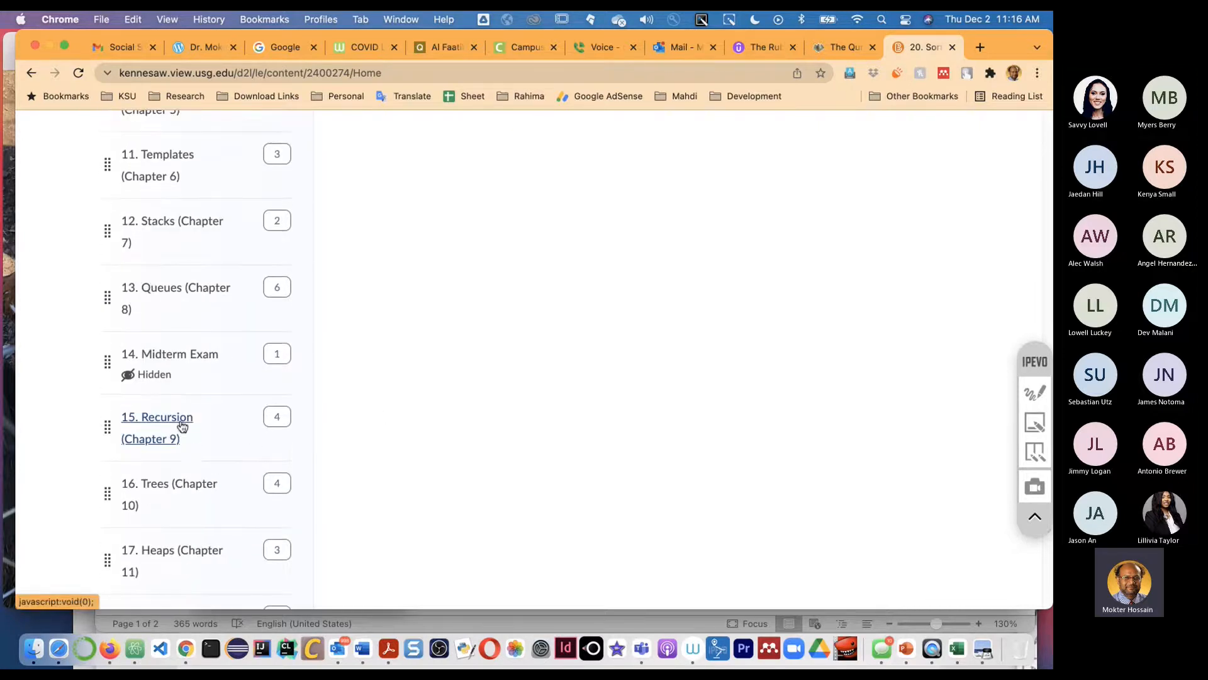
pyautogui.scroll(-3)
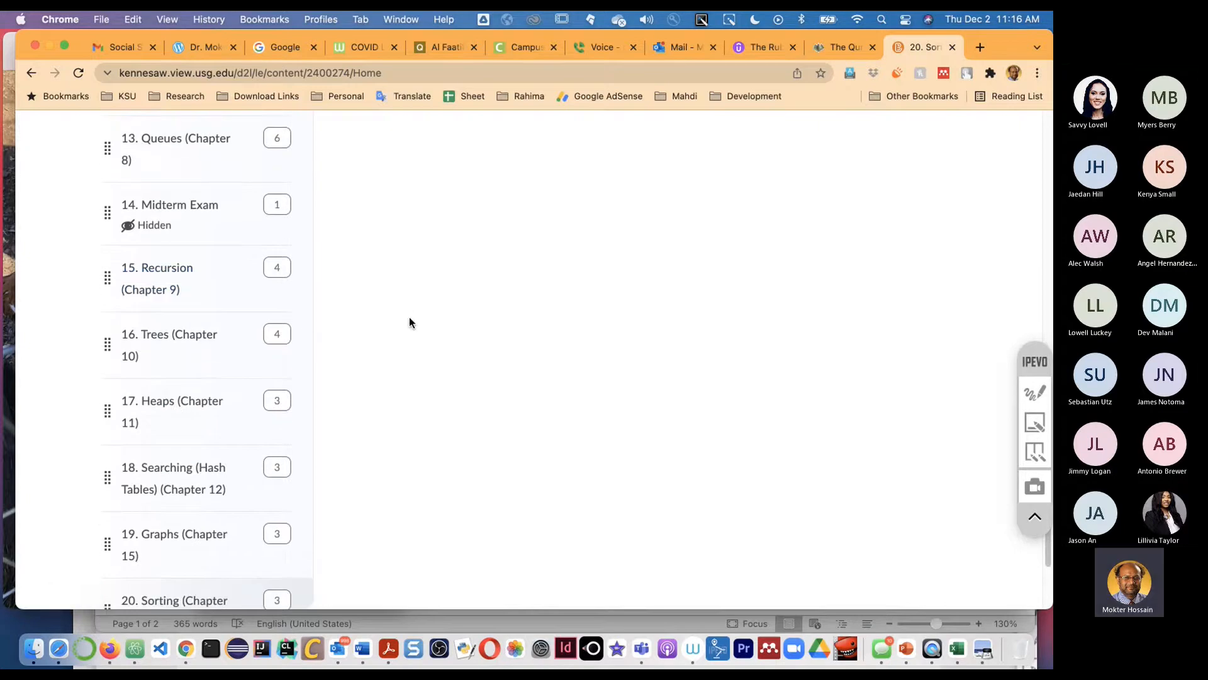
pyautogui.scroll(-3)
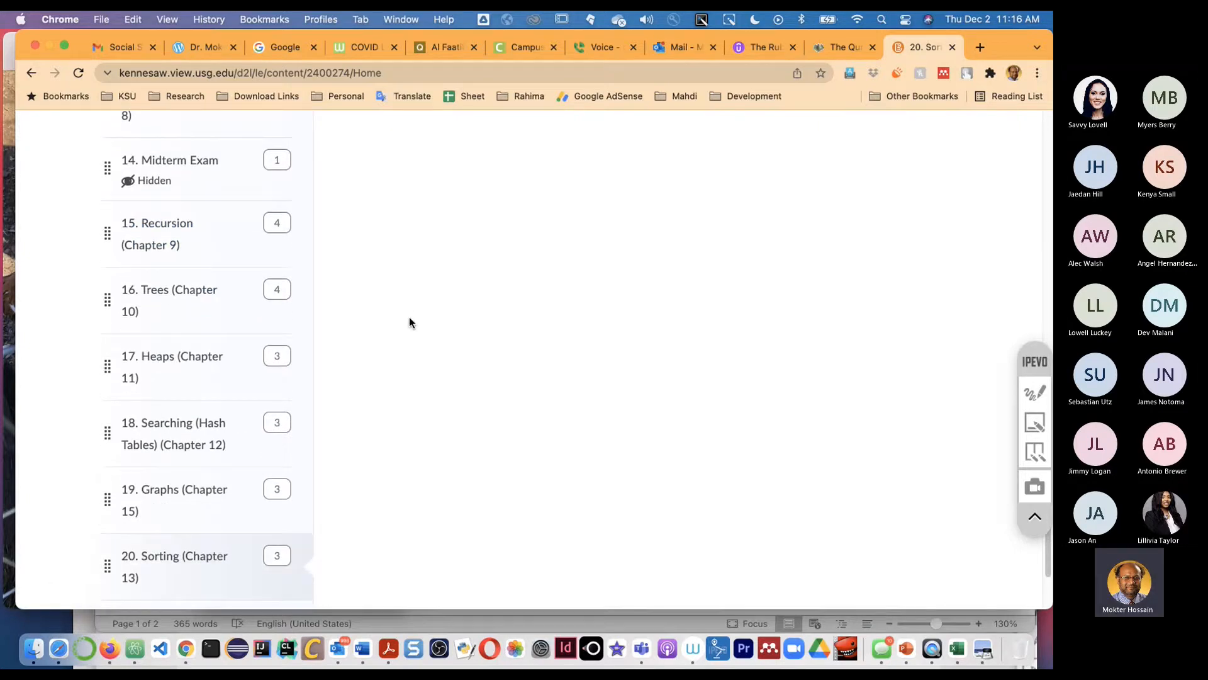
pyautogui.scroll(-3)
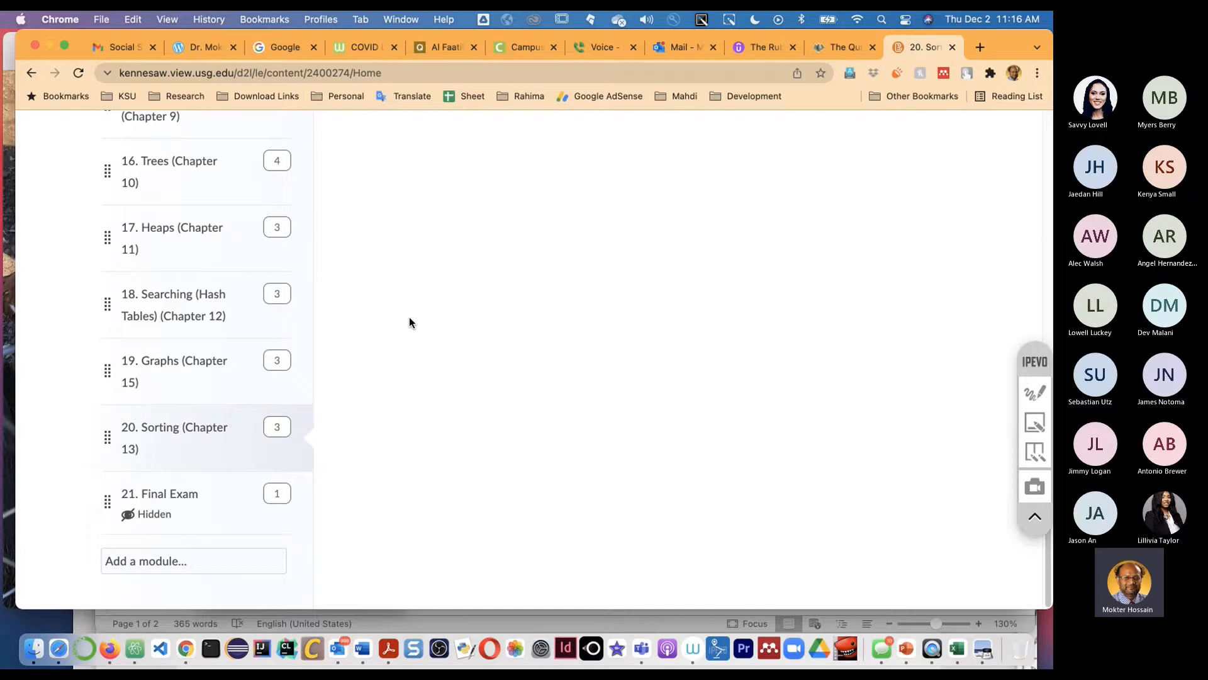
pyautogui.scroll(3)
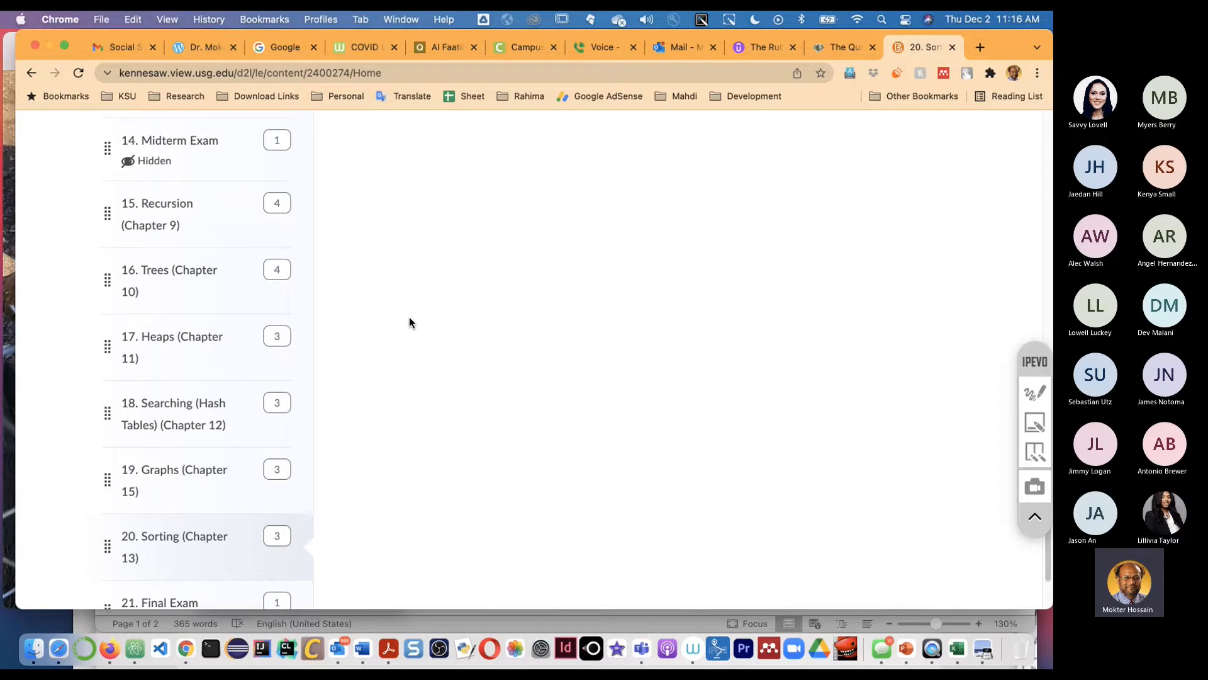
pyautogui.moveTo(399, 346)
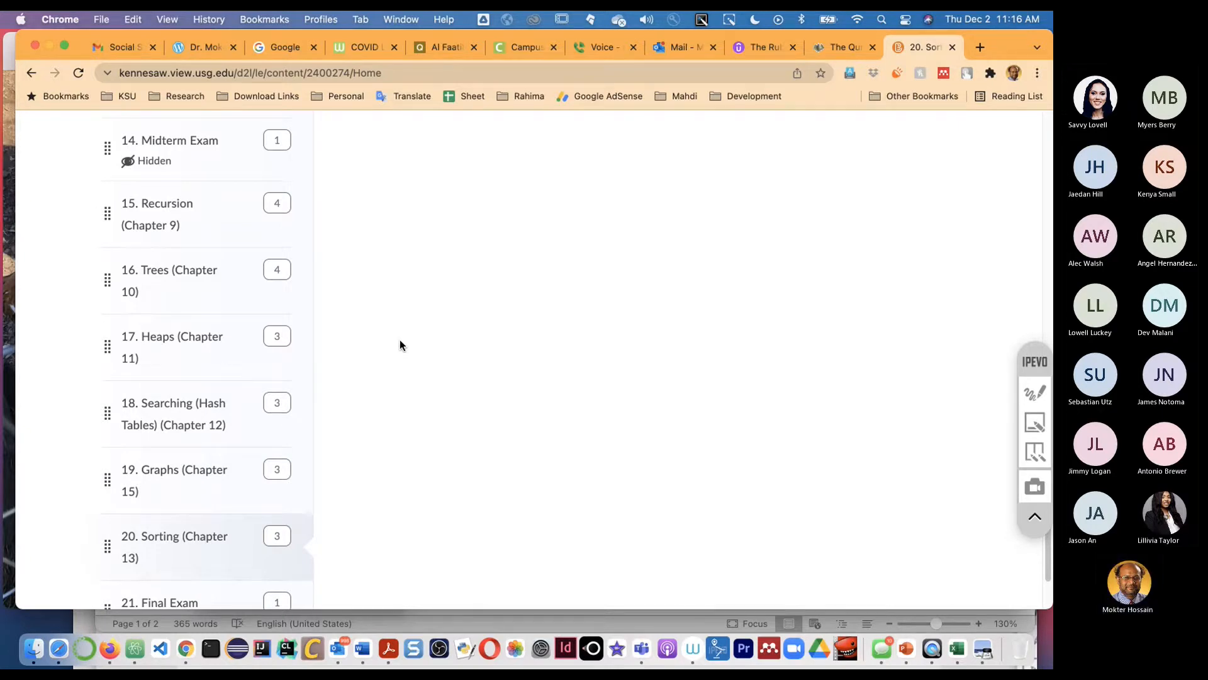
pyautogui.scroll(-3)
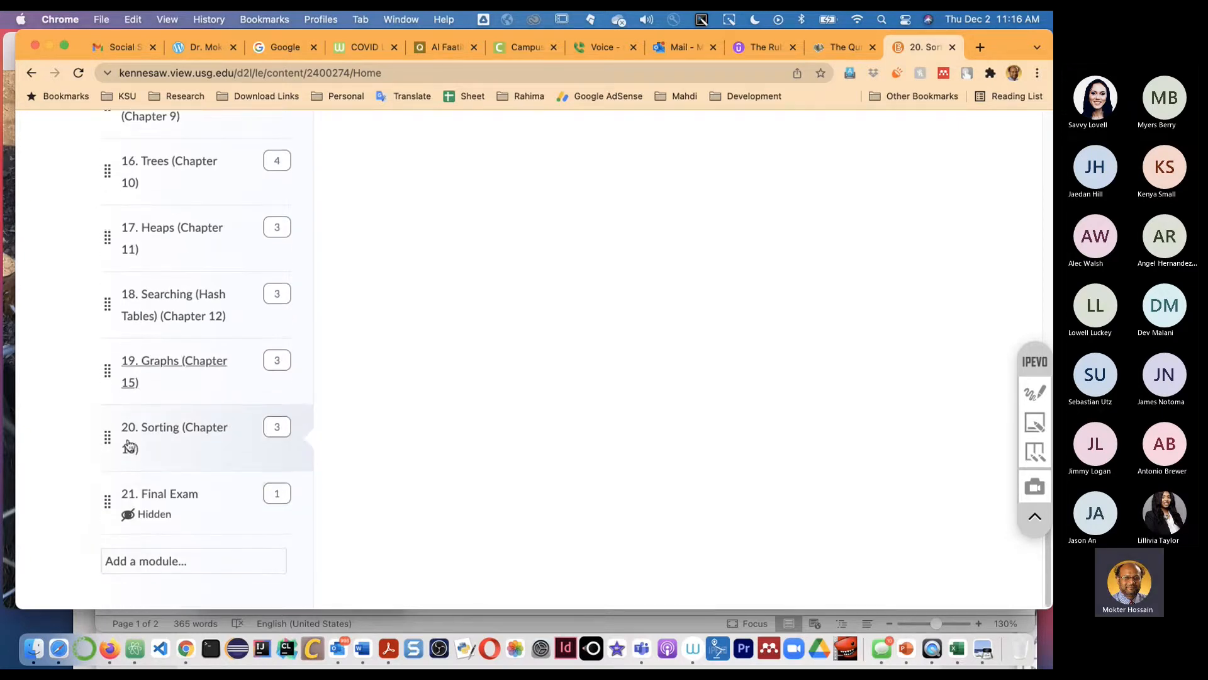
pyautogui.moveTo(174, 426)
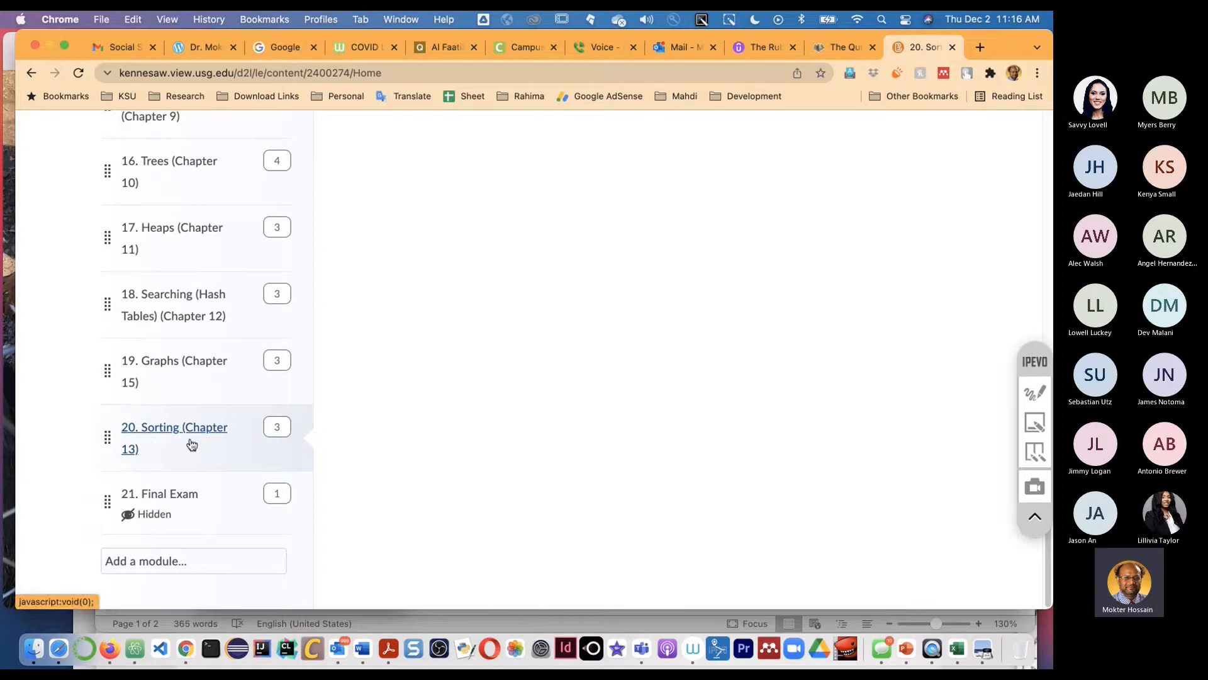
pyautogui.moveTo(183, 447)
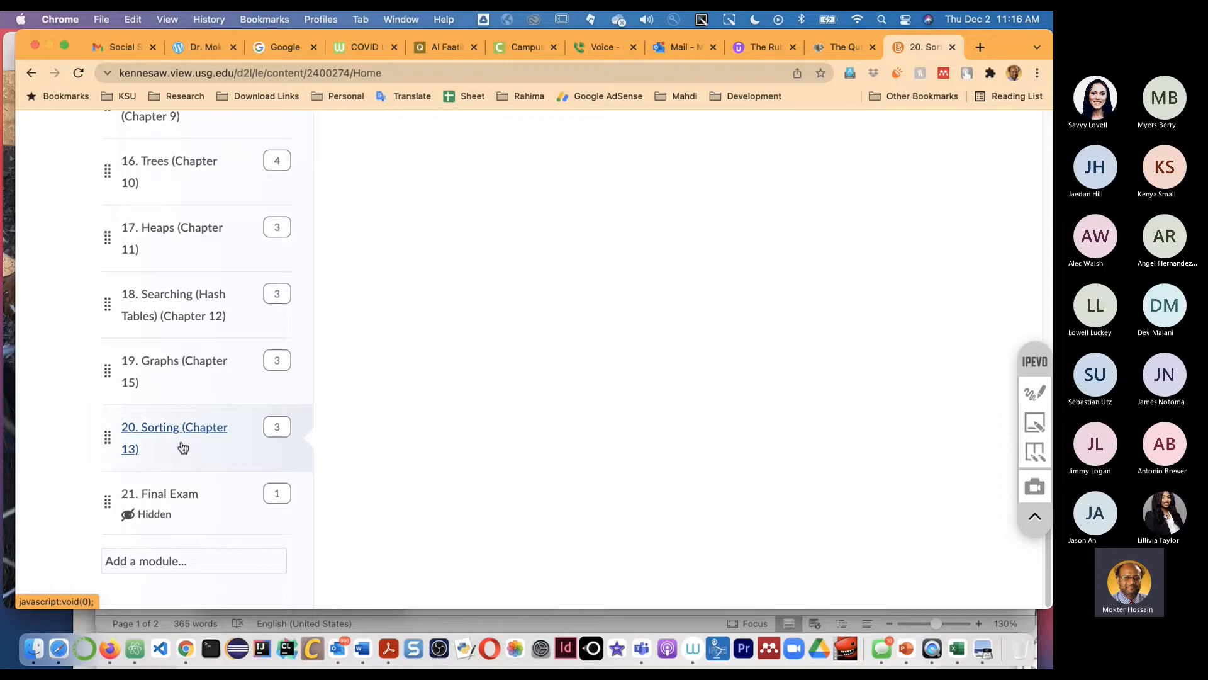
pyautogui.scroll(3)
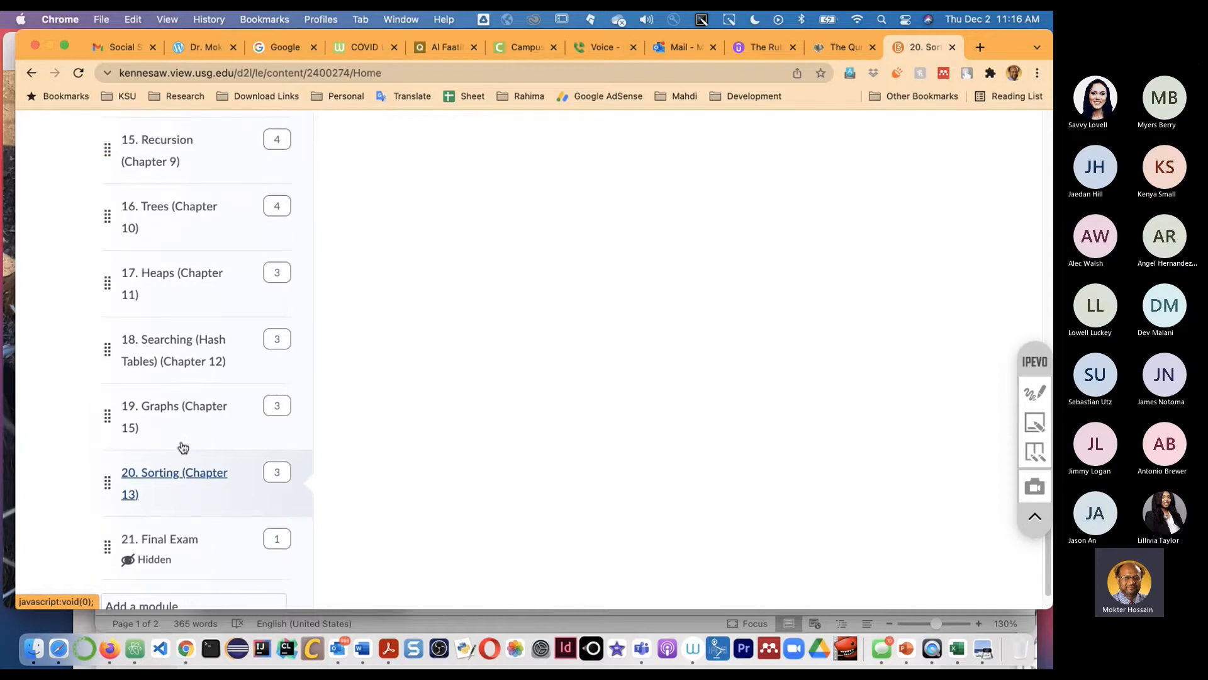
pyautogui.moveTo(182, 526)
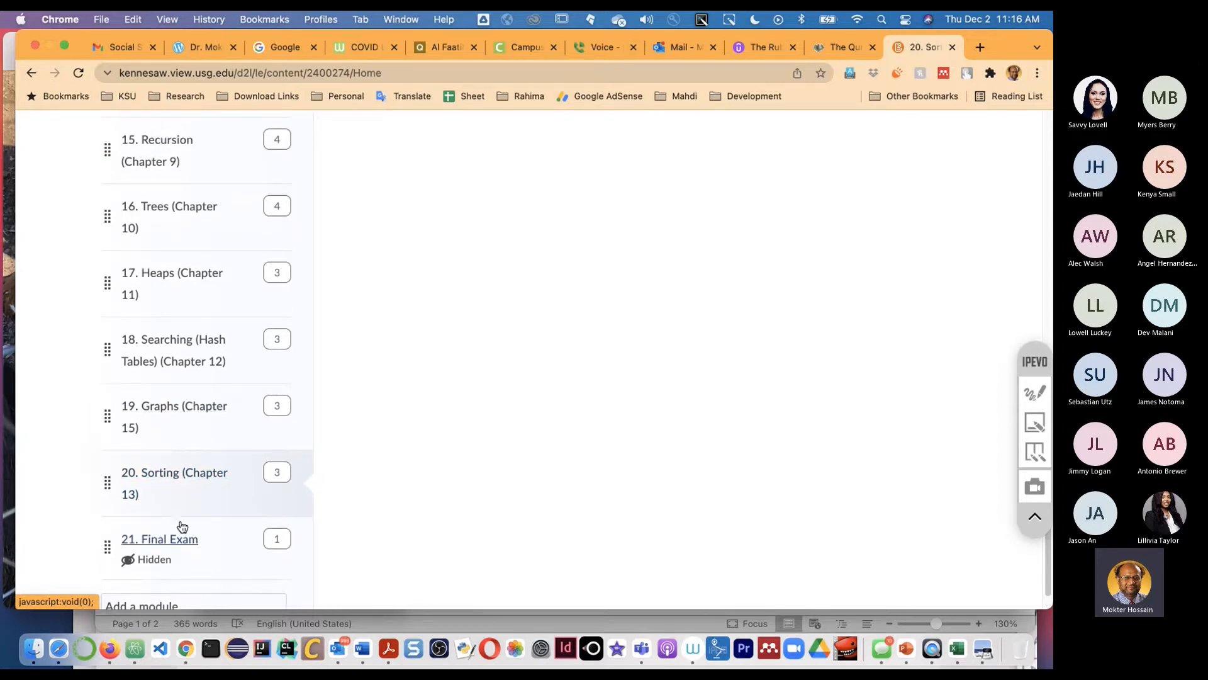
pyautogui.moveTo(552, 400)
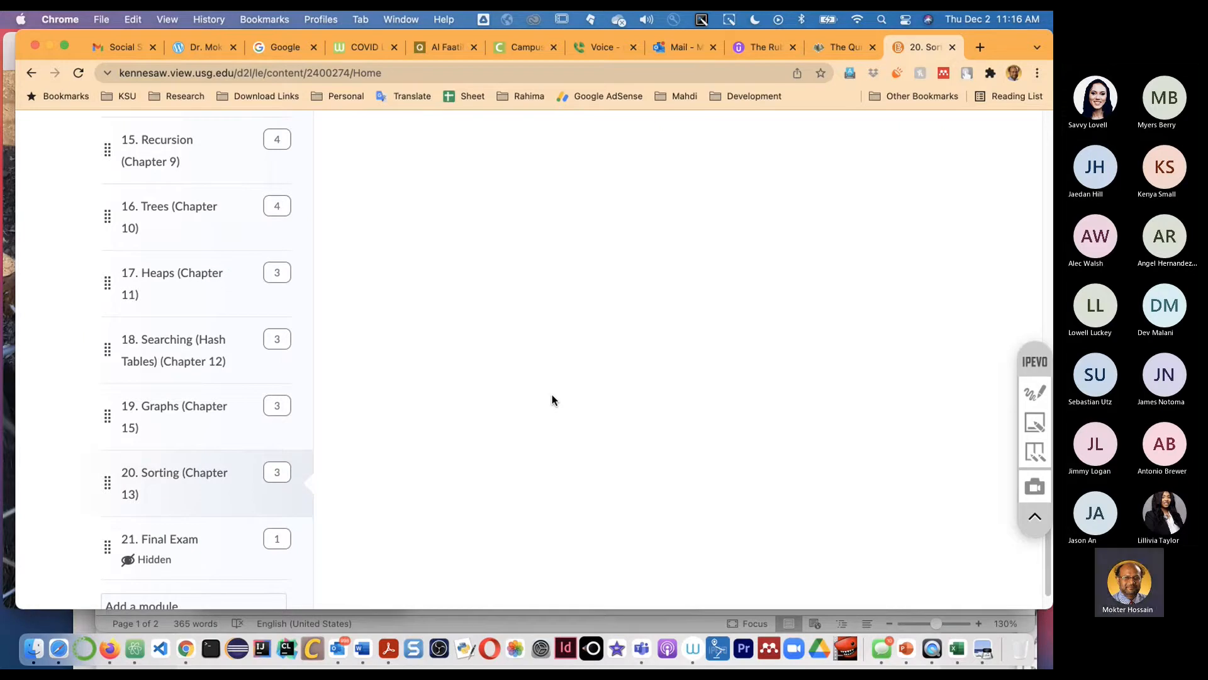
pyautogui.moveTo(532, 395)
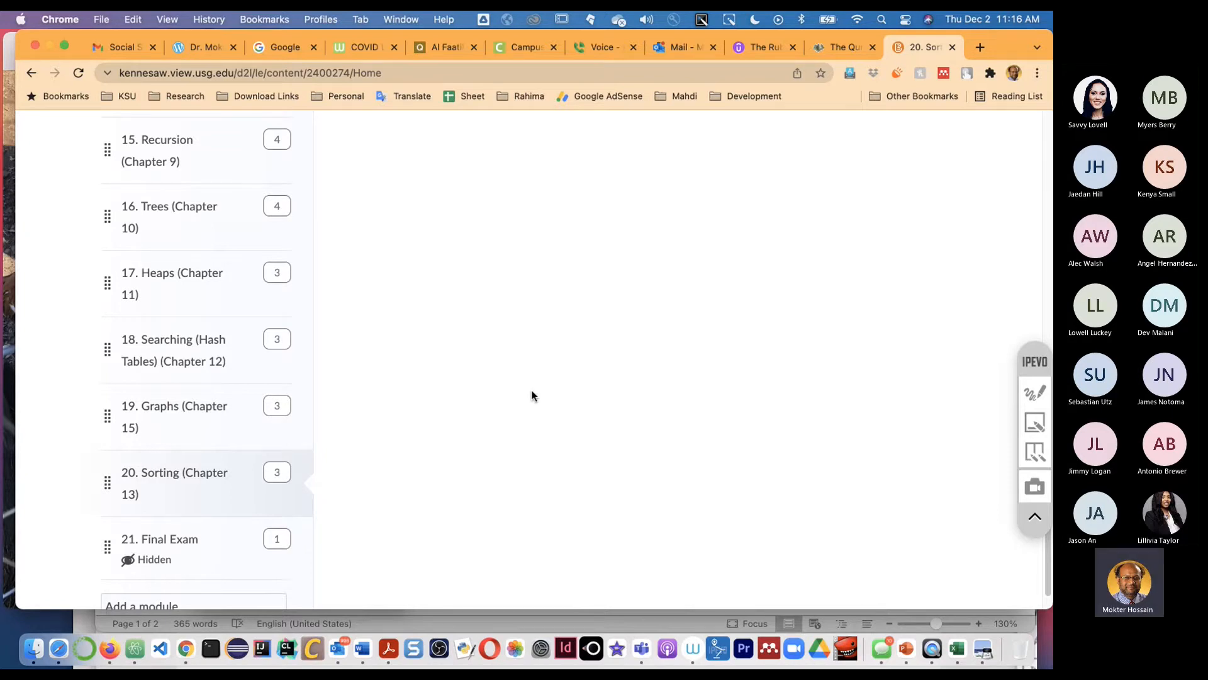
pyautogui.scroll(3)
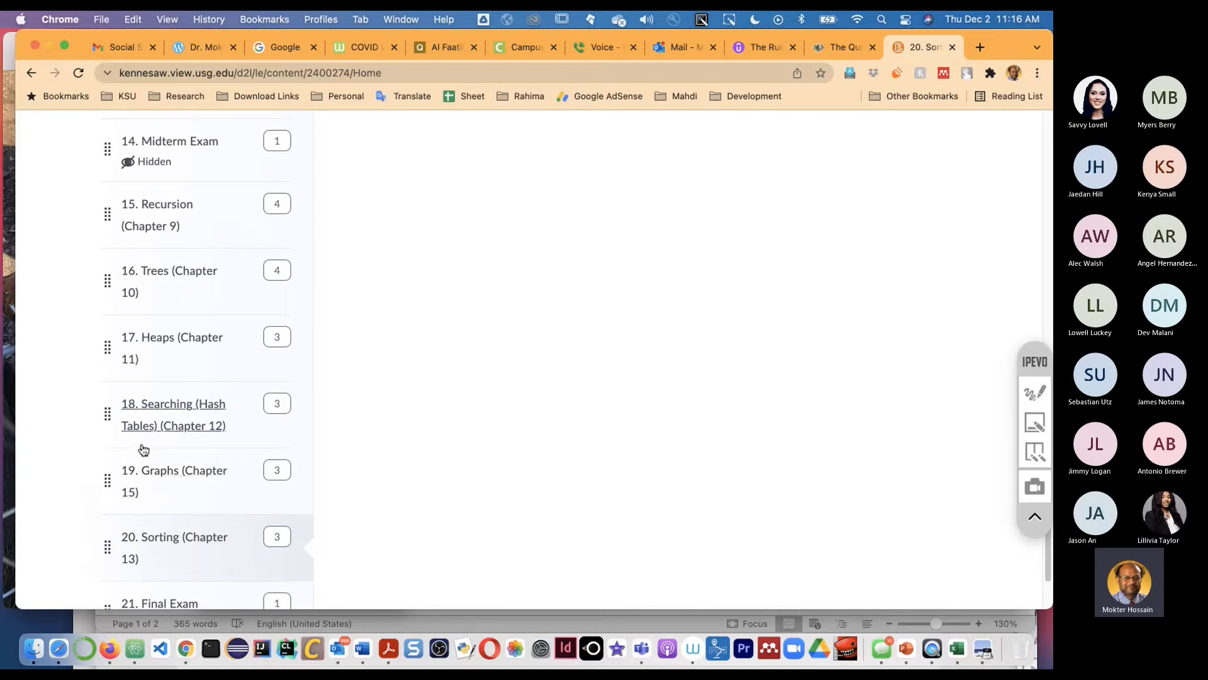
pyautogui.moveTo(237, 375)
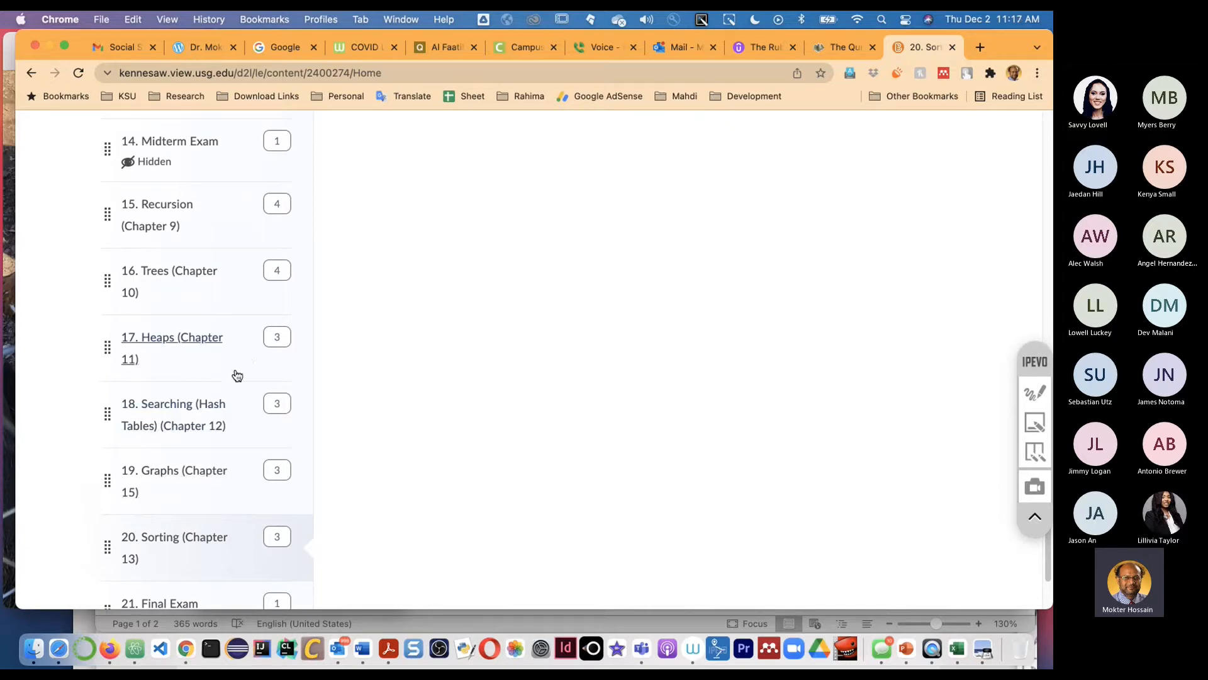
pyautogui.moveTo(436, 354)
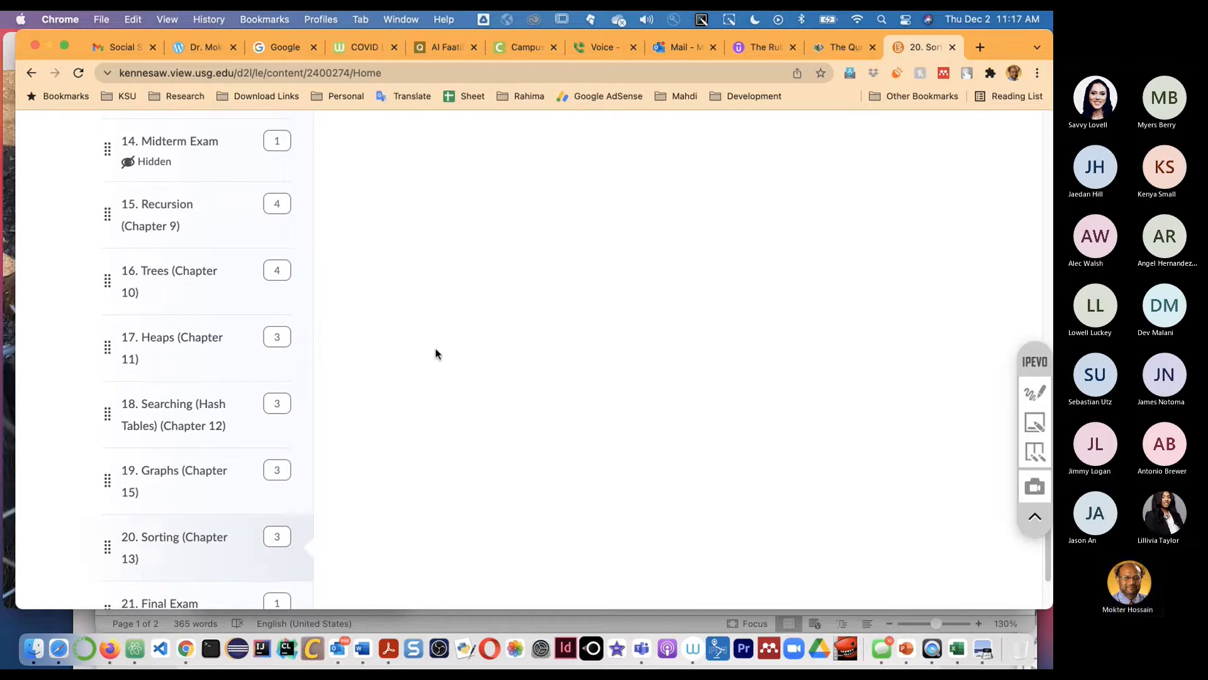
pyautogui.scroll(3)
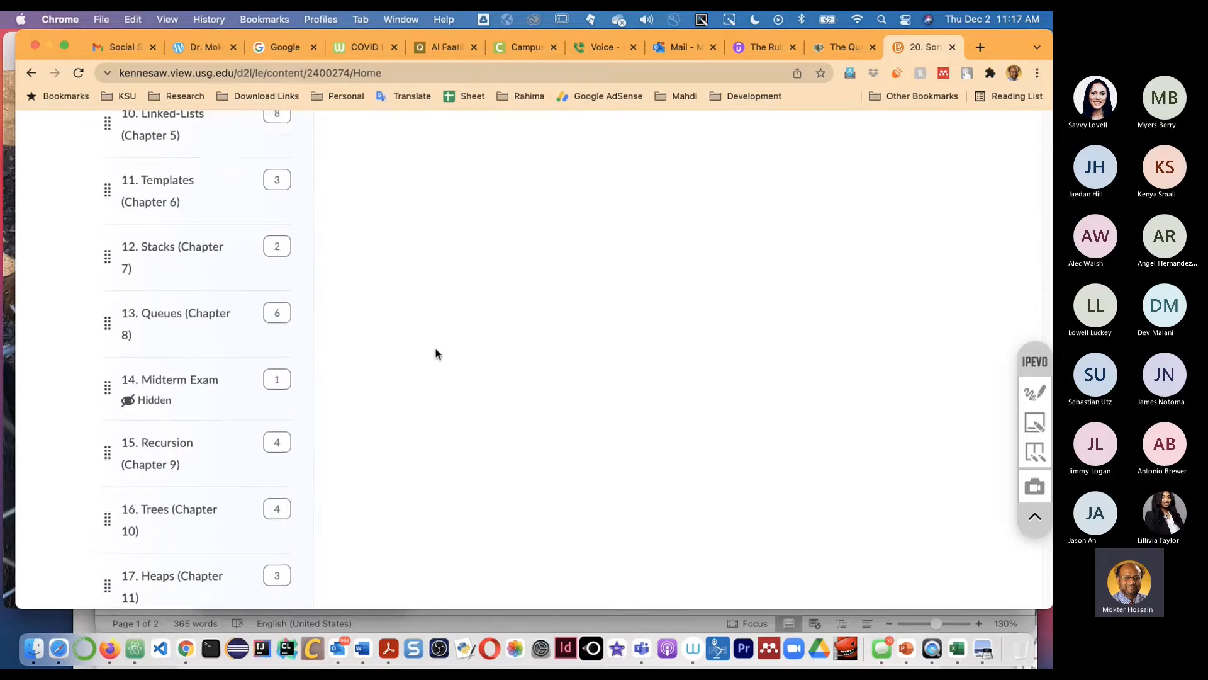
pyautogui.scroll(3)
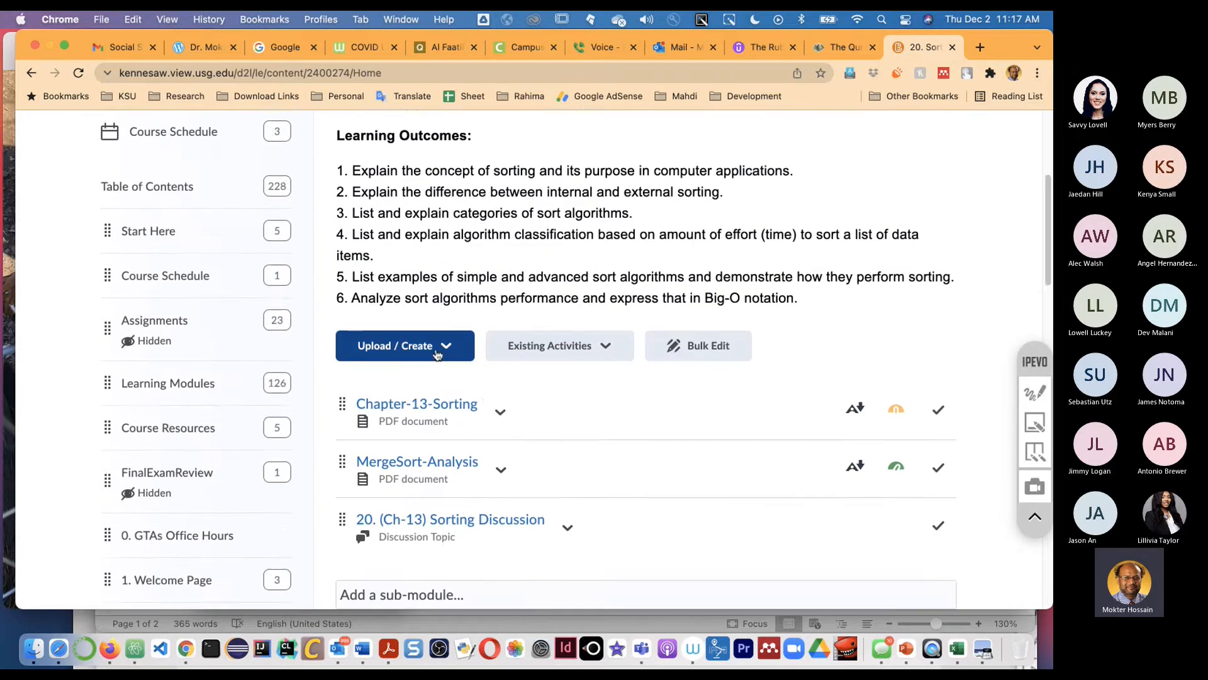
pyautogui.scroll(3)
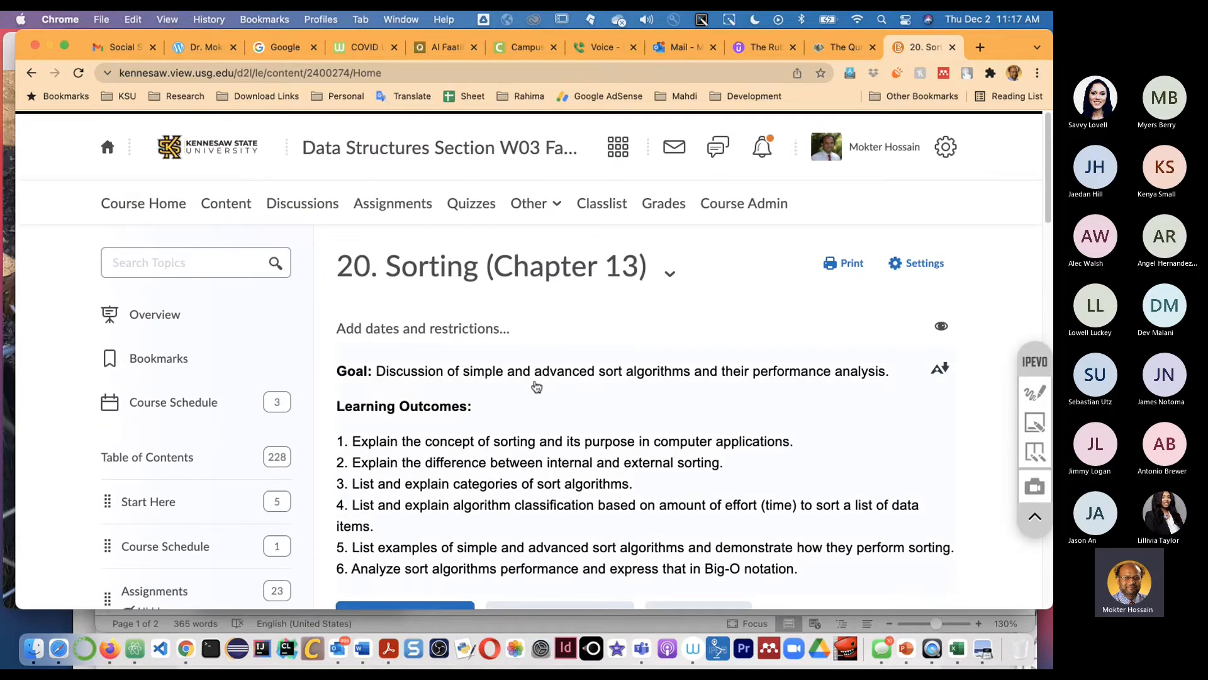
pyautogui.moveTo(422, 327)
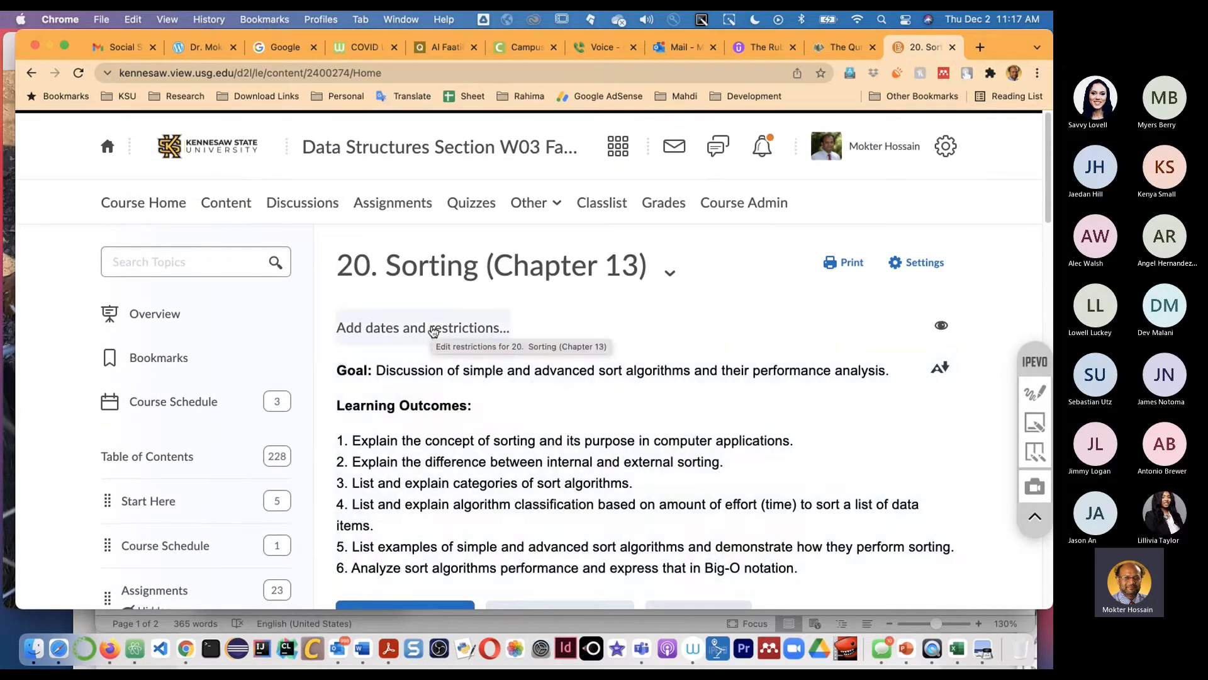
pyautogui.moveTo(147, 448)
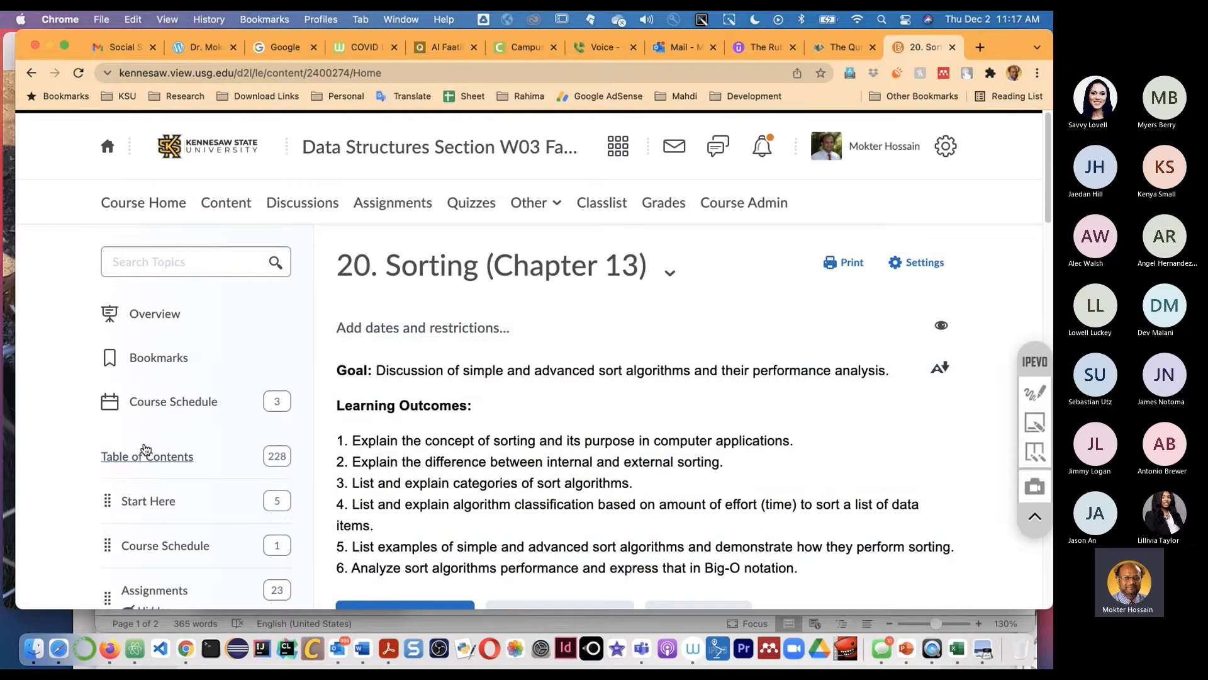
pyautogui.scroll(-3)
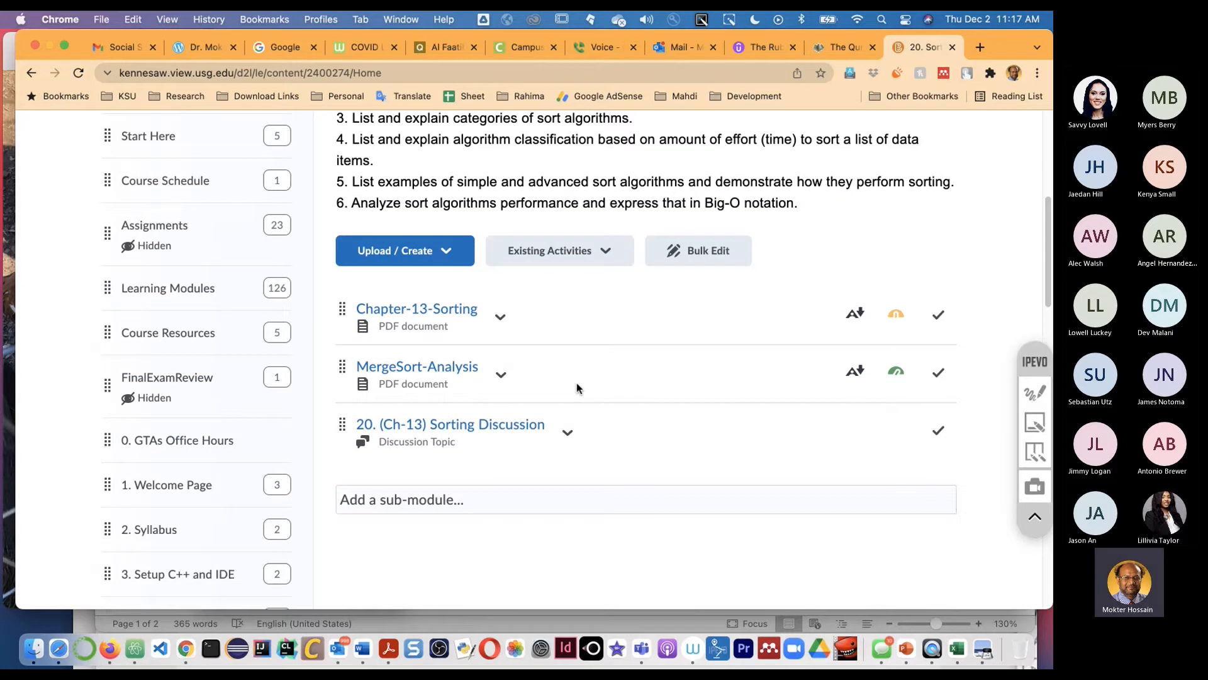
pyautogui.scroll(-3)
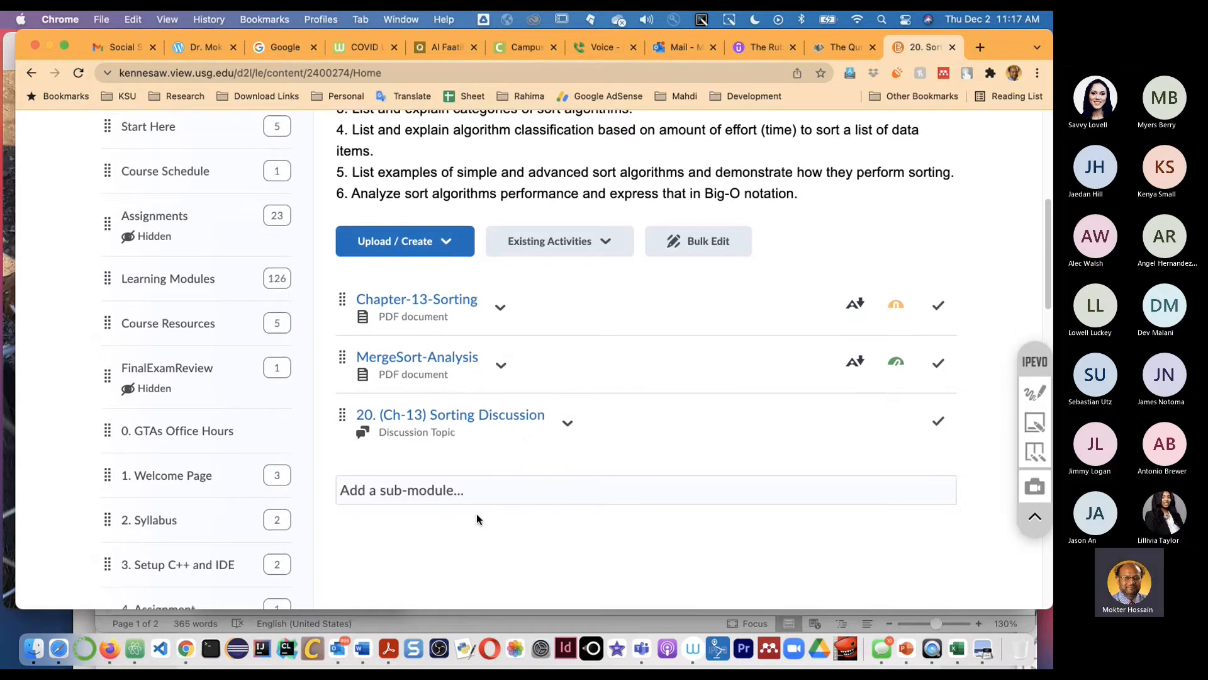
pyautogui.scroll(-3)
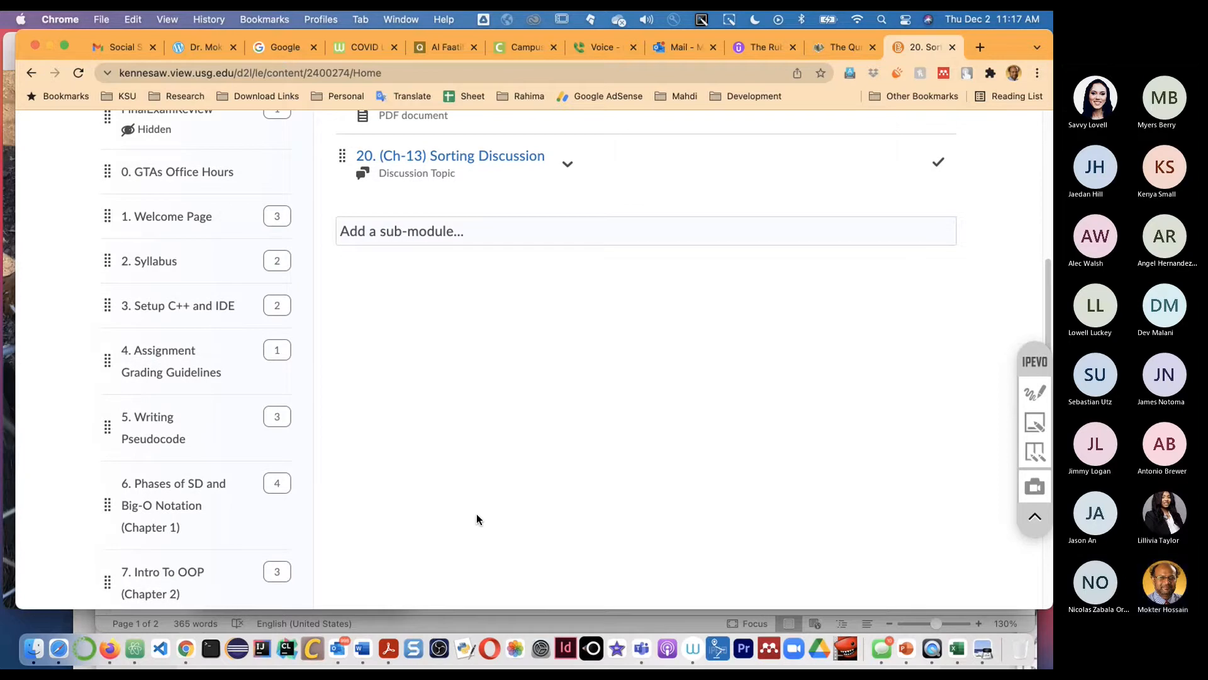
pyautogui.moveTo(548, 424)
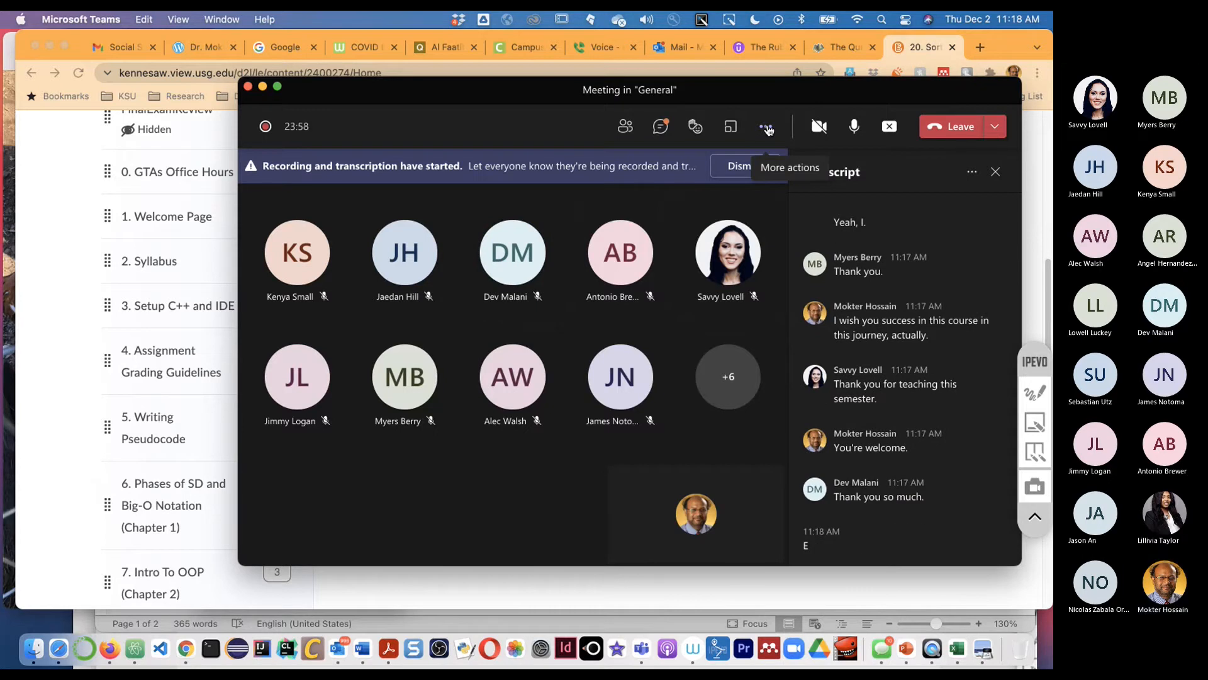
pyautogui.moveTo(528, 68)
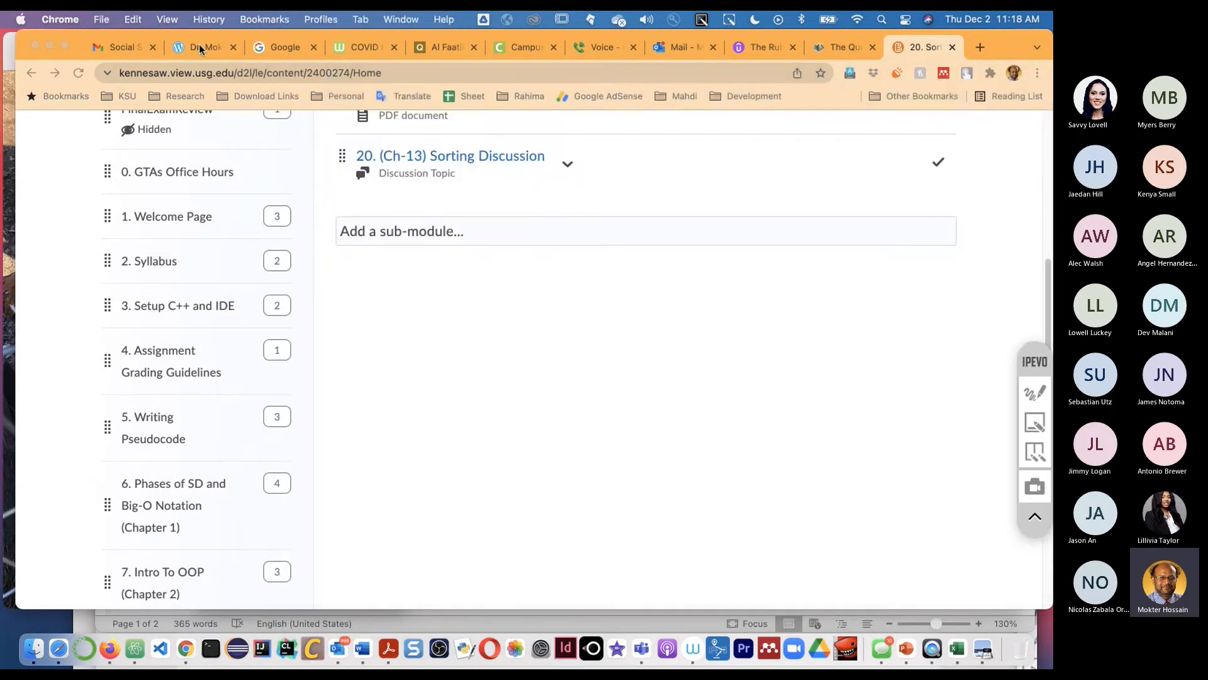
# - Show the personal WordPress blog, then choose Stop recording from Teams More actions
pyautogui.click(202, 47)
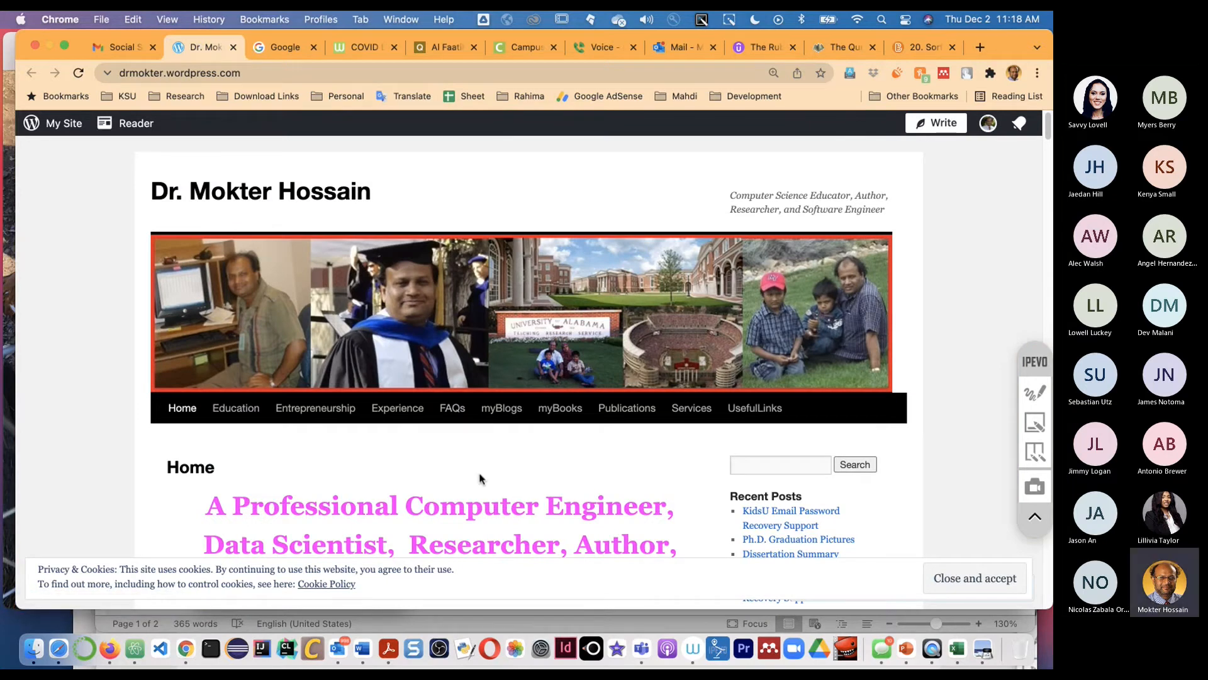
pyautogui.moveTo(195, 198)
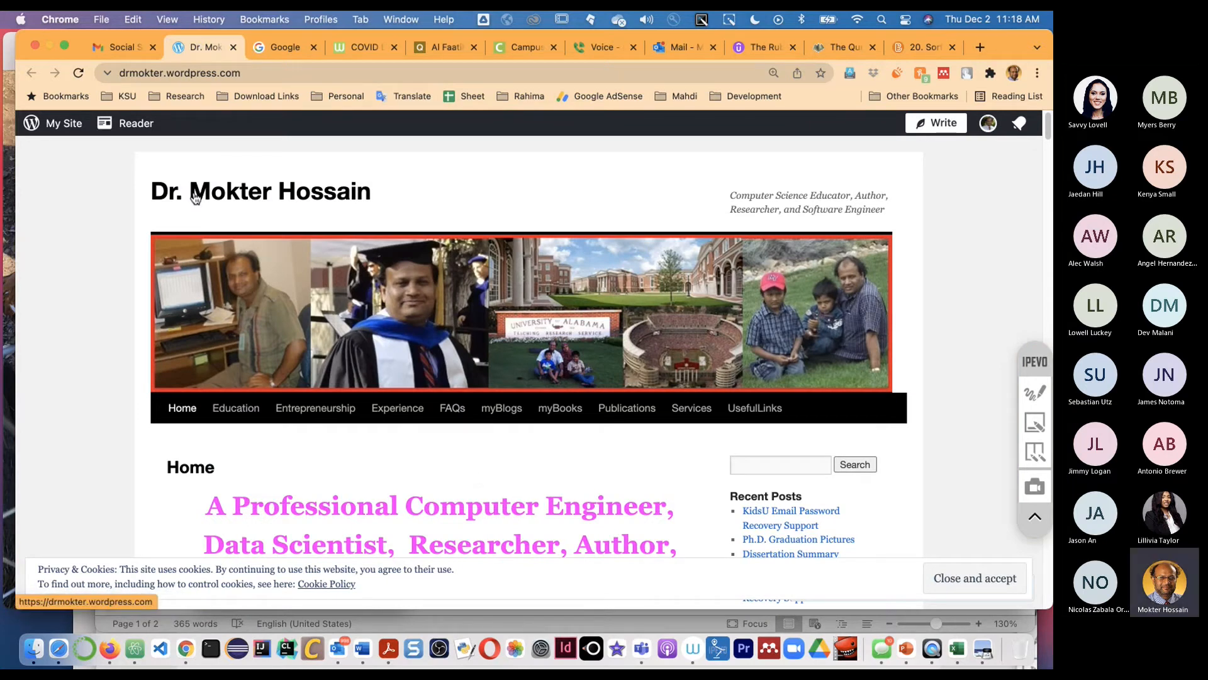
pyautogui.moveTo(262, 195)
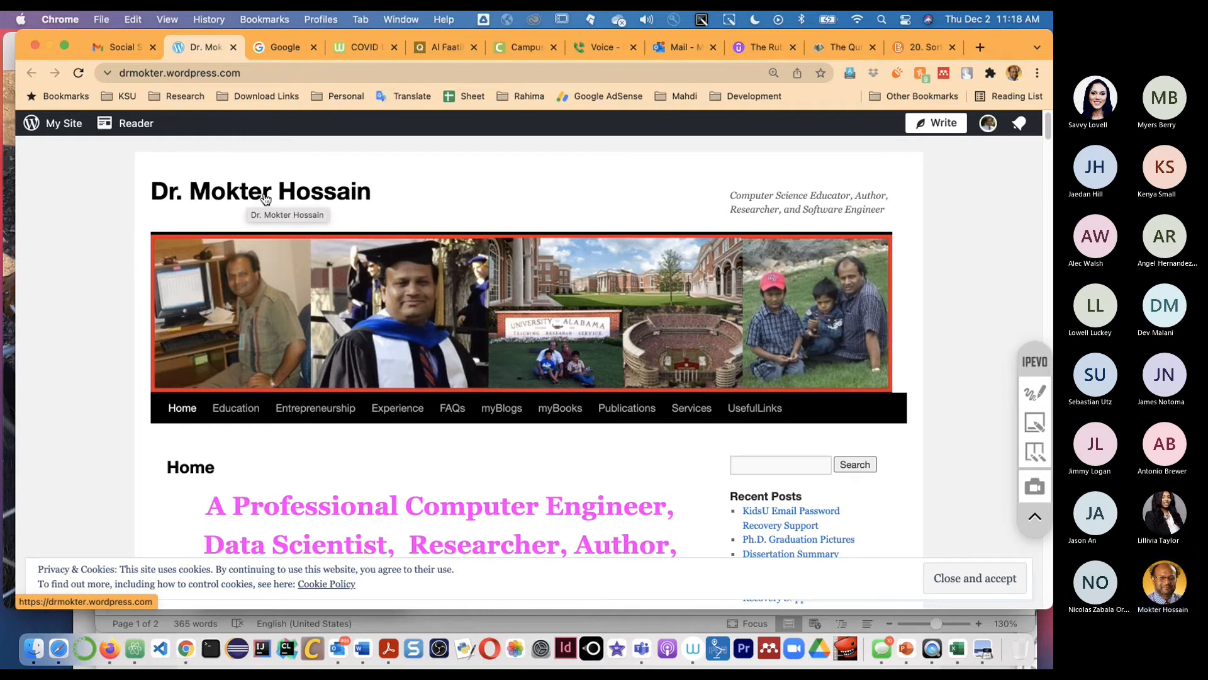
pyautogui.moveTo(407, 254)
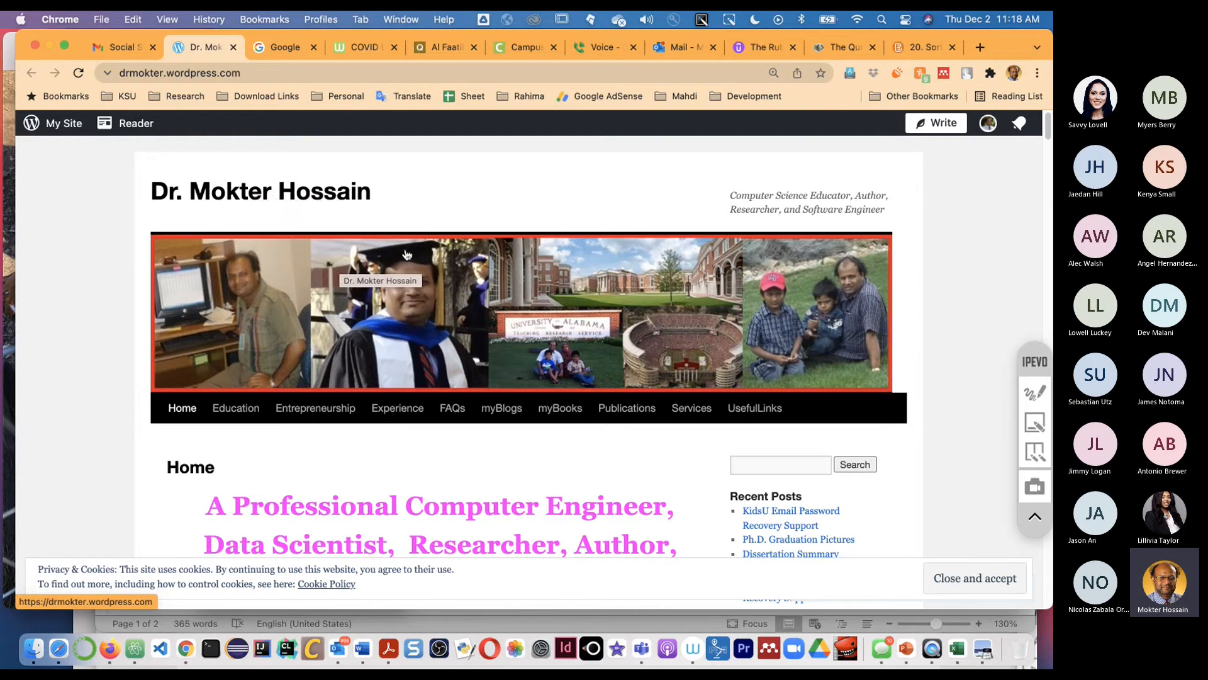
pyautogui.moveTo(428, 251)
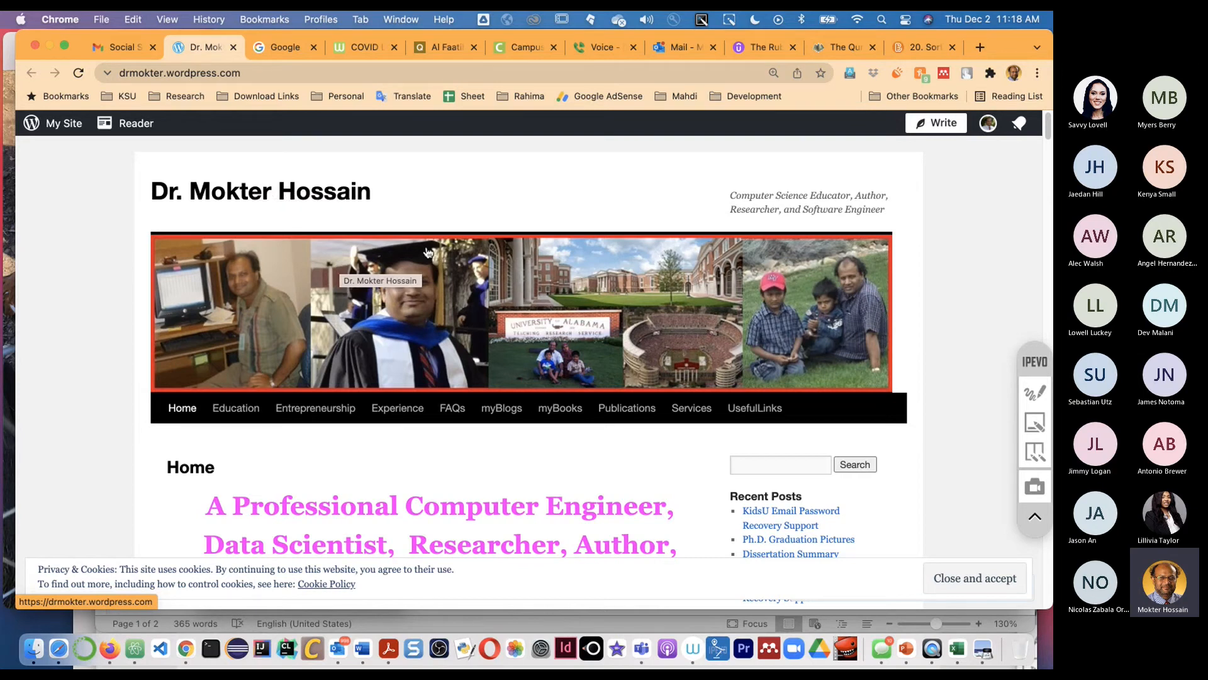
pyautogui.moveTo(852, 504)
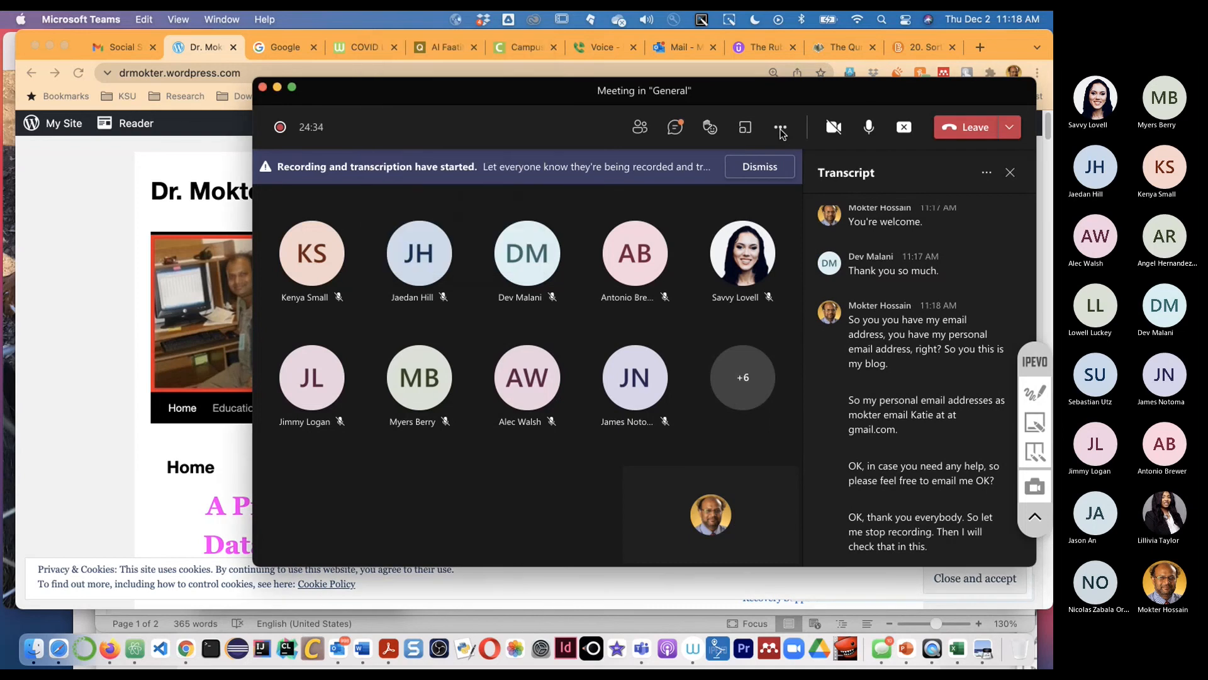
pyautogui.click(780, 127)
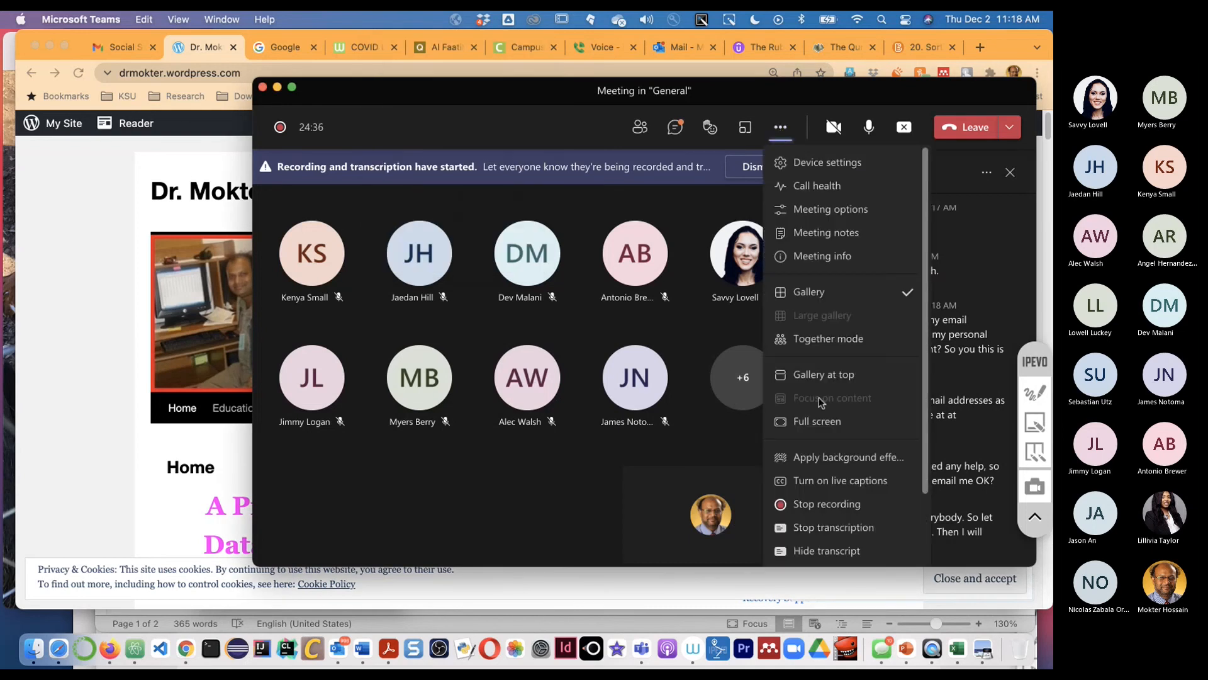
pyautogui.click(827, 503)
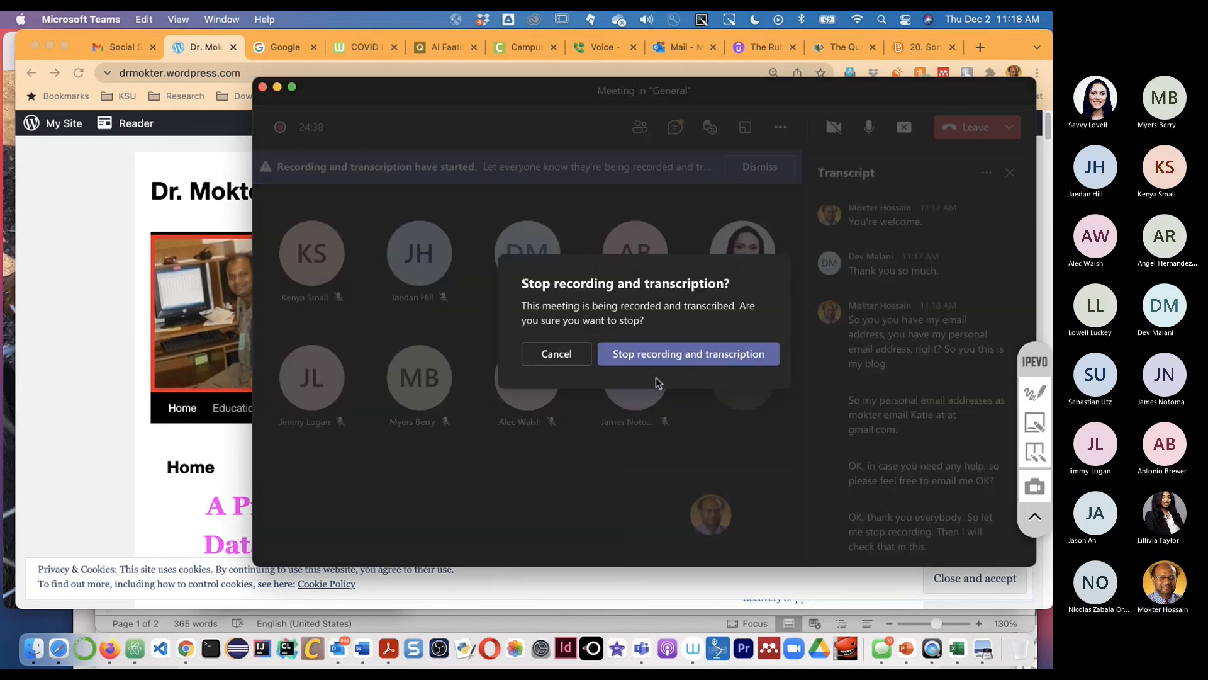